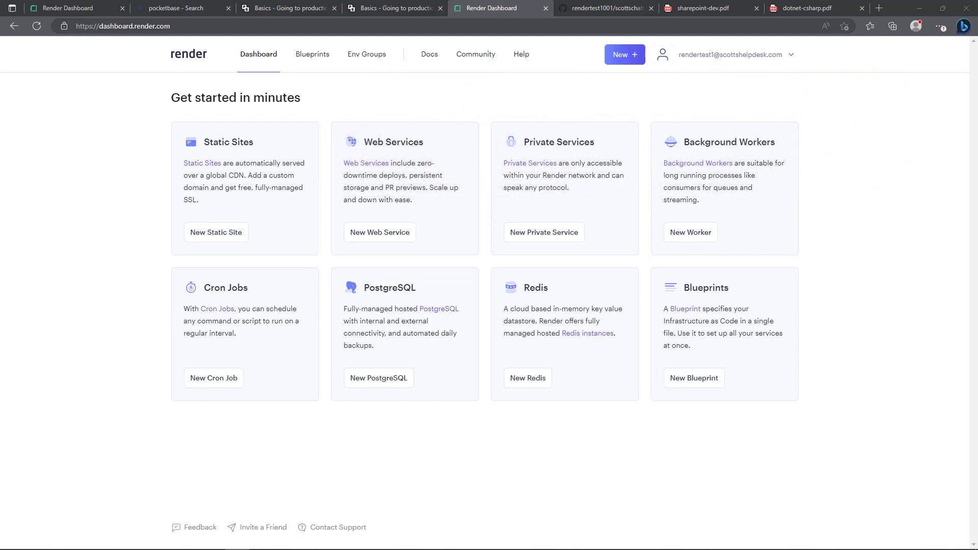
mouse_move(366, 146)
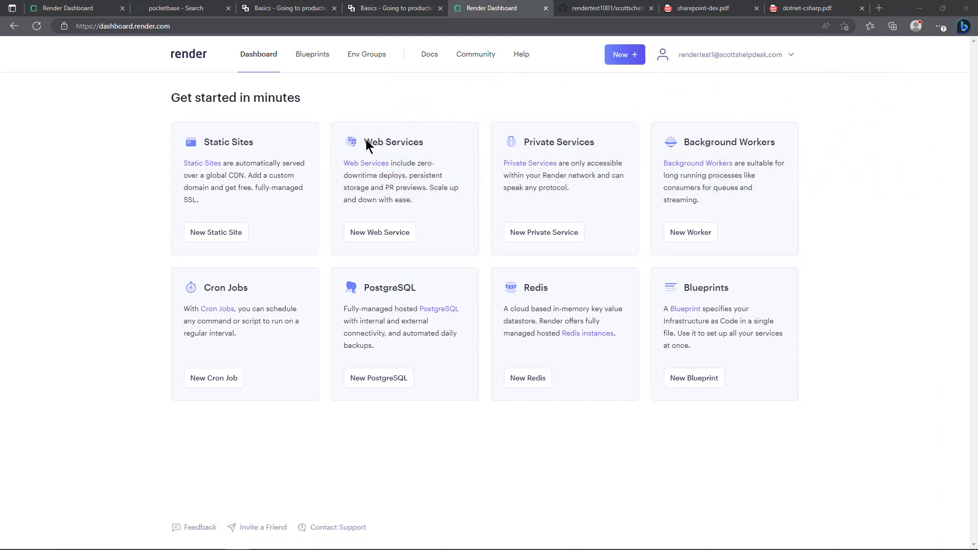
mouse_move(379, 142)
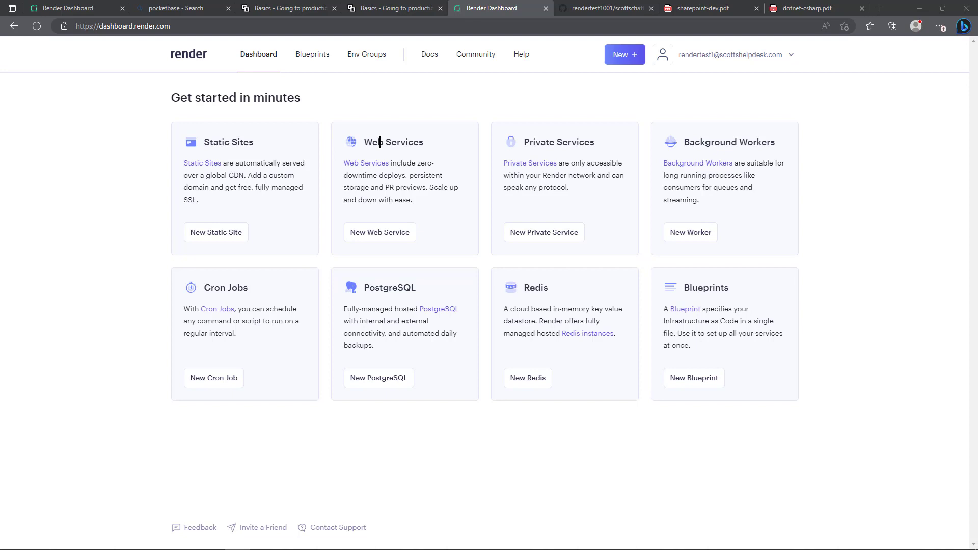
mouse_move(383, 188)
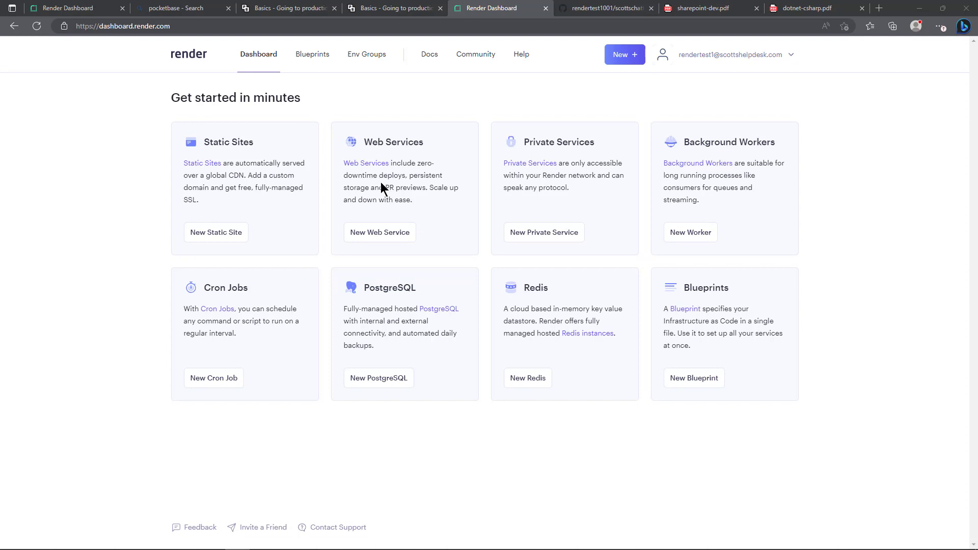
mouse_move(379, 177)
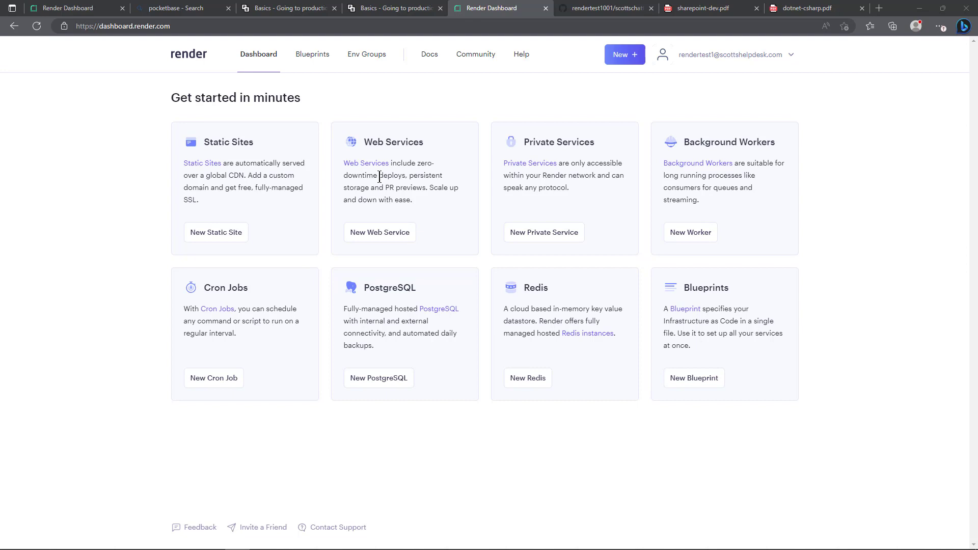
Start a new Web Service from the dashboard, reaching the repository-connection page
click(379, 232)
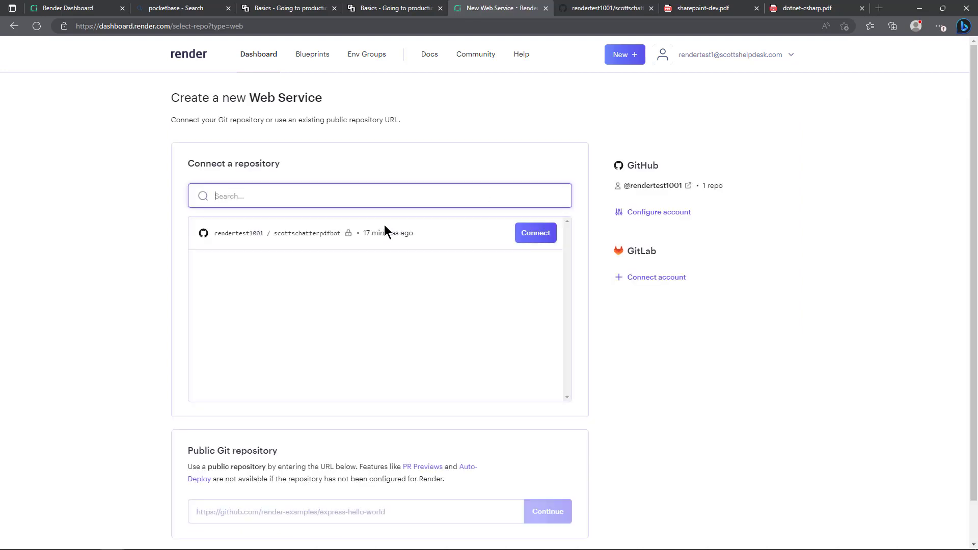
mouse_move(191, 158)
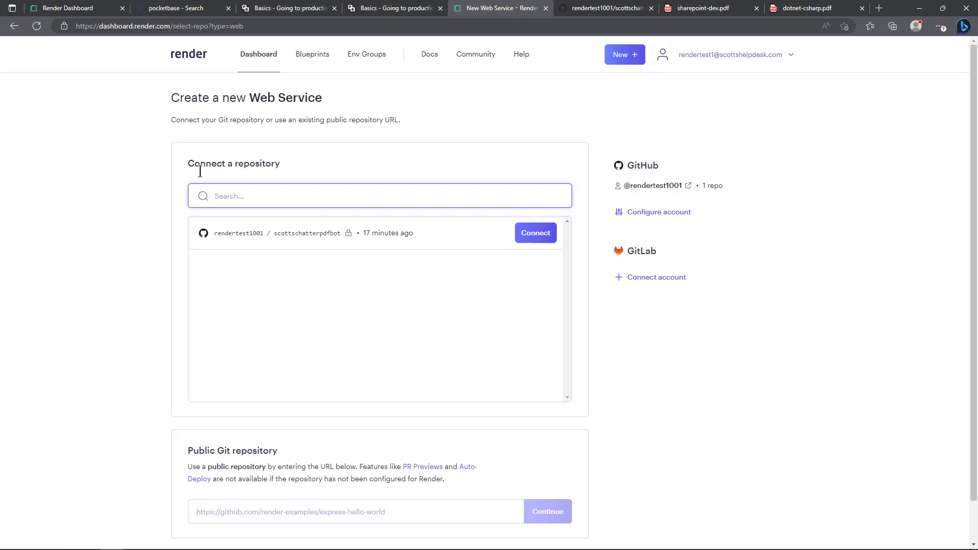
mouse_move(232, 238)
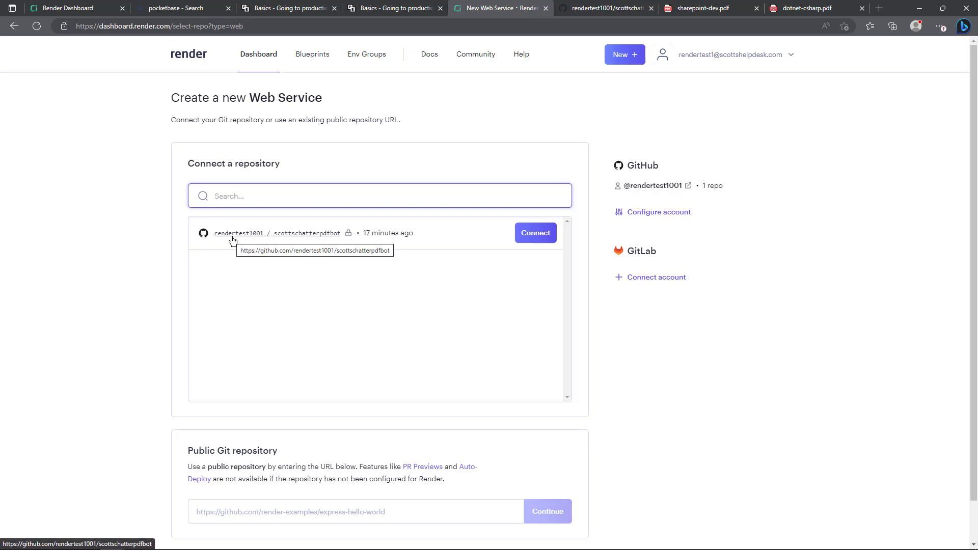
mouse_move(295, 239)
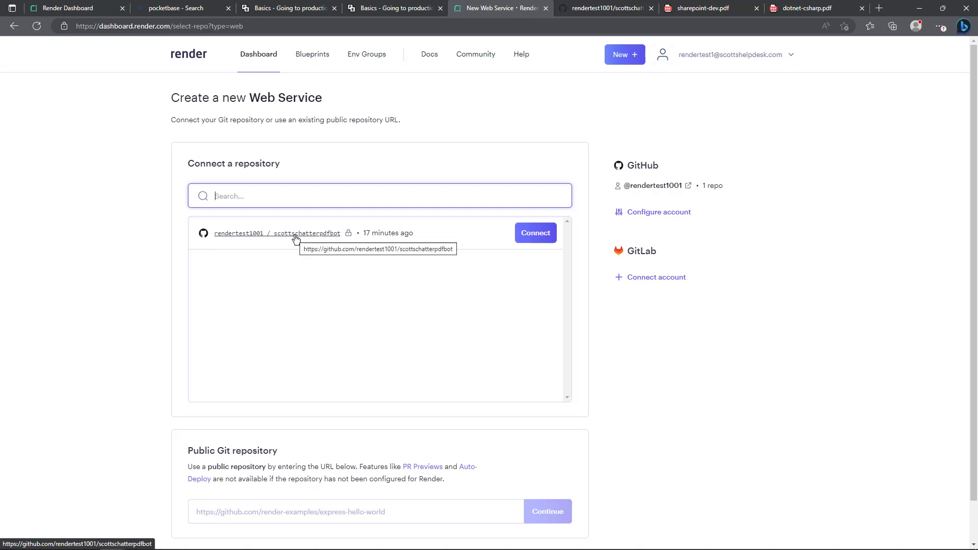
mouse_move(455, 231)
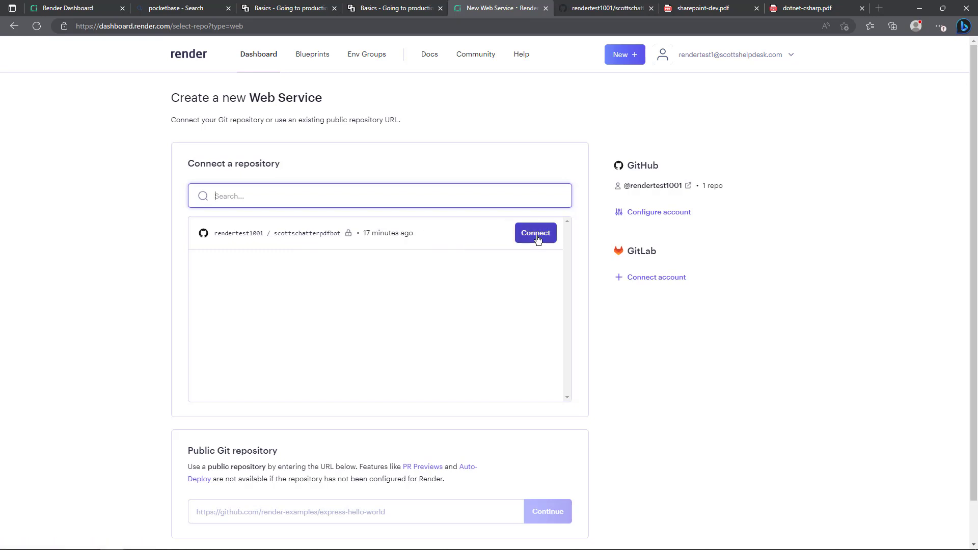
Connect the PDF chat bot repo, review the service name and keep Ohio (US East) as region
click(535, 232)
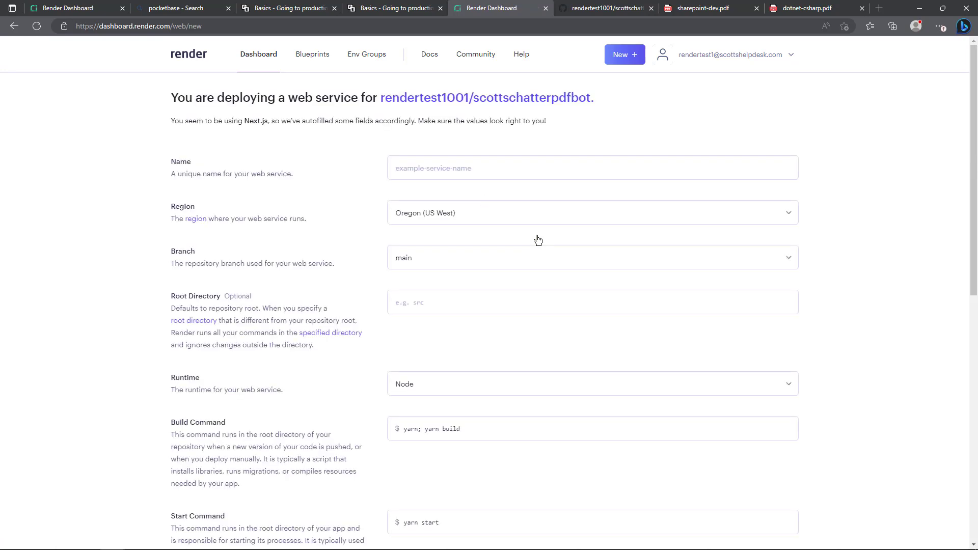
mouse_move(537, 242)
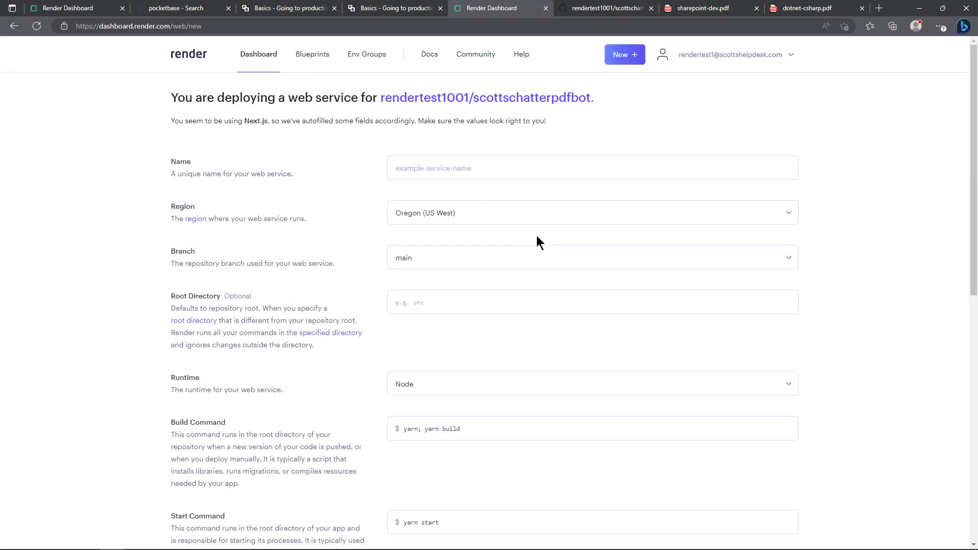
mouse_move(481, 189)
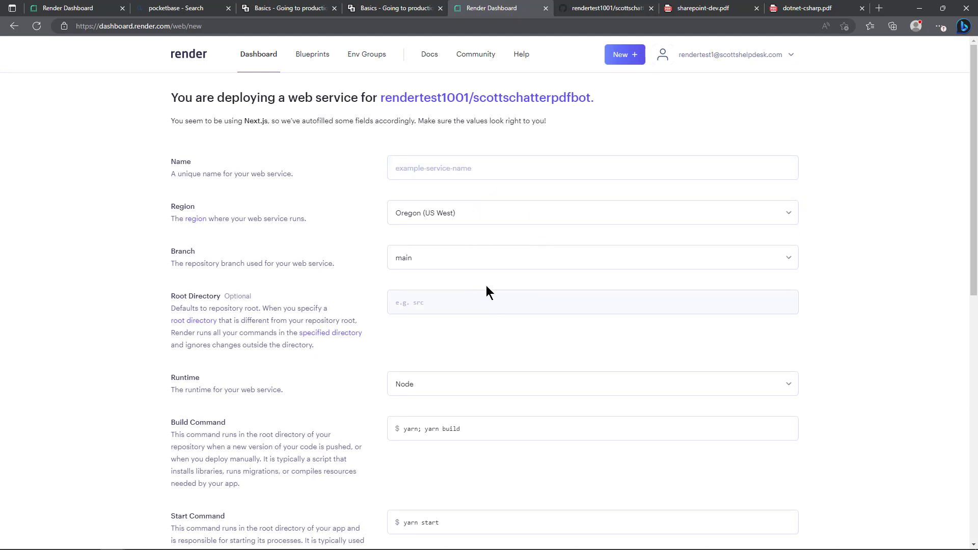
mouse_move(948, 250)
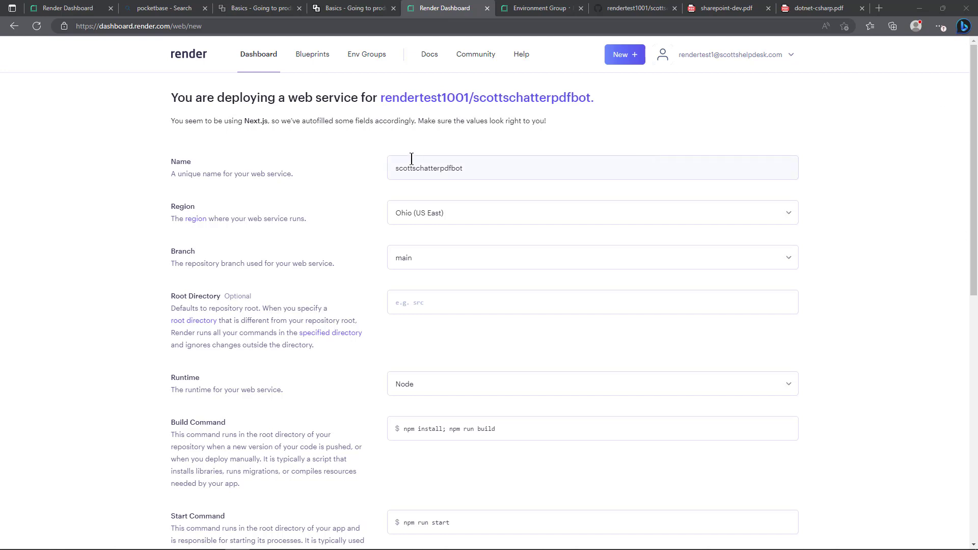
double_click(429, 168)
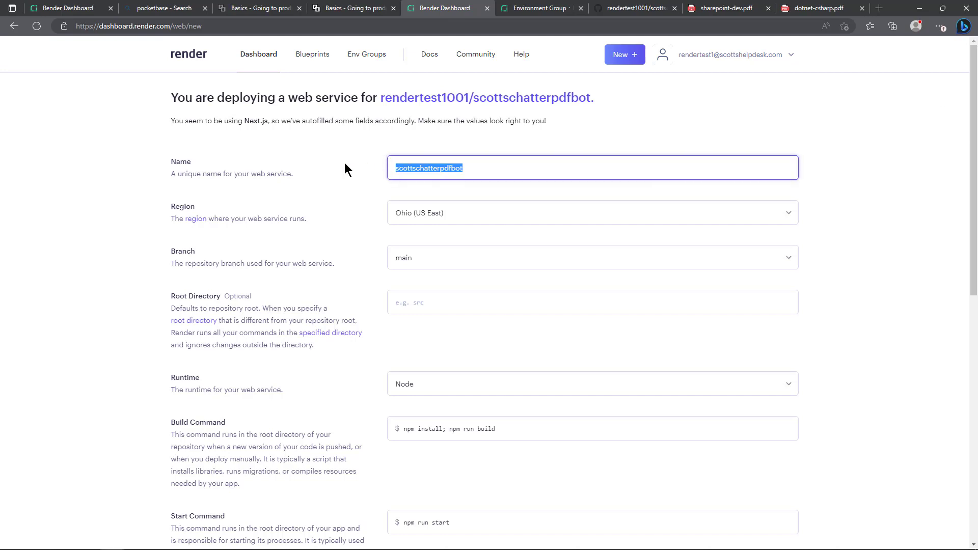
mouse_move(429, 222)
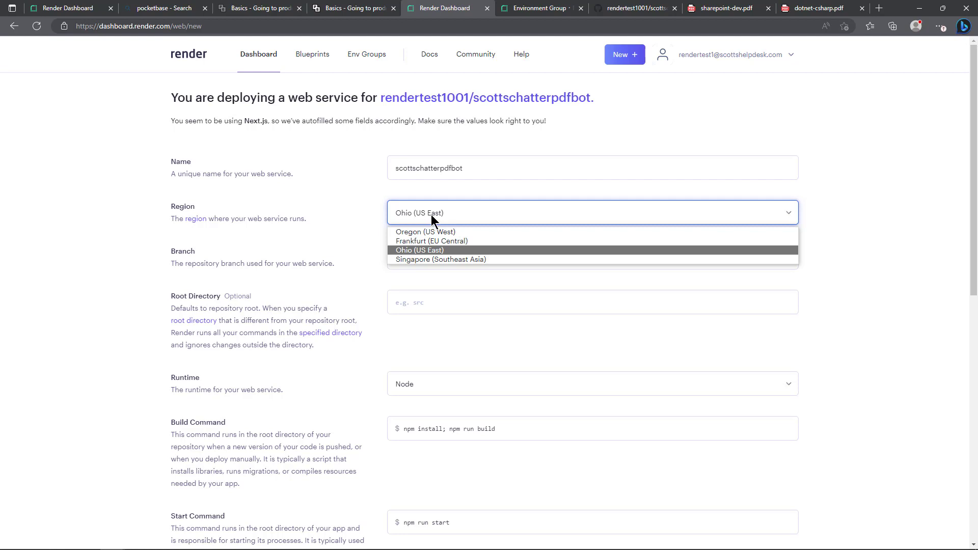
click(420, 250)
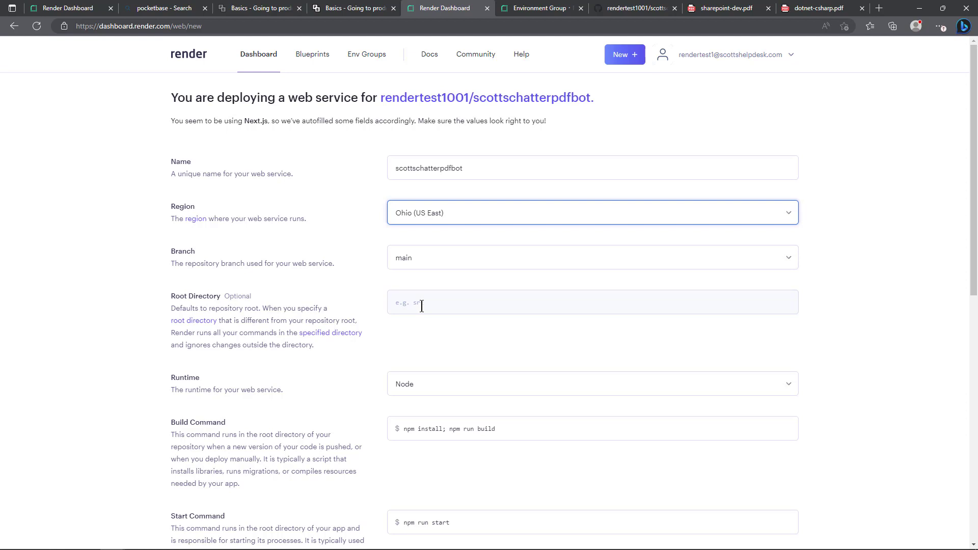
mouse_move(441, 343)
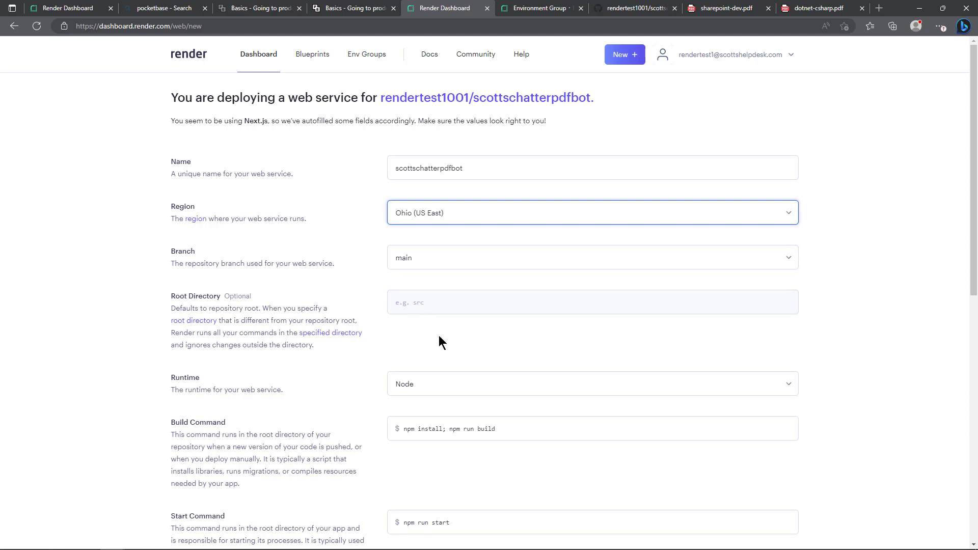
scroll(down, 3)
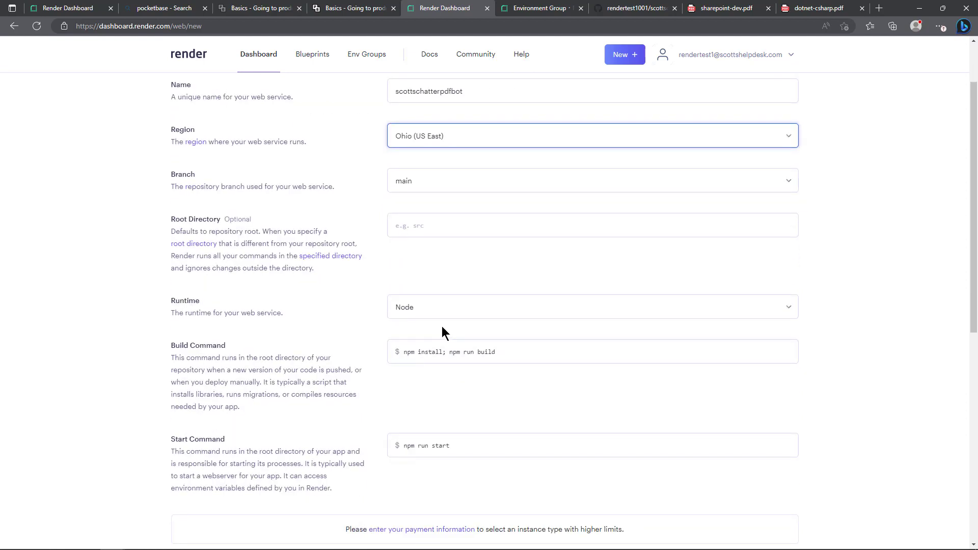
click(575, 307)
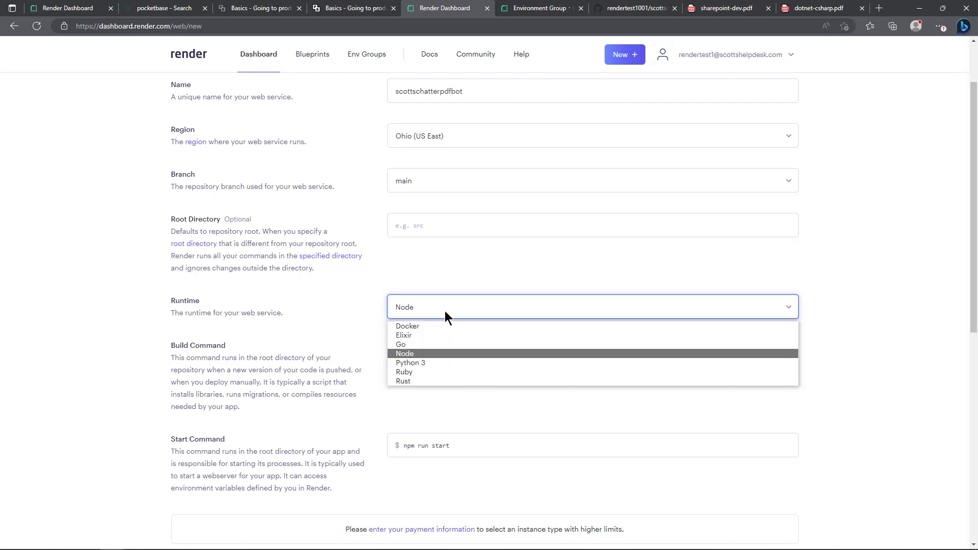
click(404, 353)
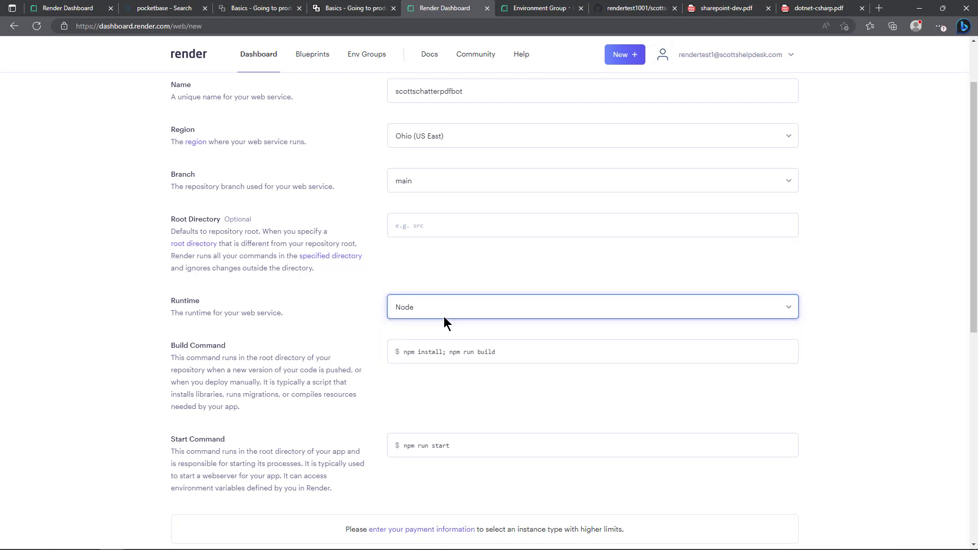
triple_click(448, 351)
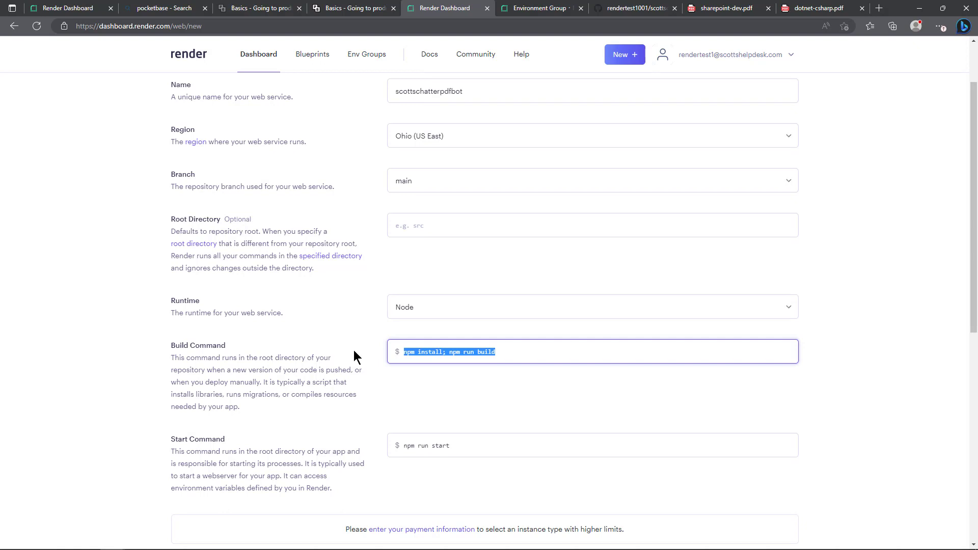
mouse_move(448, 426)
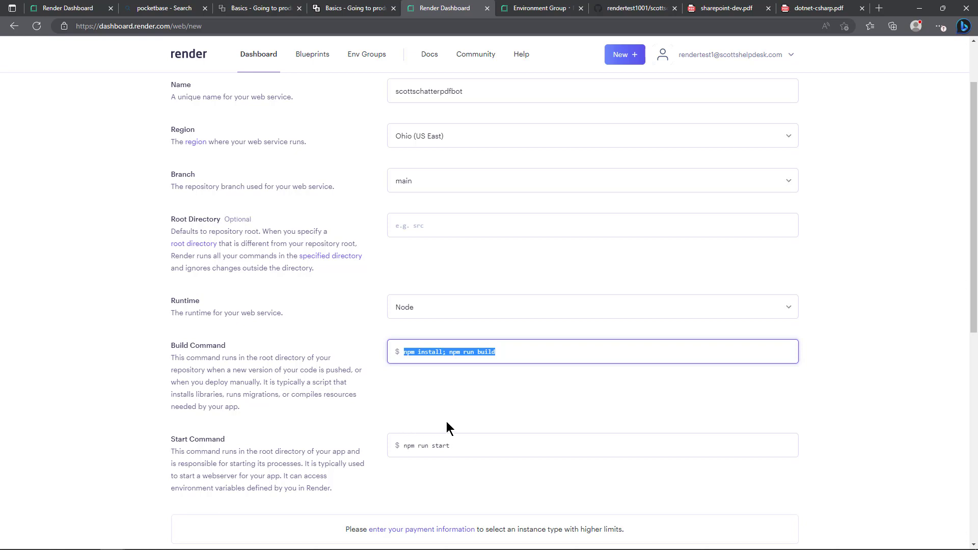
scroll(down, 3)
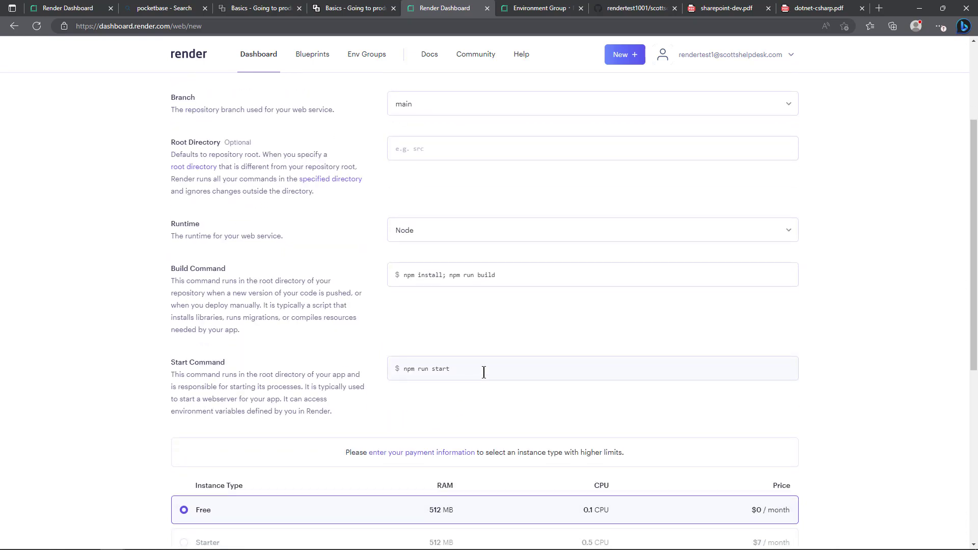
scroll(down, 3)
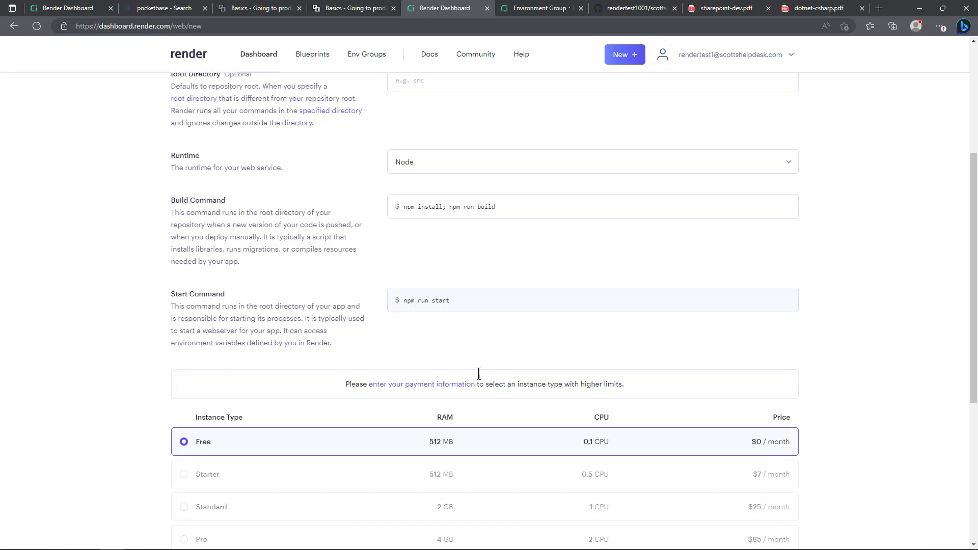
scroll(down, 3)
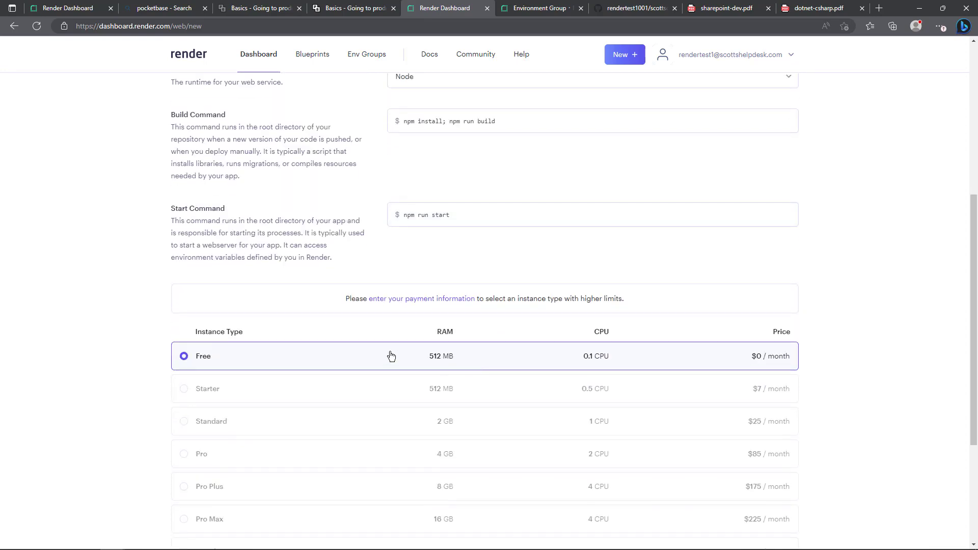
mouse_move(444, 316)
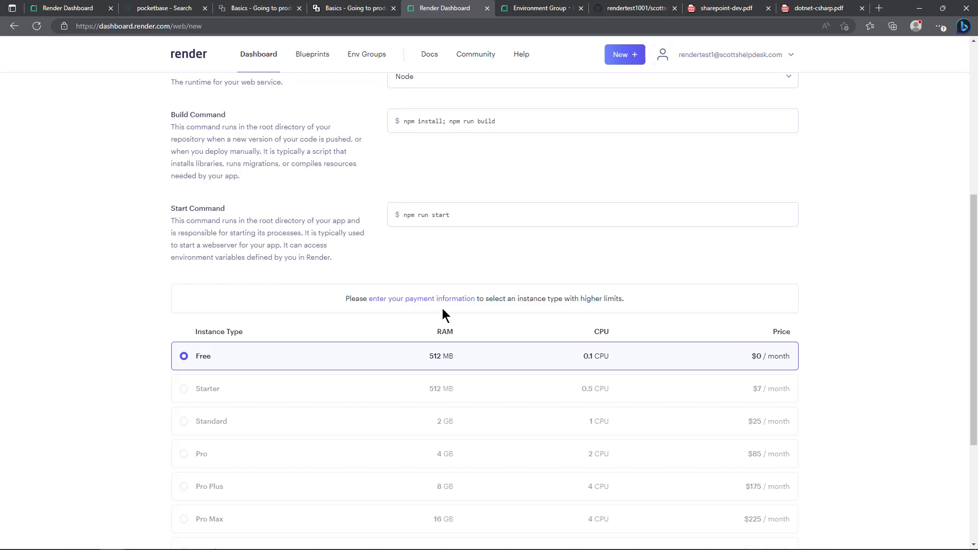
mouse_move(438, 304)
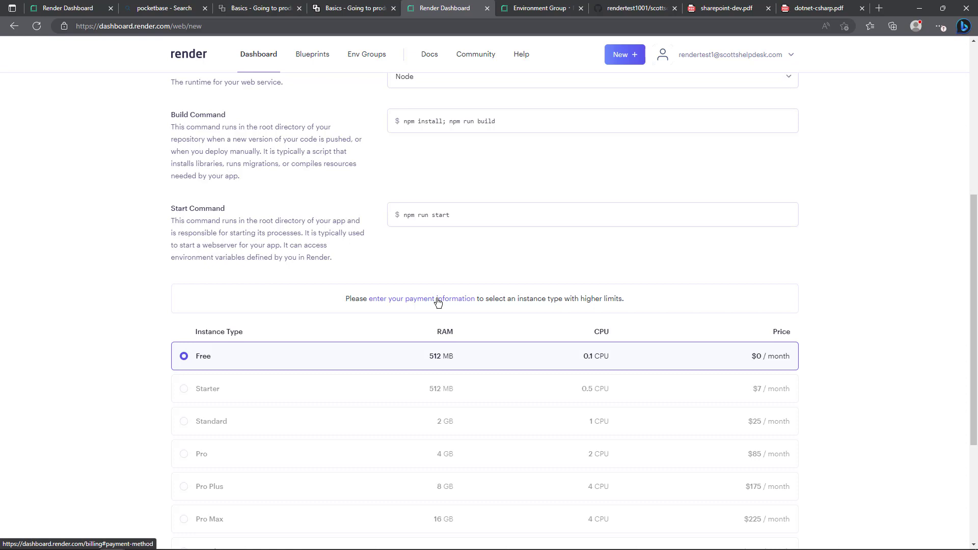
mouse_move(361, 364)
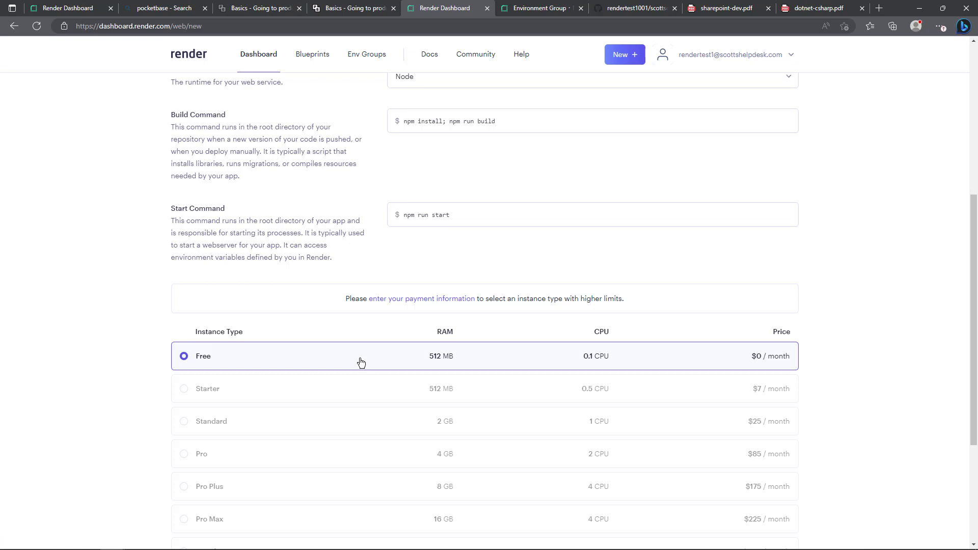
scroll(down, 3)
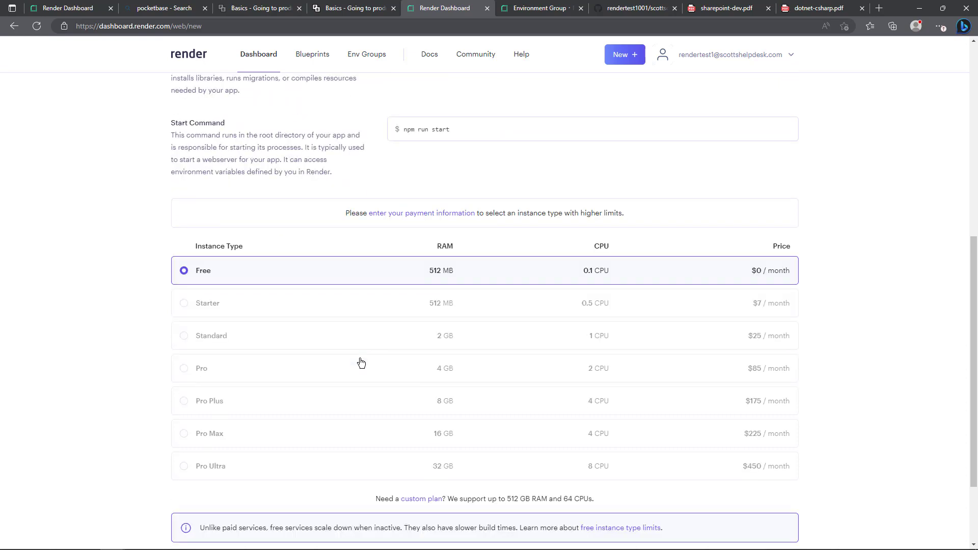
scroll(down, 3)
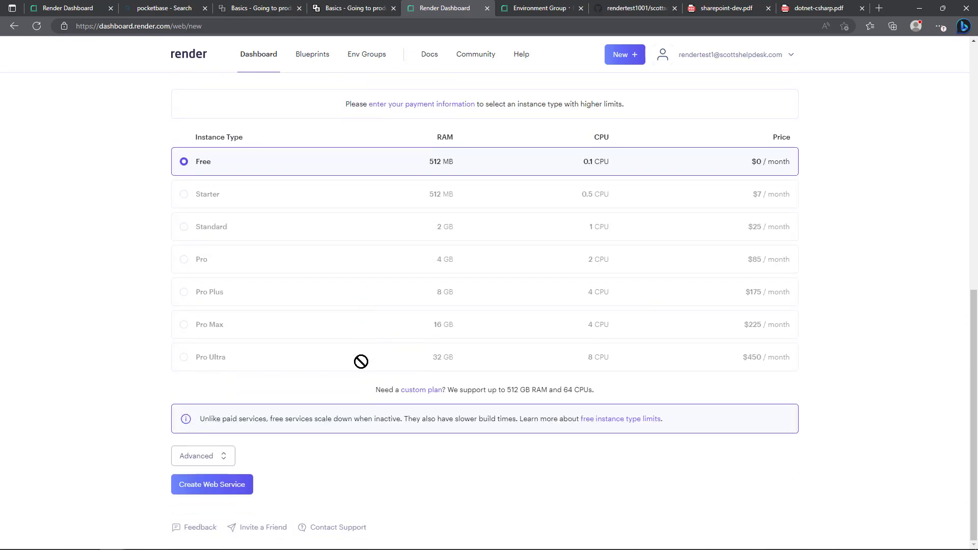
mouse_move(207, 455)
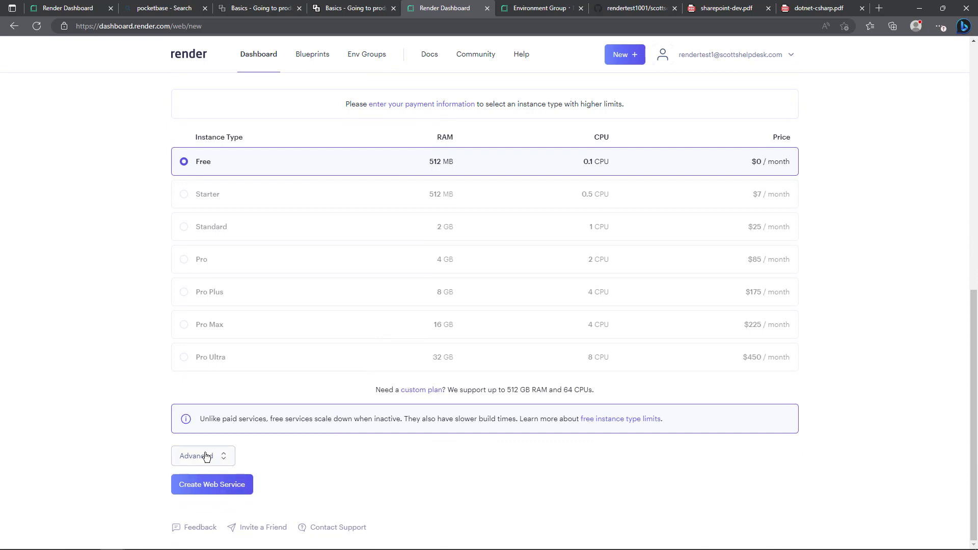
click(202, 456)
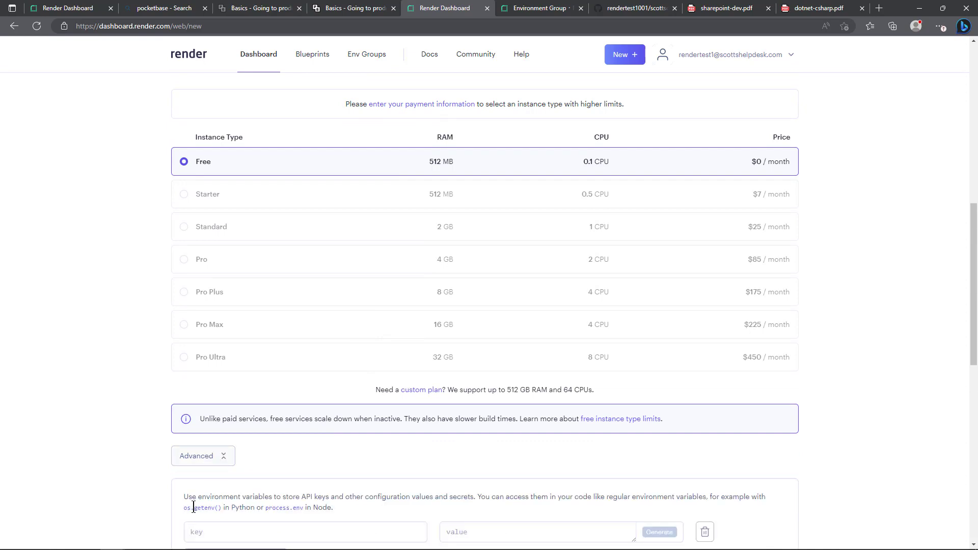
scroll(down, 3)
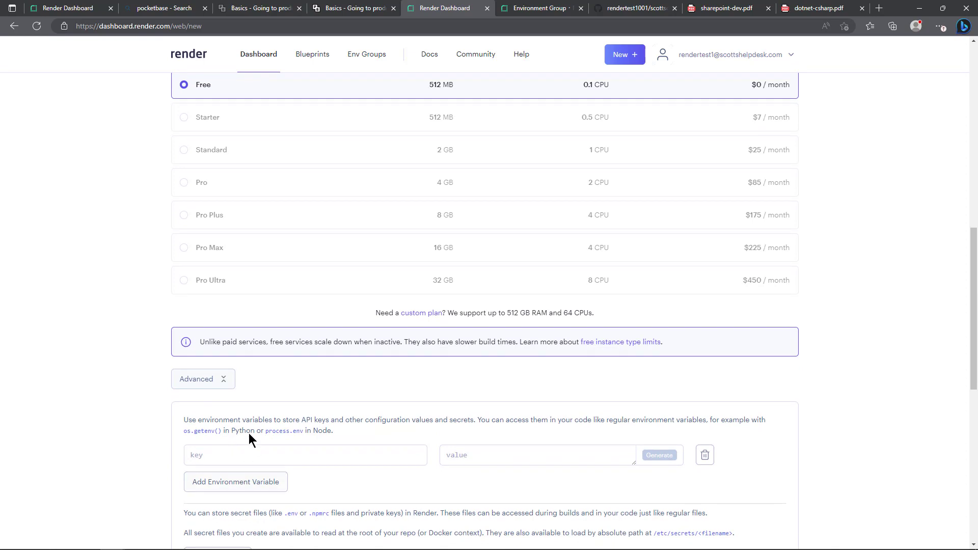
click(202, 379)
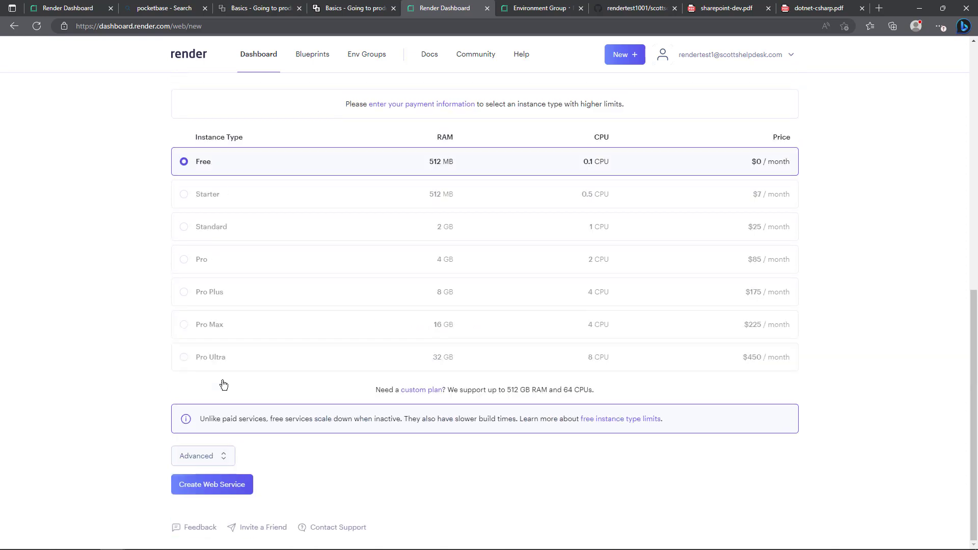
click(203, 455)
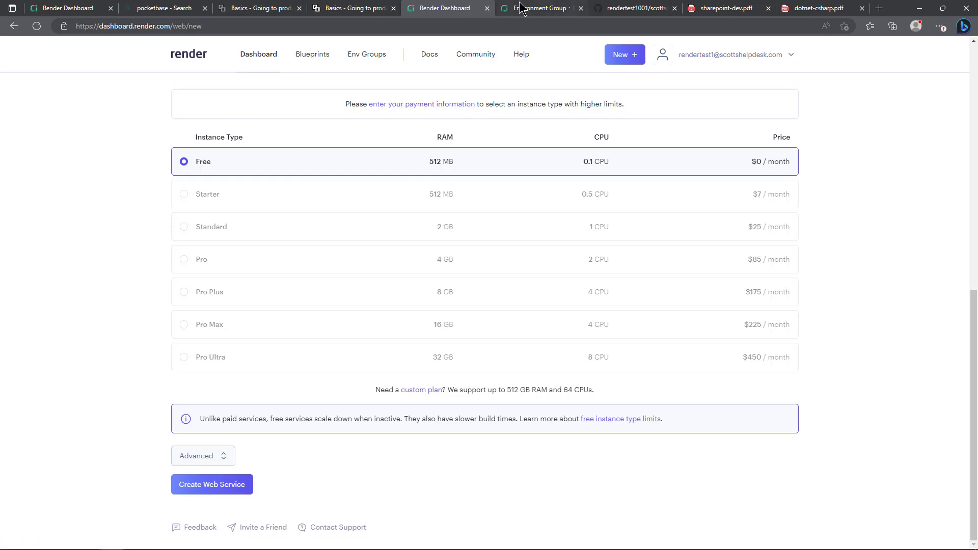
Review the YouTubeEnvVariables group's five variables, secret files and linked services
click(540, 8)
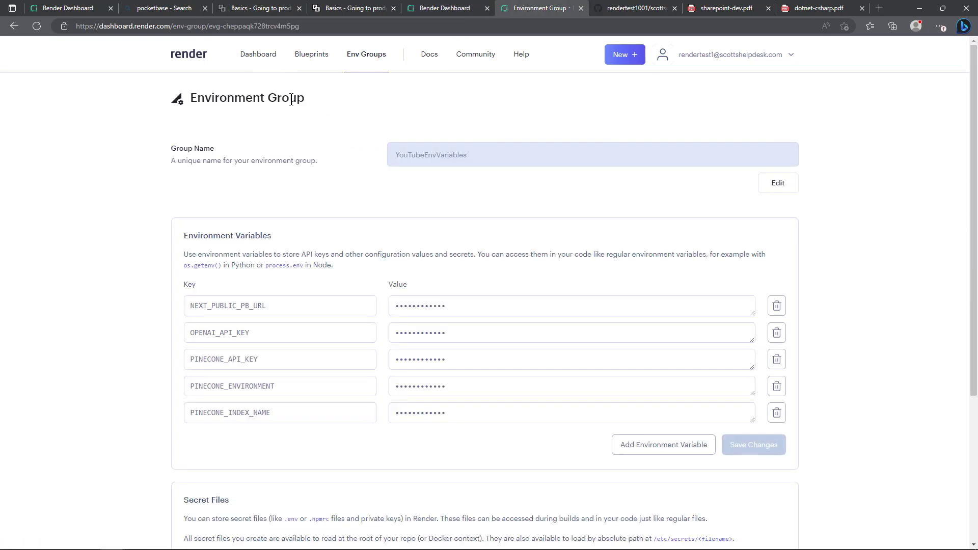
mouse_move(479, 160)
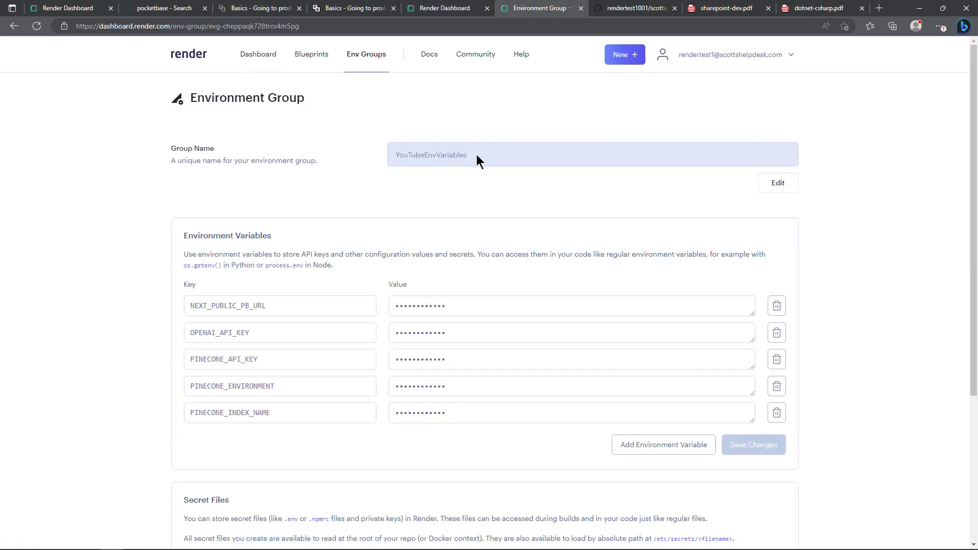
double_click(430, 155)
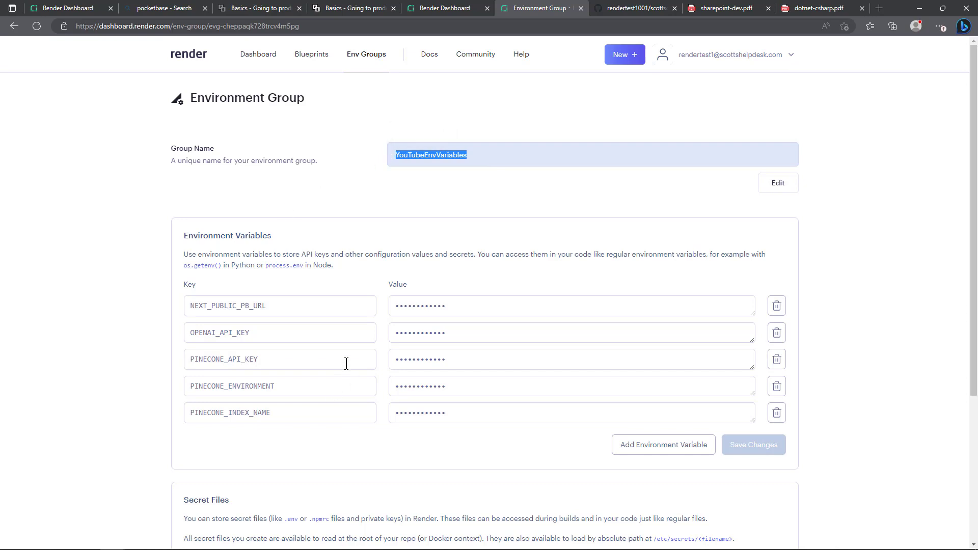
mouse_move(274, 326)
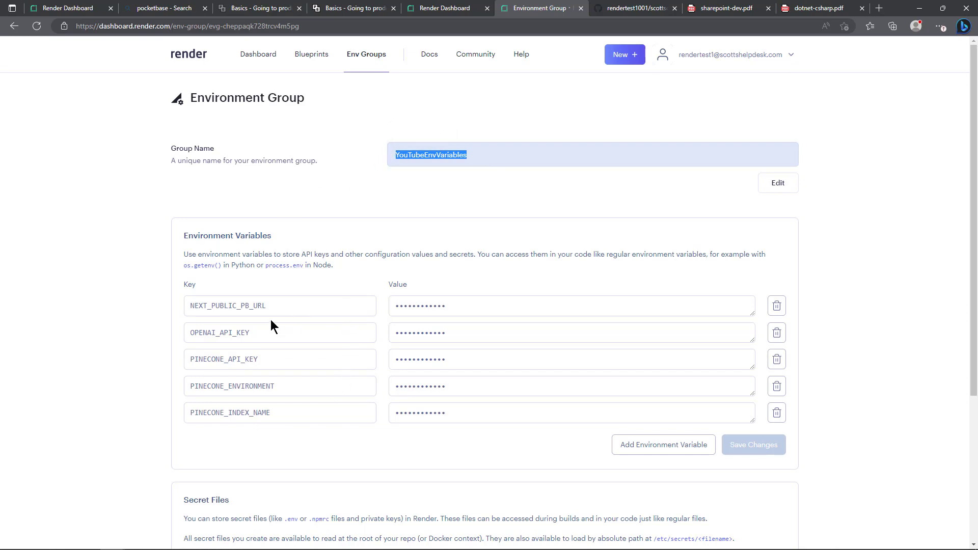
mouse_move(186, 436)
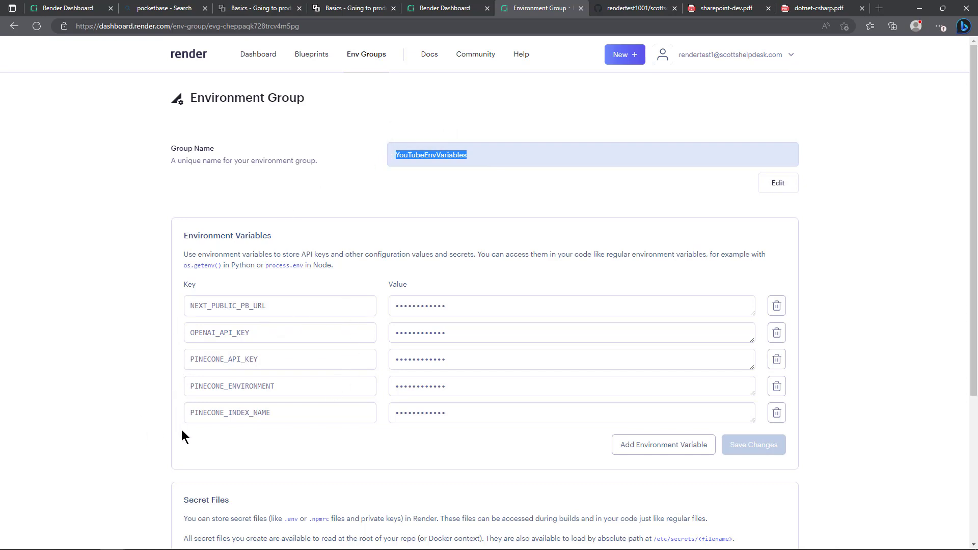
mouse_move(442, 434)
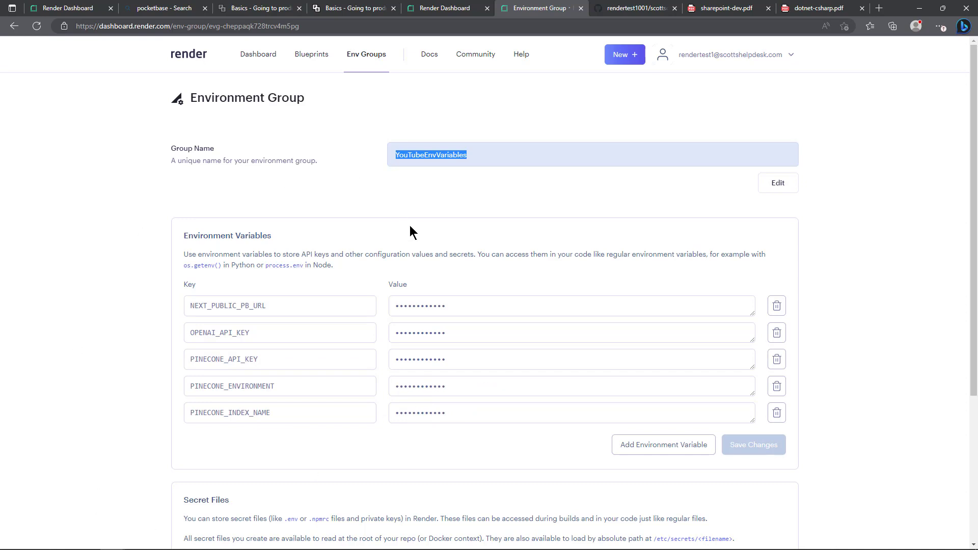
mouse_move(416, 238)
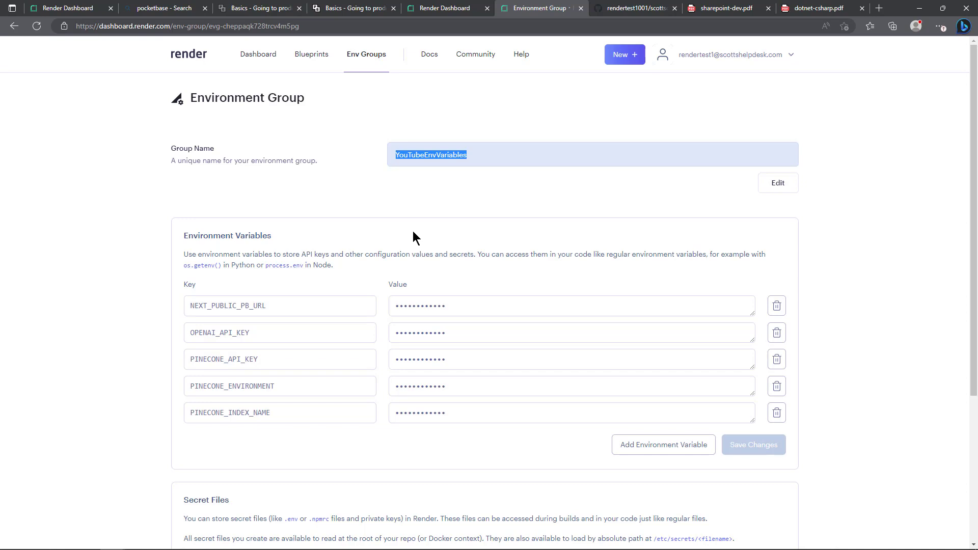
mouse_move(311, 232)
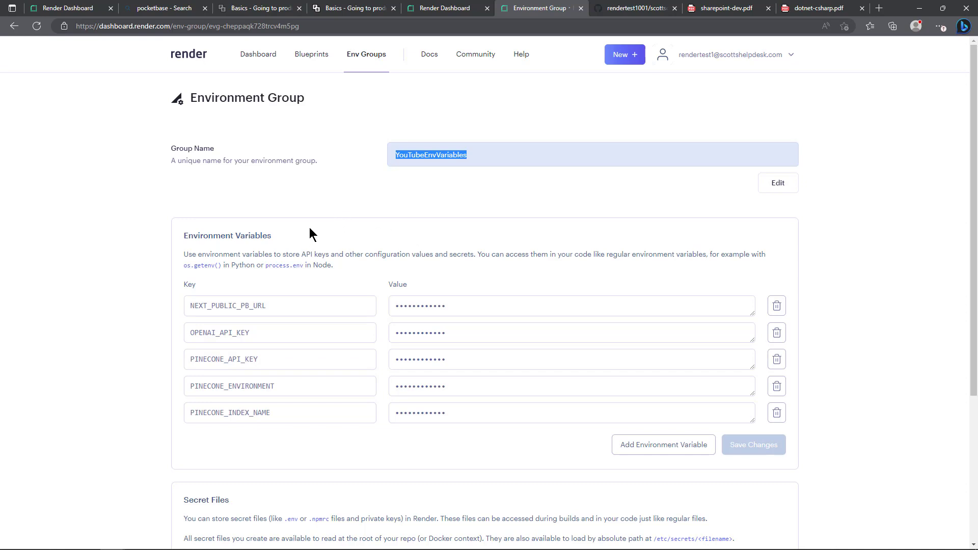
mouse_move(300, 293)
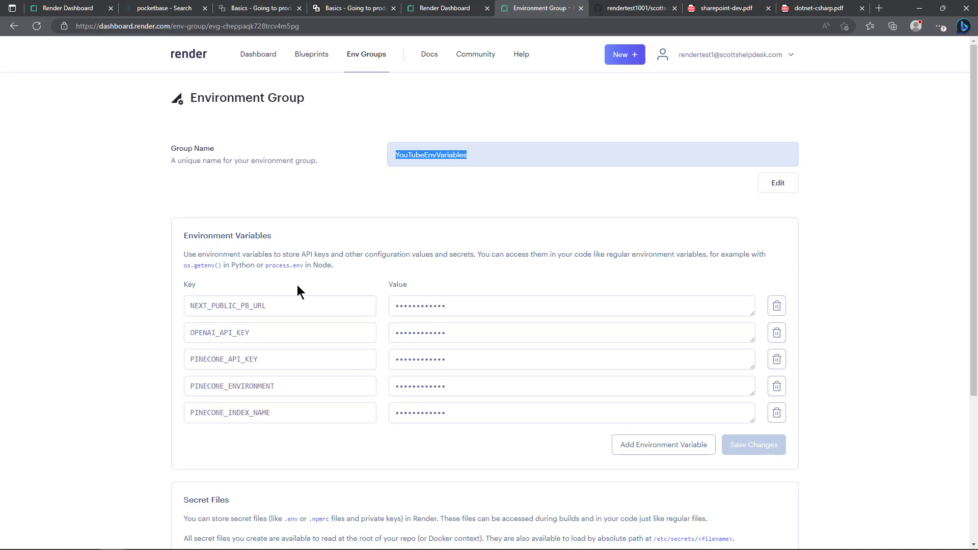
mouse_move(98, 438)
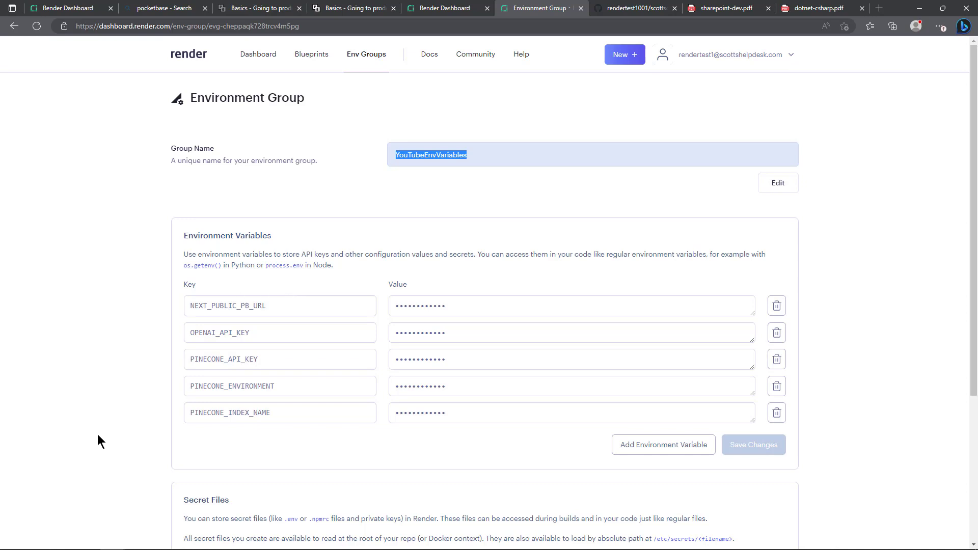
scroll(down, 3)
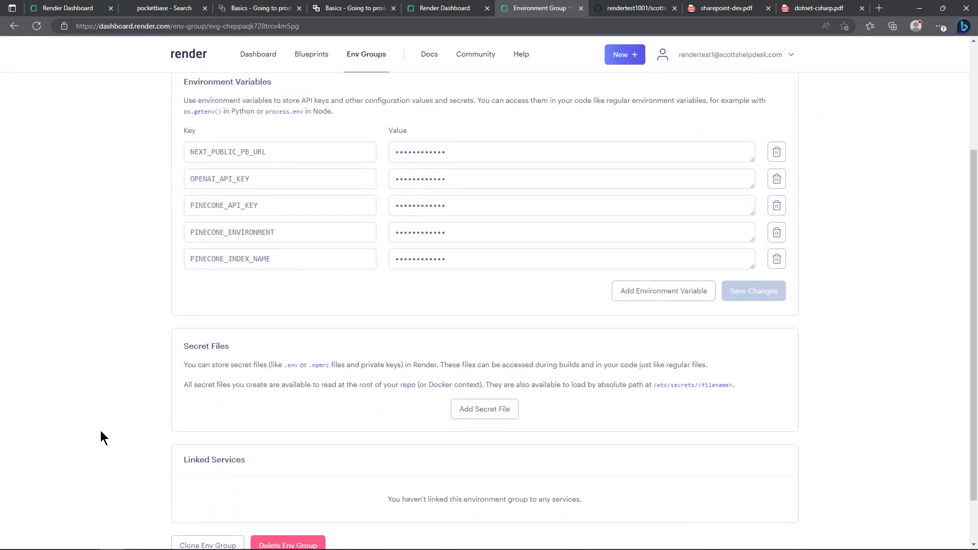
scroll(down, 3)
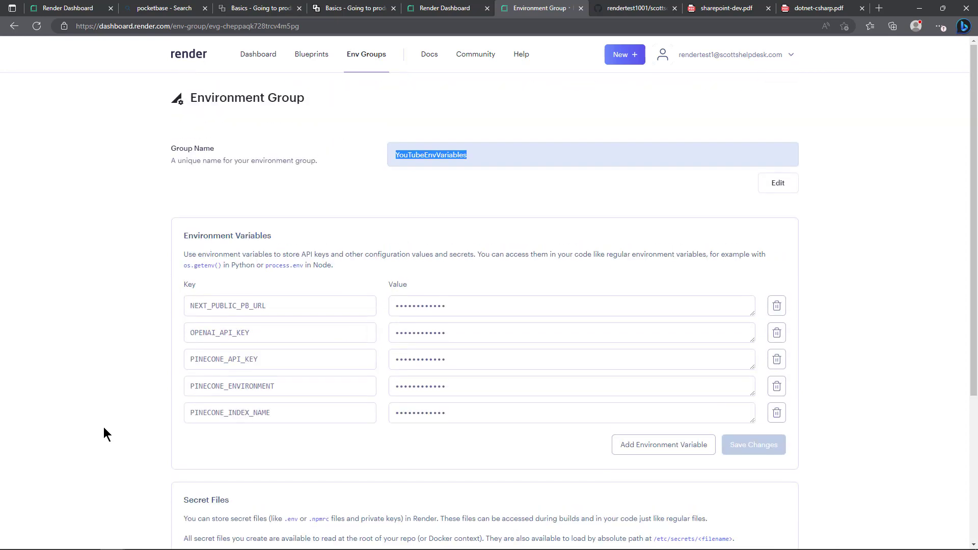
mouse_move(252, 348)
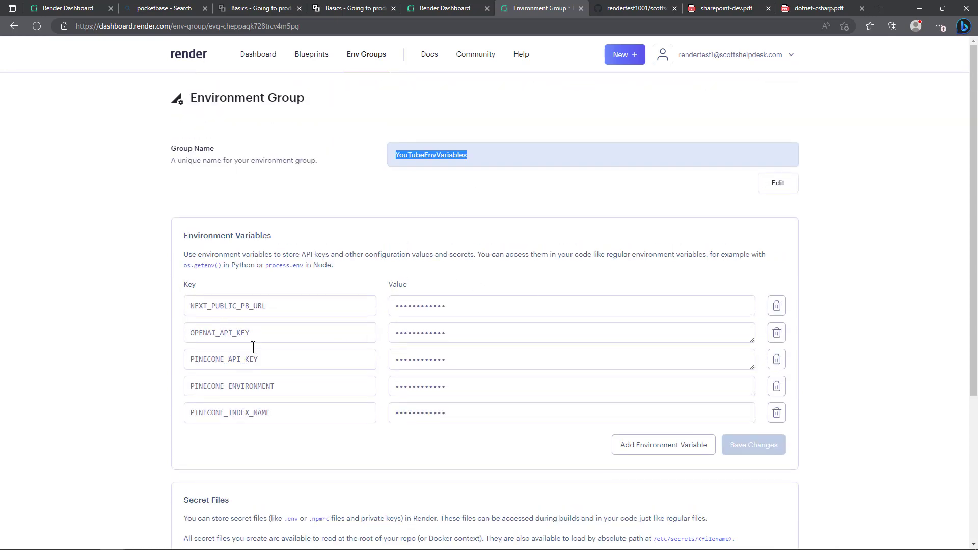
Remove the empty environment variable row and create the scottschatterpdfbot web service
click(447, 8)
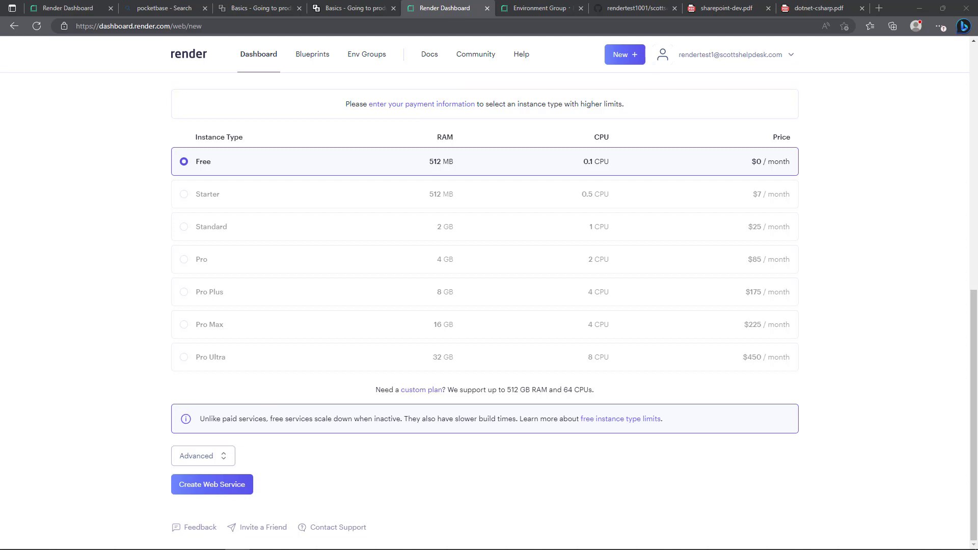
mouse_move(209, 489)
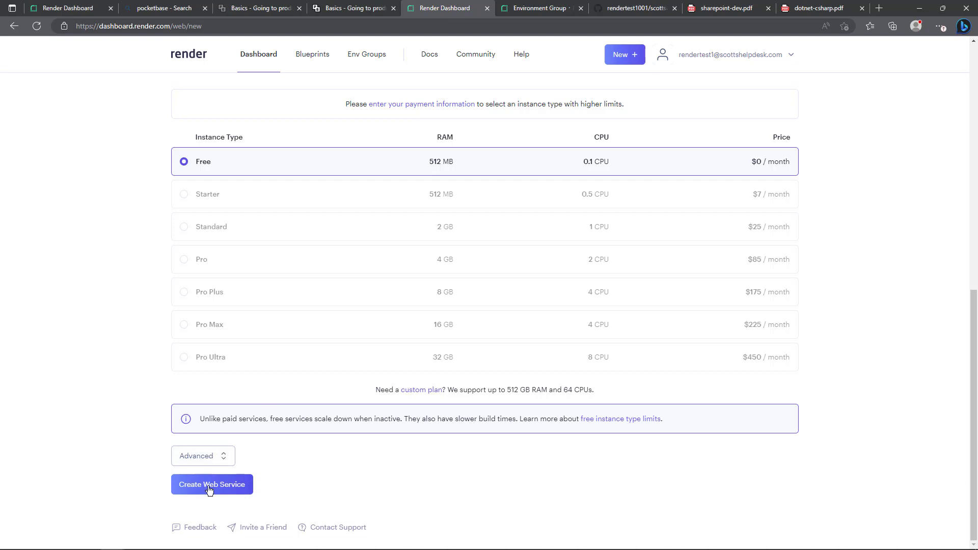
click(212, 485)
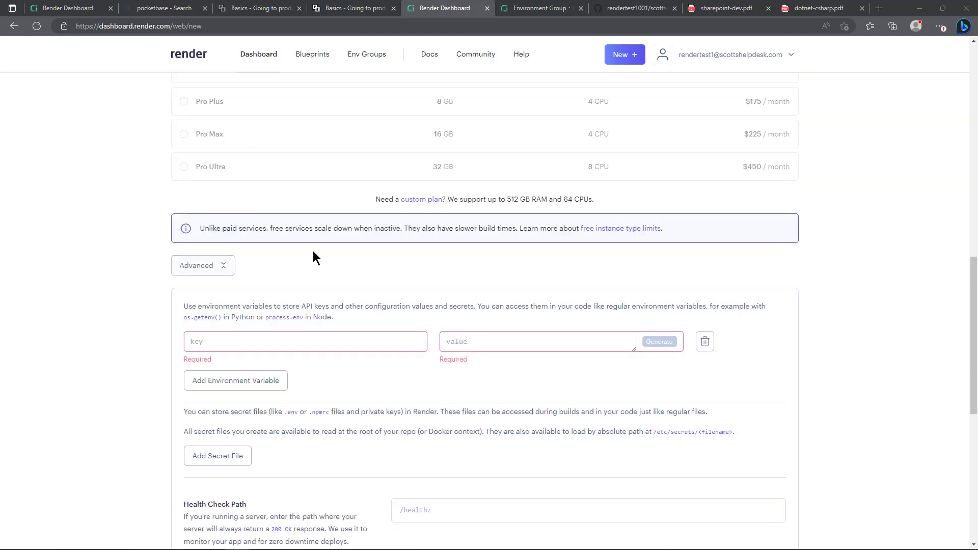
mouse_move(705, 342)
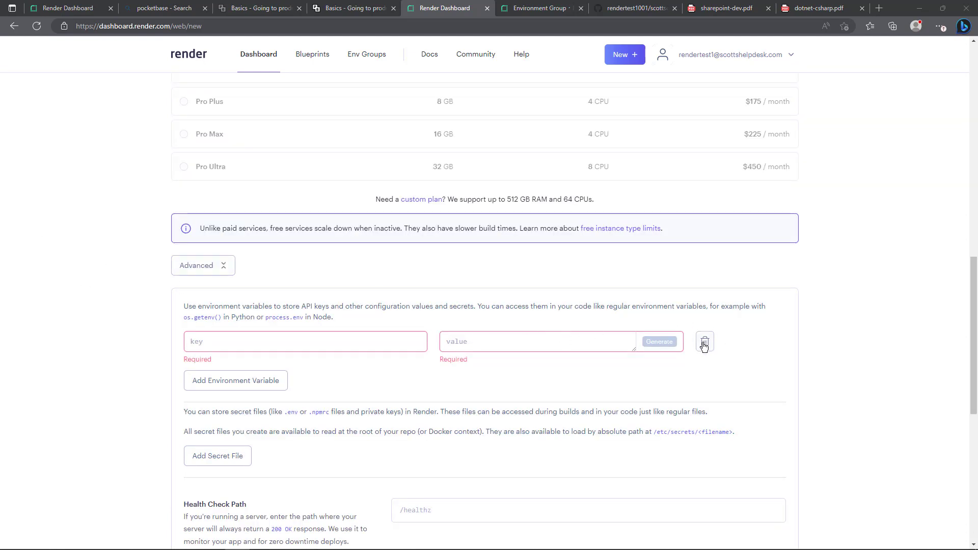
click(705, 343)
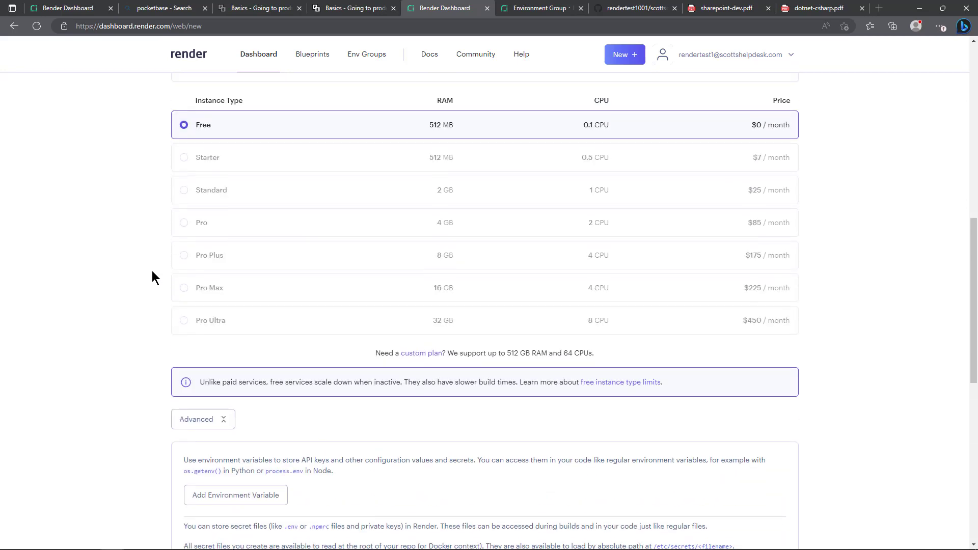
mouse_move(157, 289)
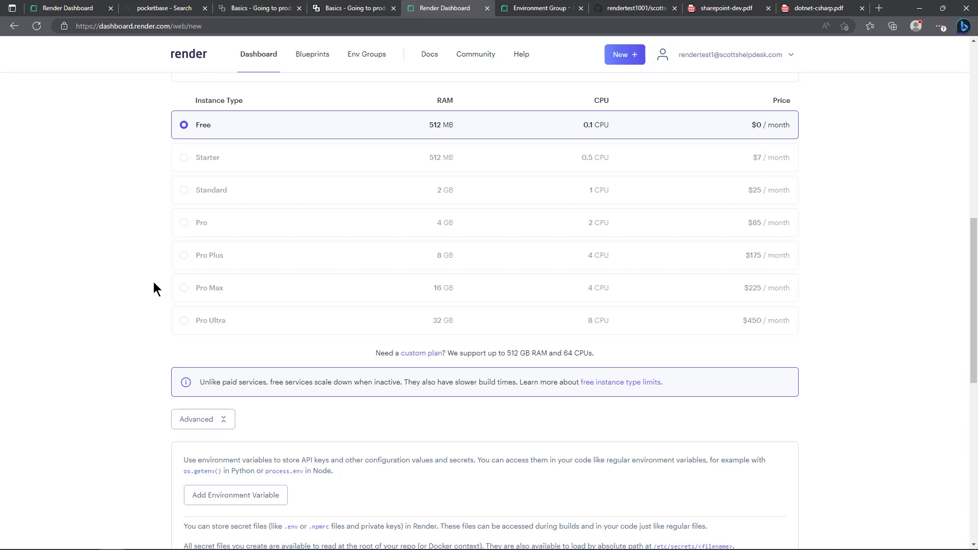
scroll(down, 3)
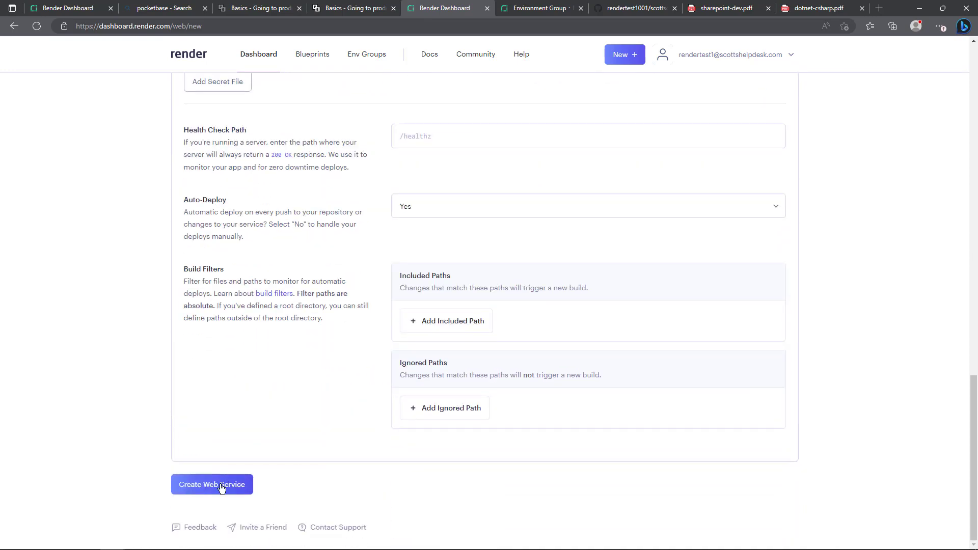
click(211, 485)
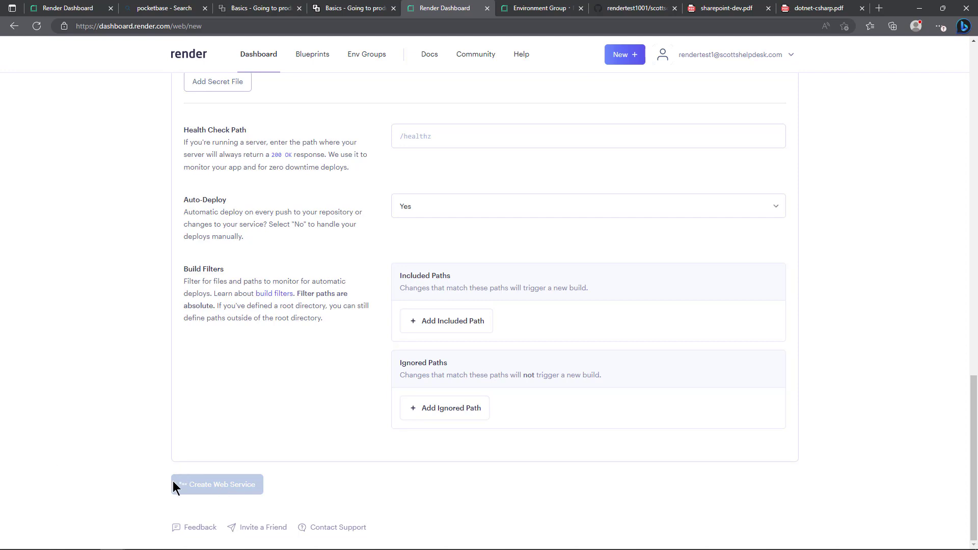
click(217, 485)
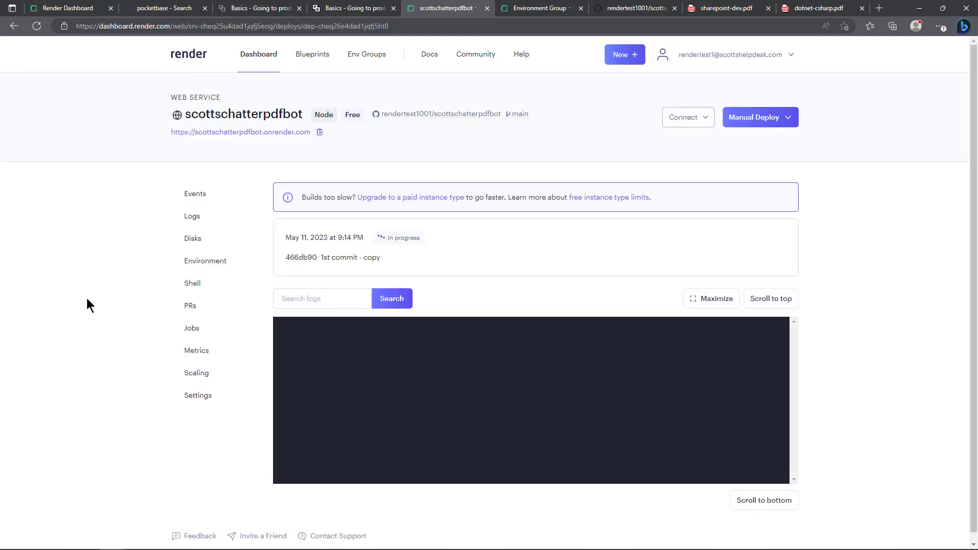
mouse_move(120, 293)
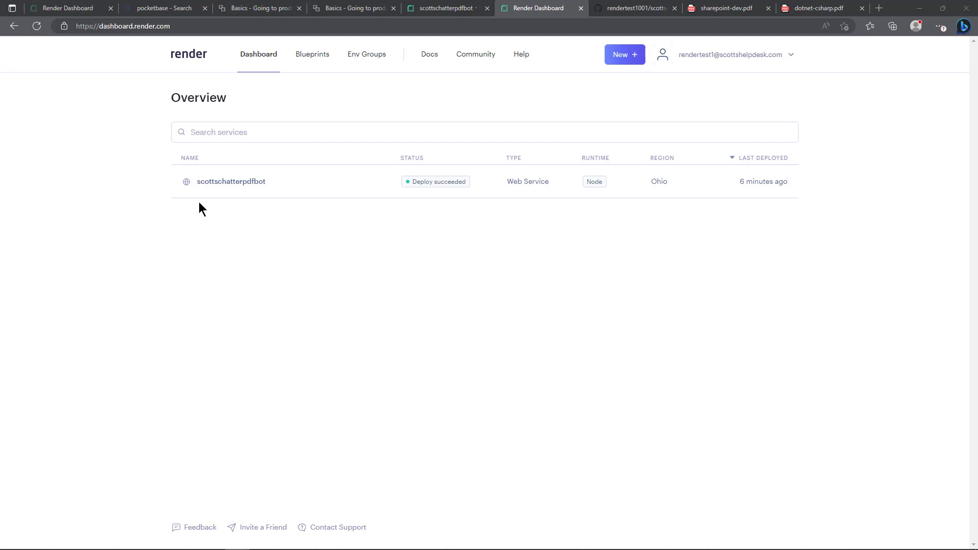
mouse_move(226, 187)
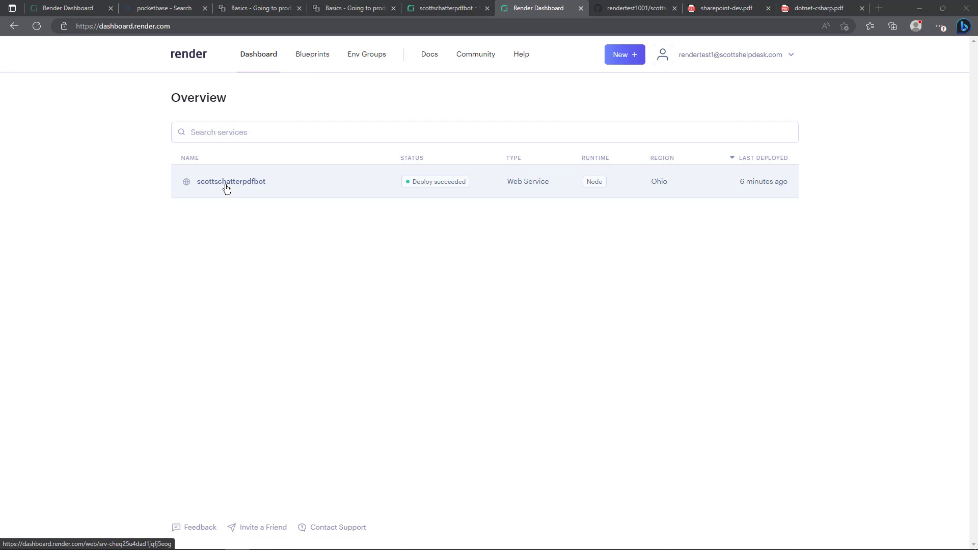
mouse_move(427, 184)
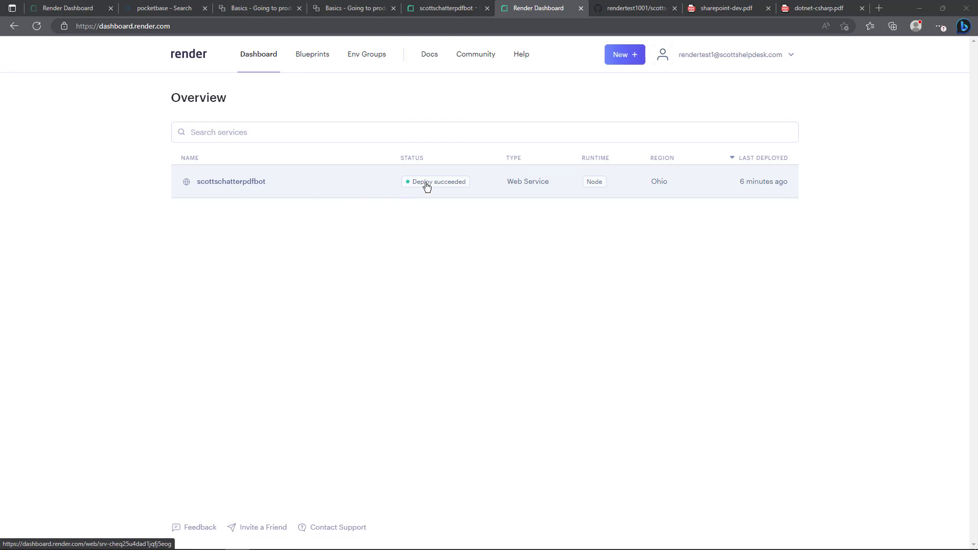
mouse_move(578, 193)
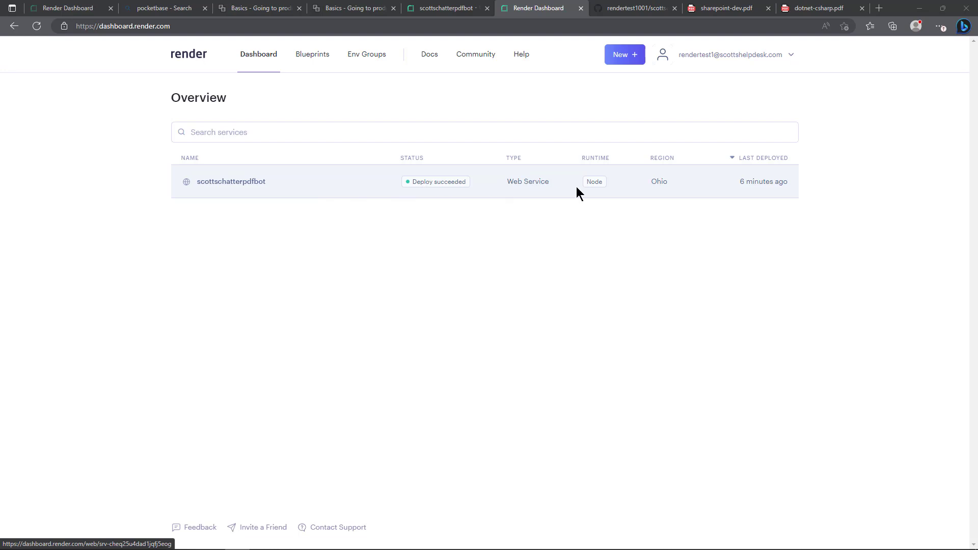
mouse_move(672, 189)
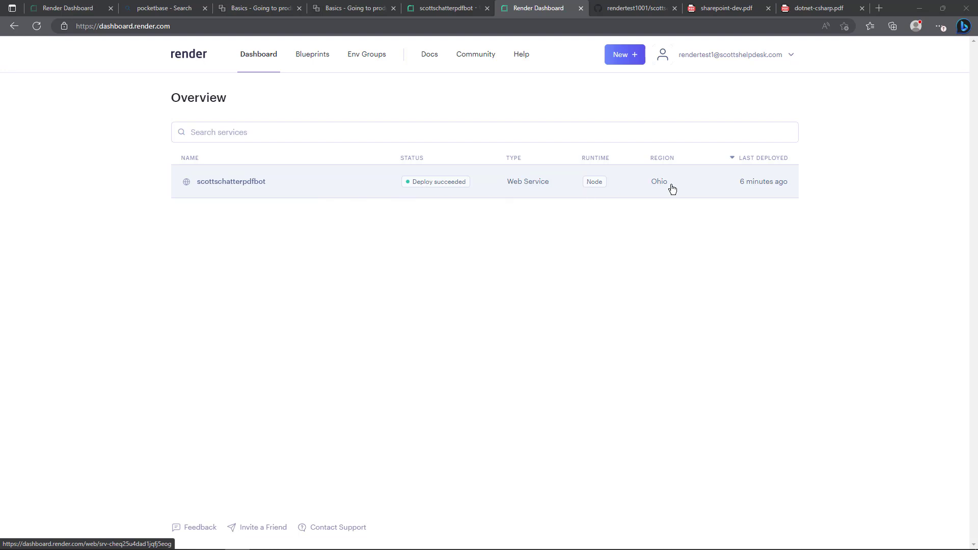
mouse_move(746, 181)
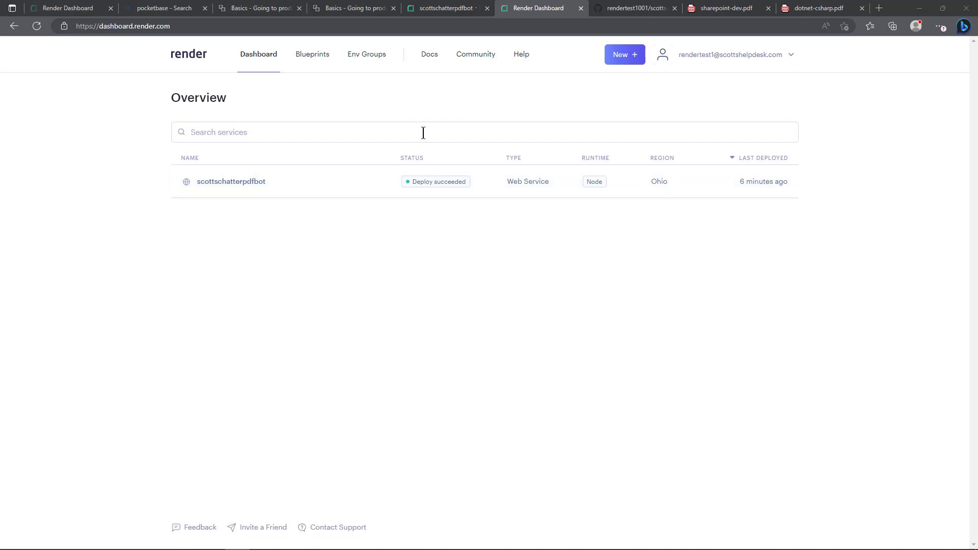
mouse_move(244, 190)
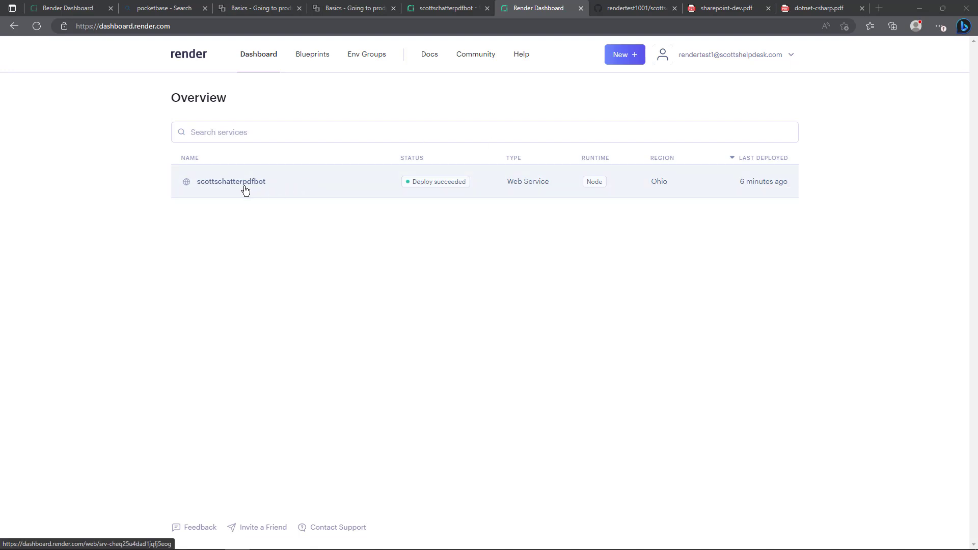
Review scottschatterpdfbot's Manual Deploy options and its '1st commit - copy' live deploy event
click(230, 182)
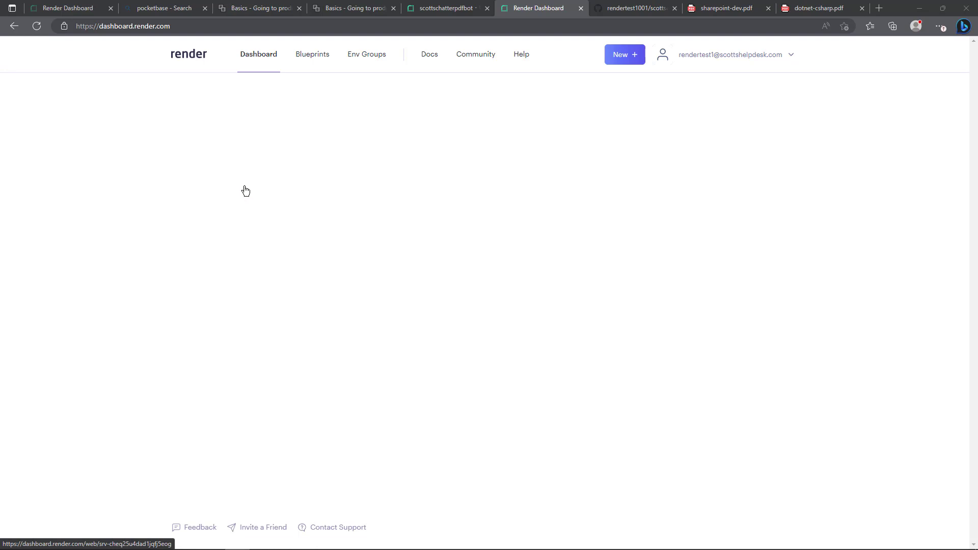
mouse_move(258, 111)
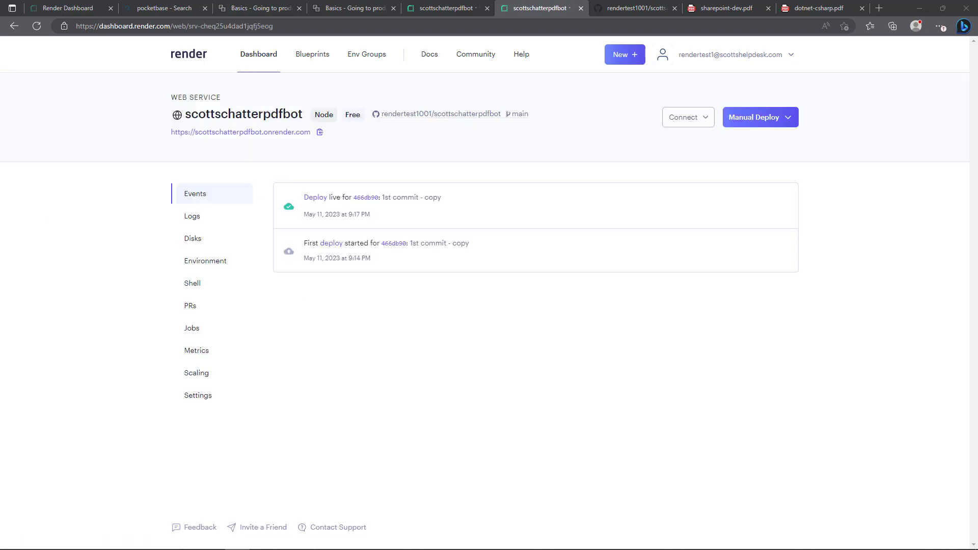
mouse_move(86, 176)
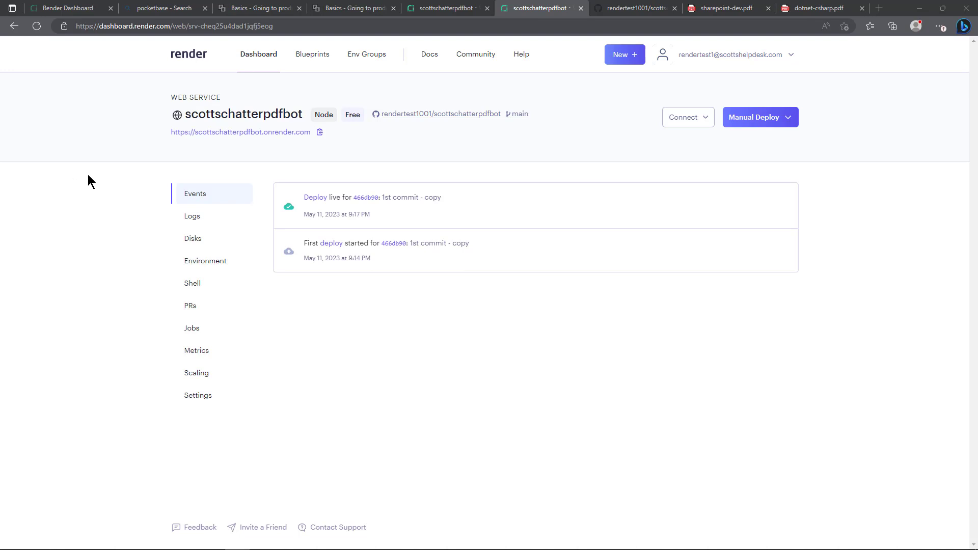
mouse_move(420, 118)
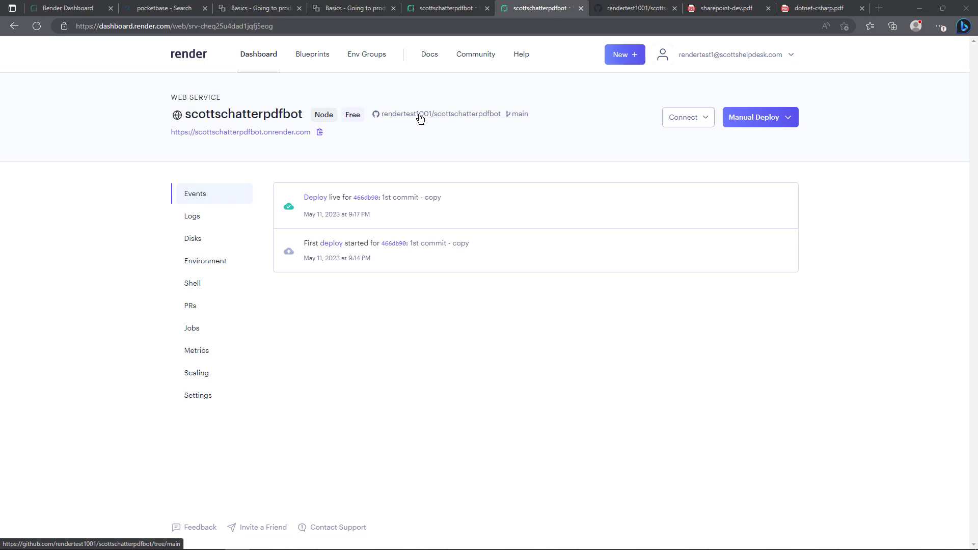
mouse_move(515, 119)
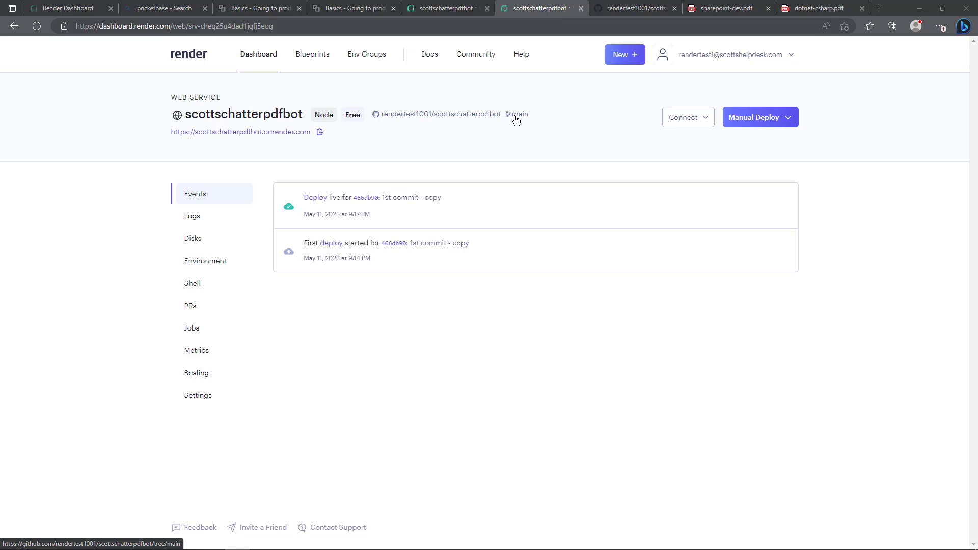
click(787, 117)
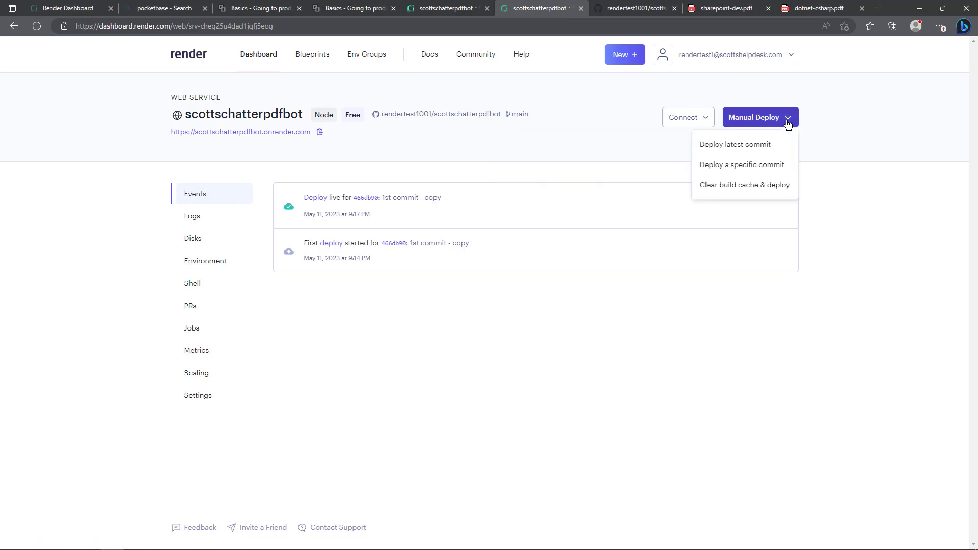
mouse_move(723, 150)
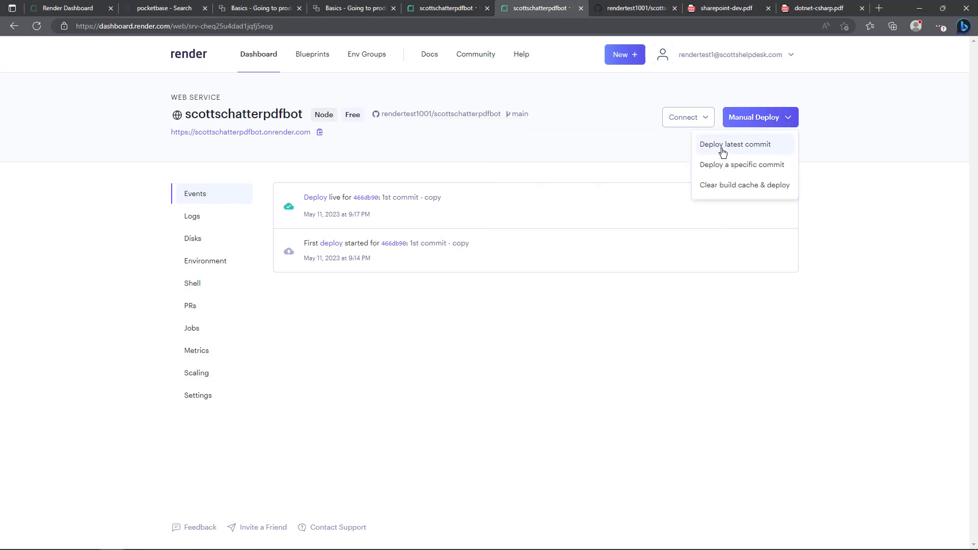
mouse_move(727, 167)
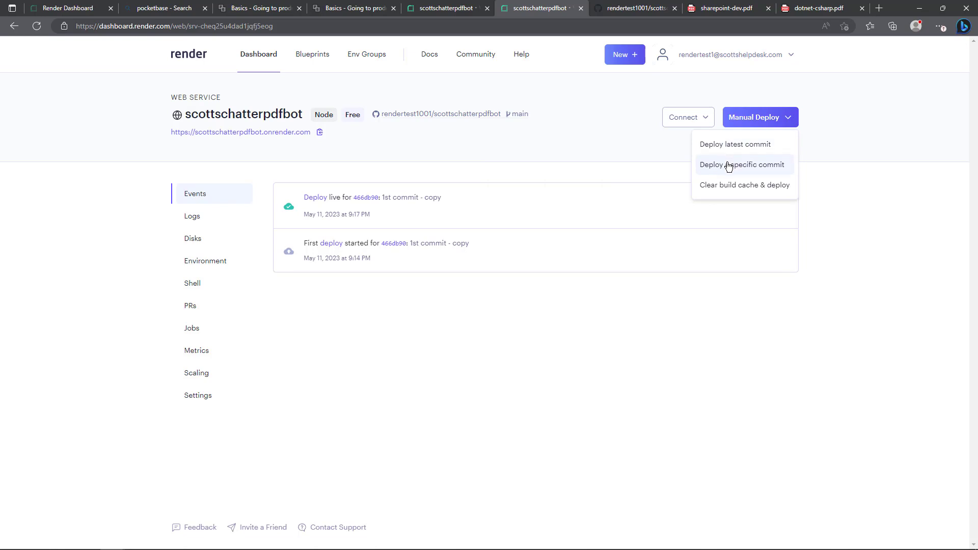
mouse_move(561, 151)
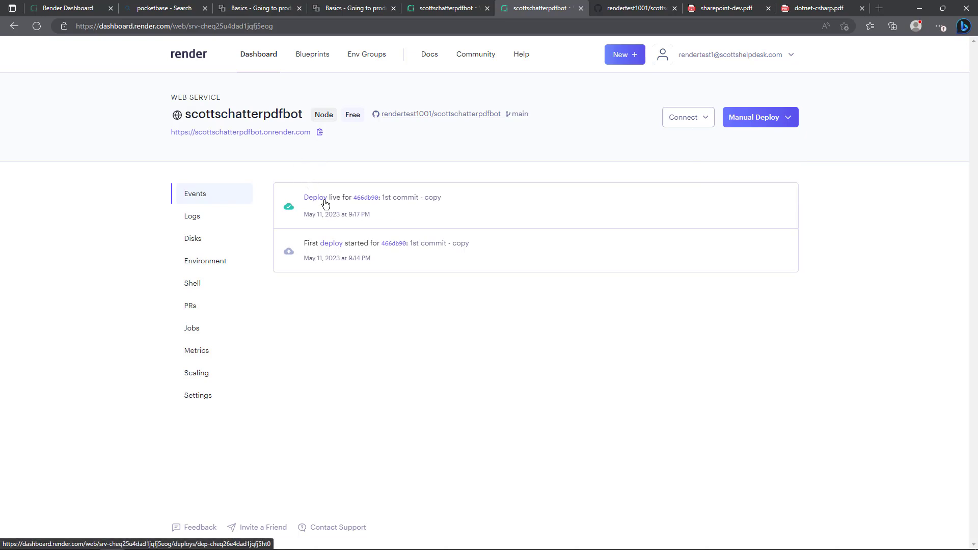
mouse_move(388, 200)
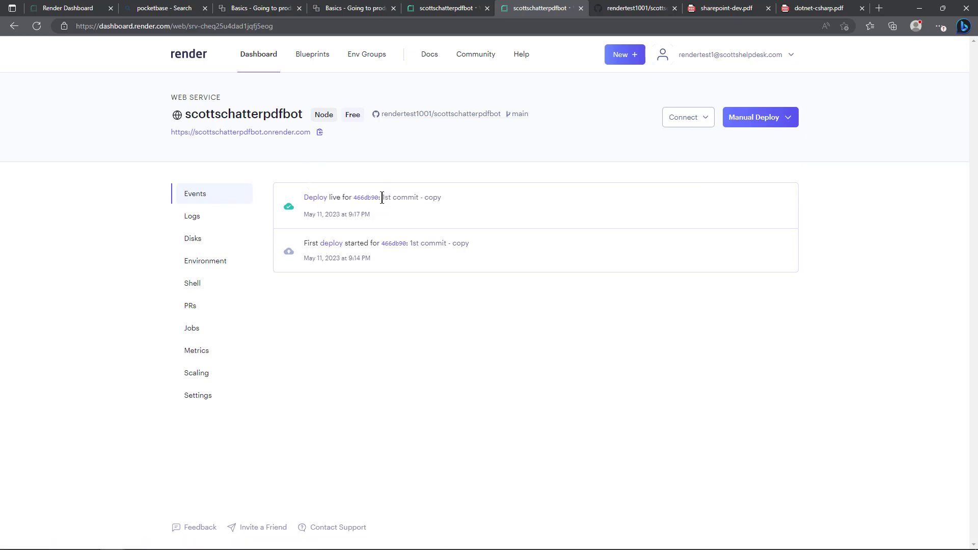
double_click(410, 198)
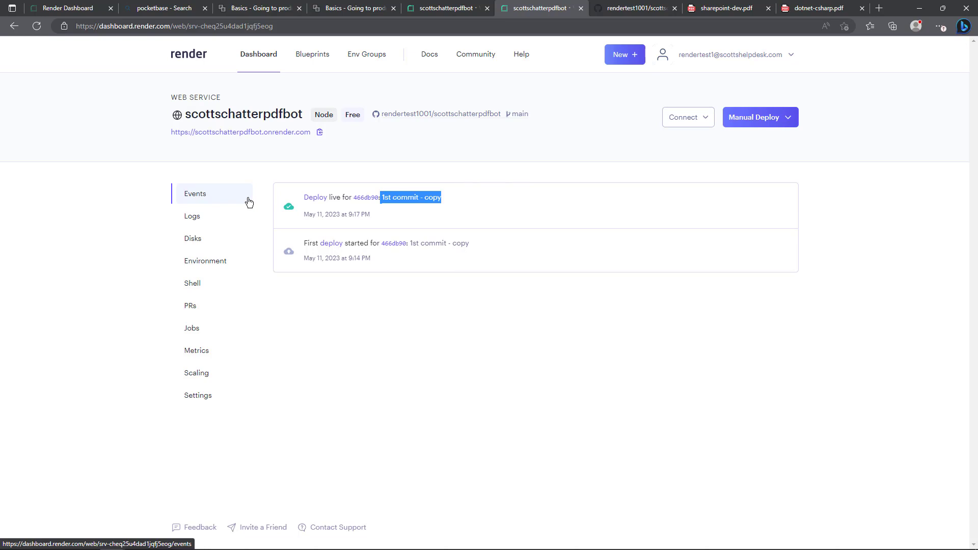
mouse_move(163, 263)
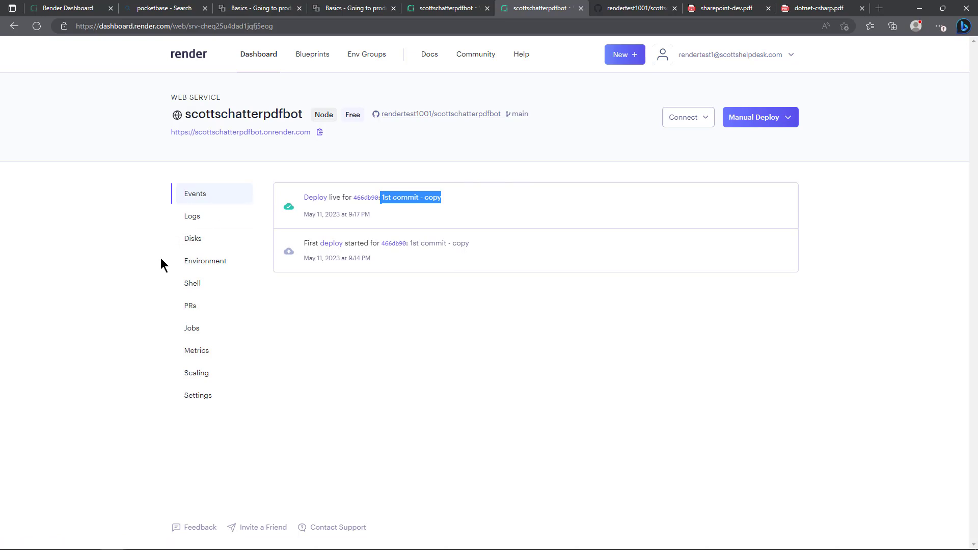
mouse_move(183, 261)
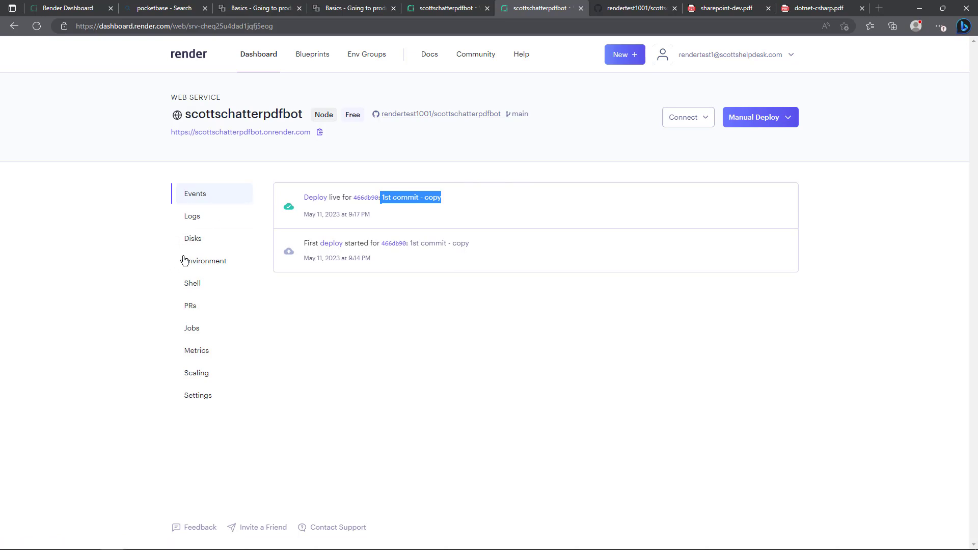
mouse_move(205, 265)
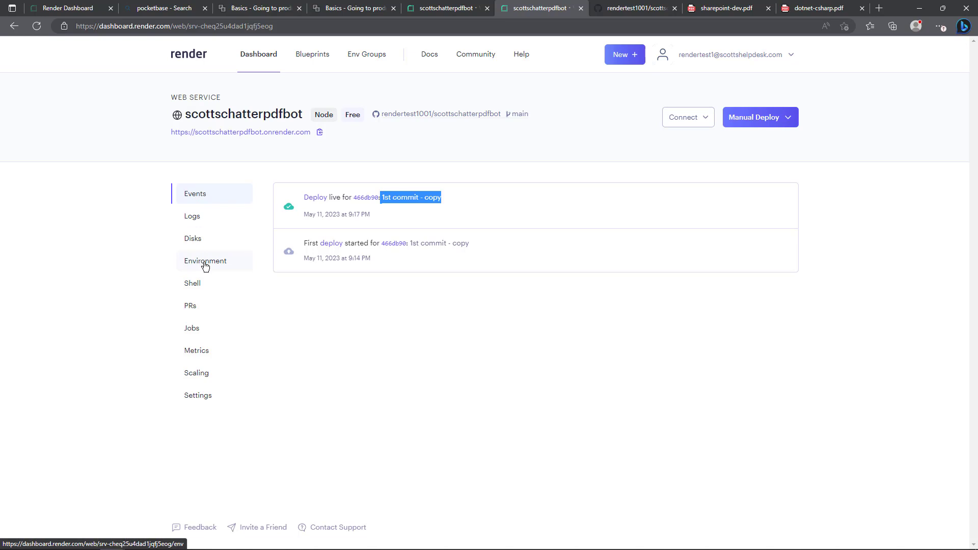
Review the Environment settings, discarding an empty variable and reaching Linked Environment Groups
click(206, 261)
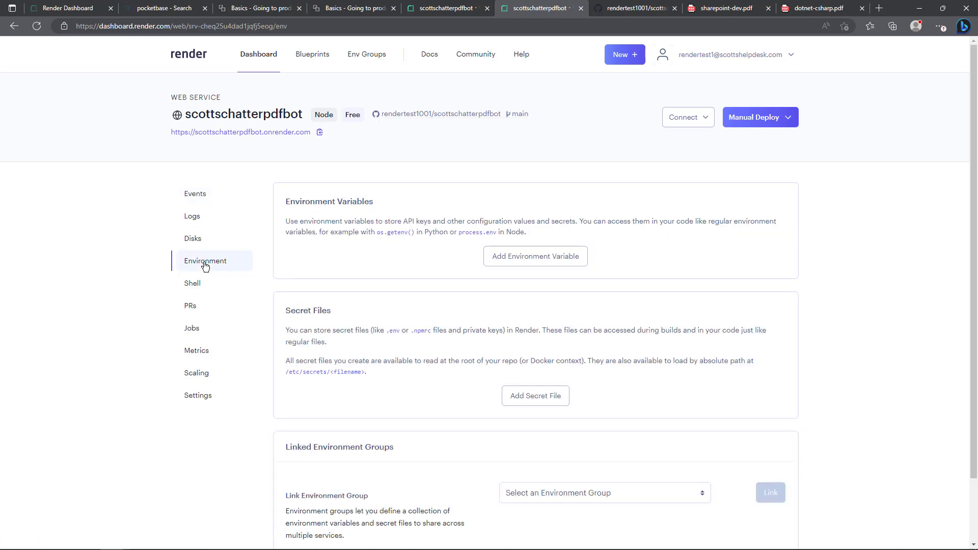
mouse_move(301, 306)
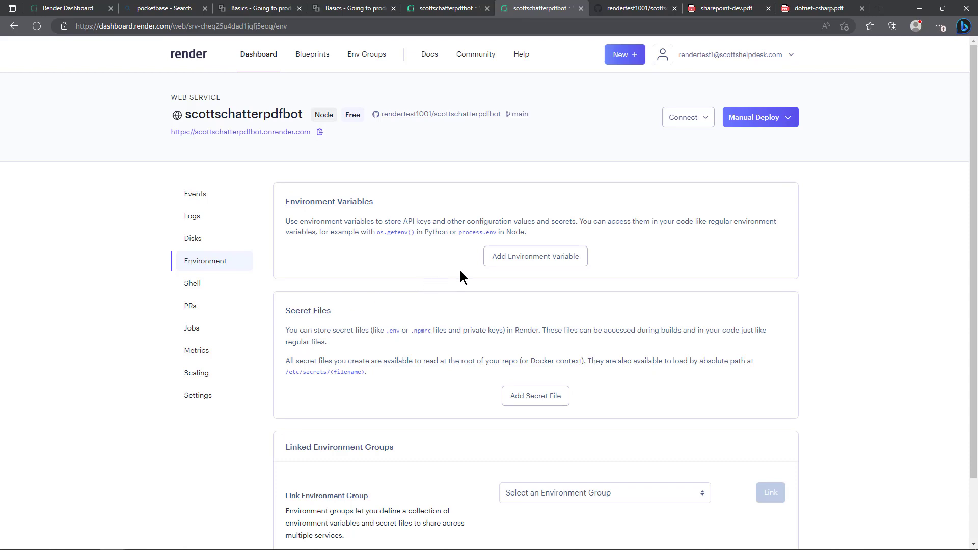
click(535, 257)
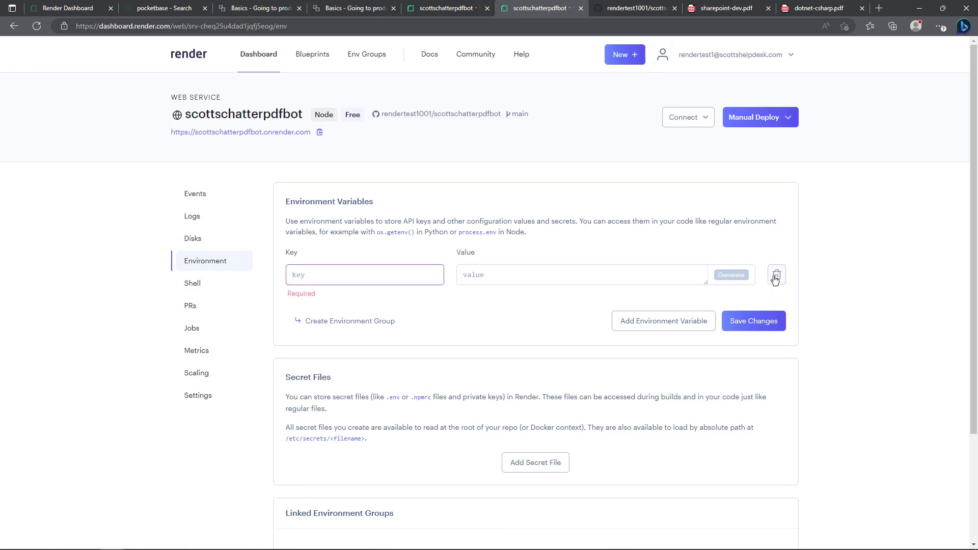
click(776, 275)
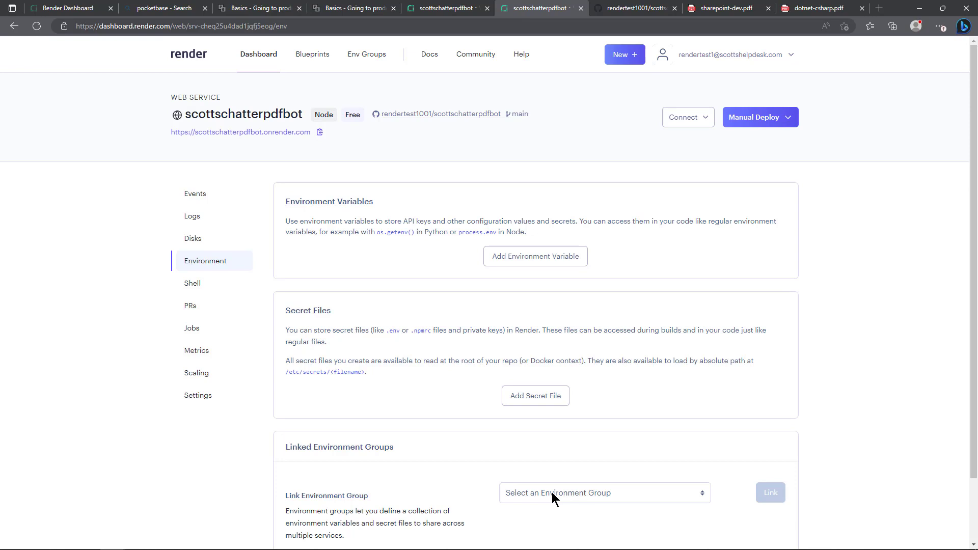
click(604, 493)
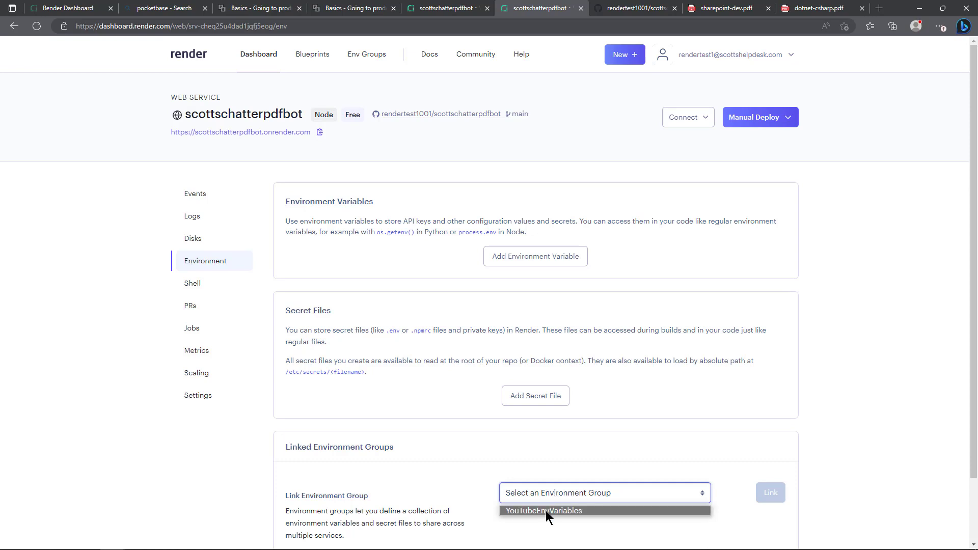
mouse_move(532, 501)
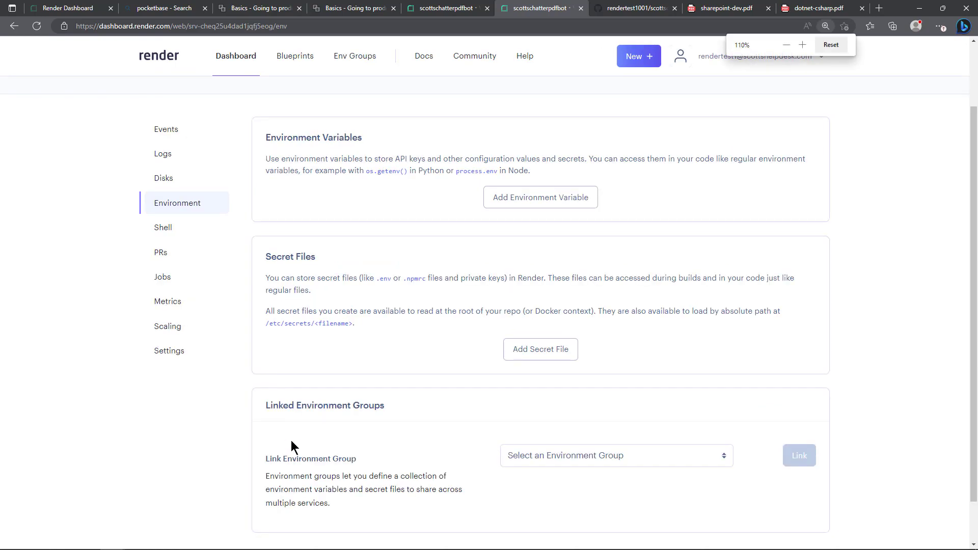
scroll(down, 3)
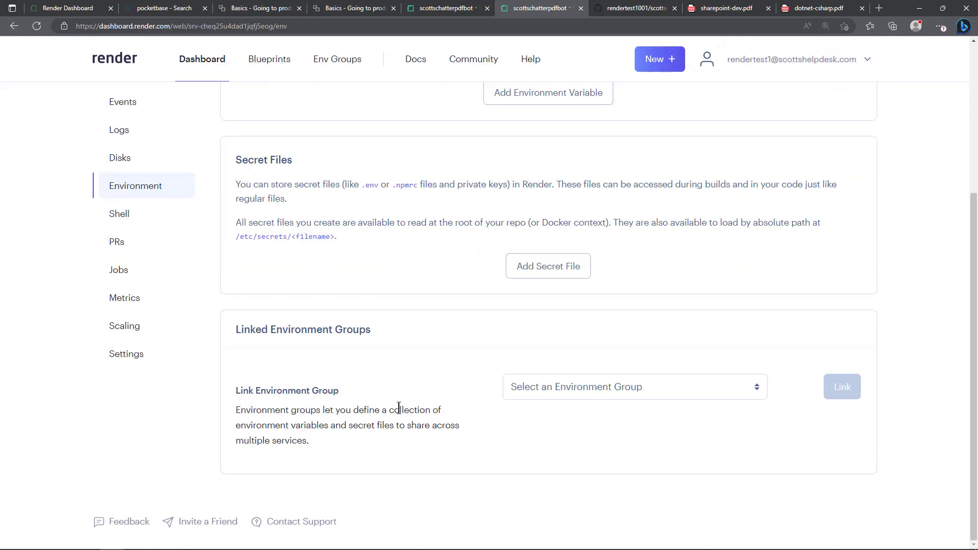
mouse_move(358, 429)
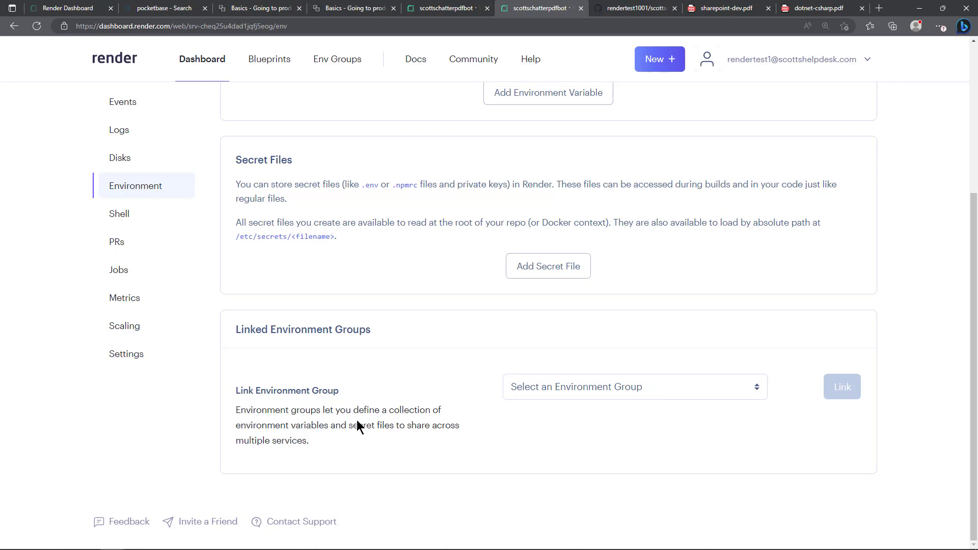
mouse_move(494, 412)
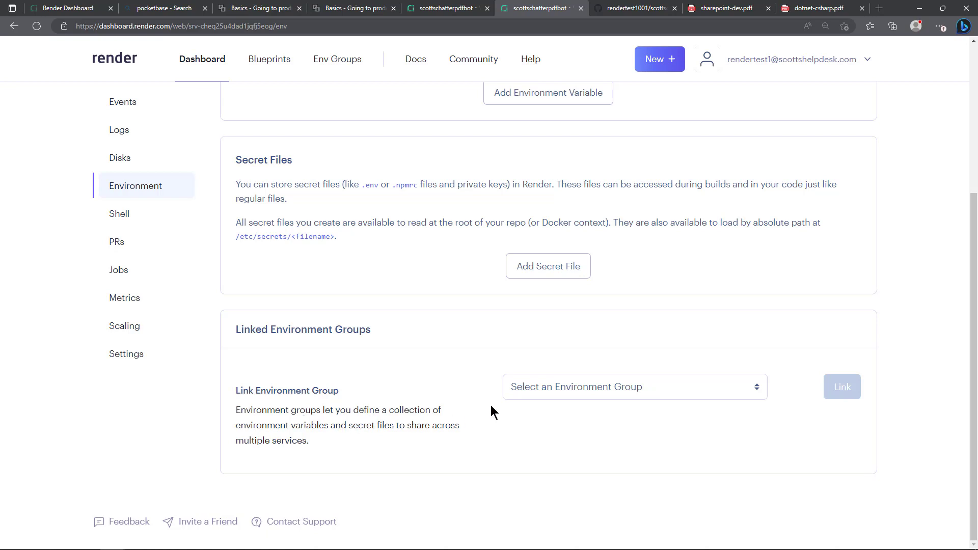
mouse_move(576, 391)
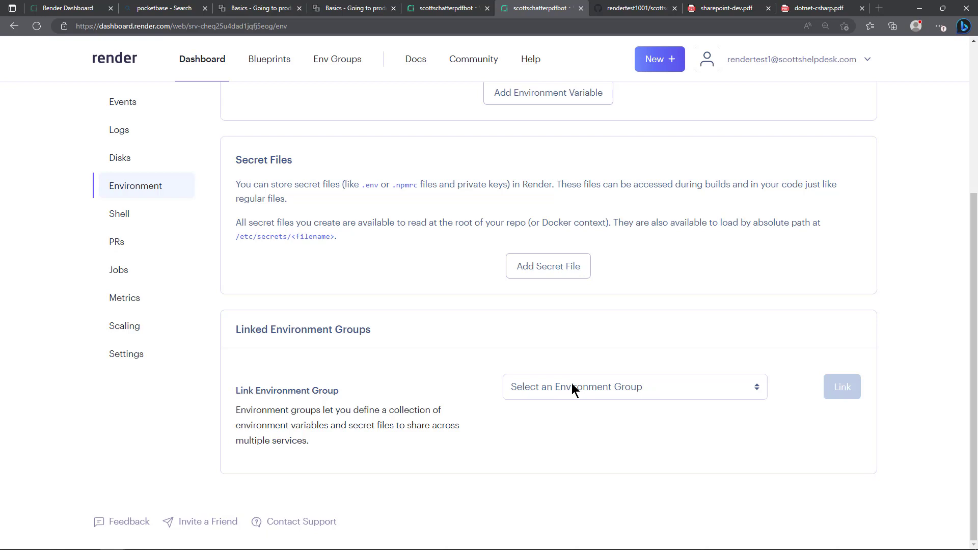
Link the YouTubeEnvVariables group so its five variables apply to the service
click(634, 387)
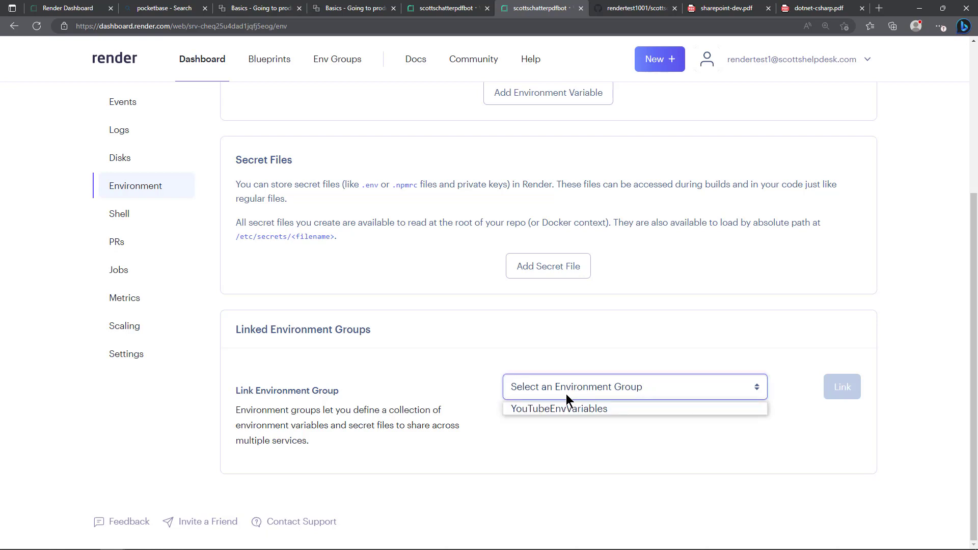
click(559, 409)
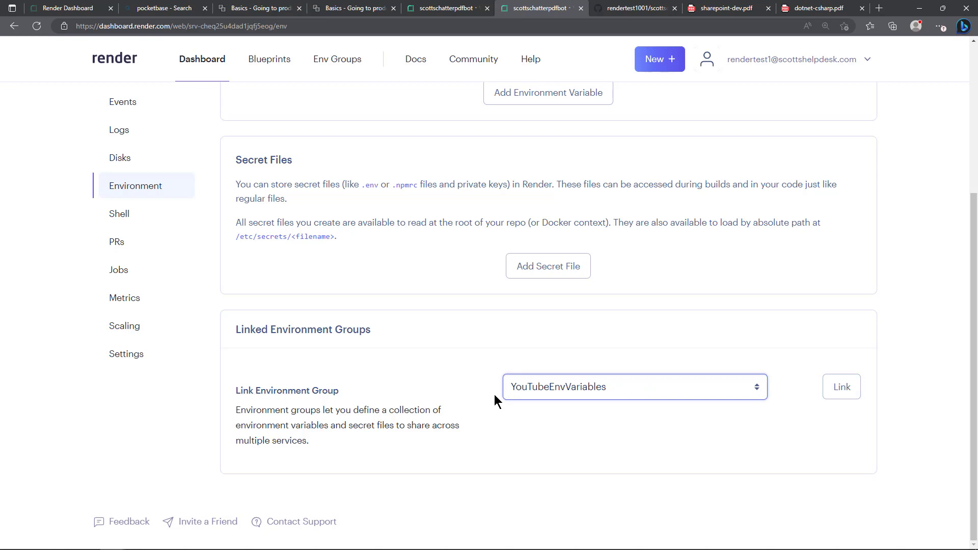
click(841, 387)
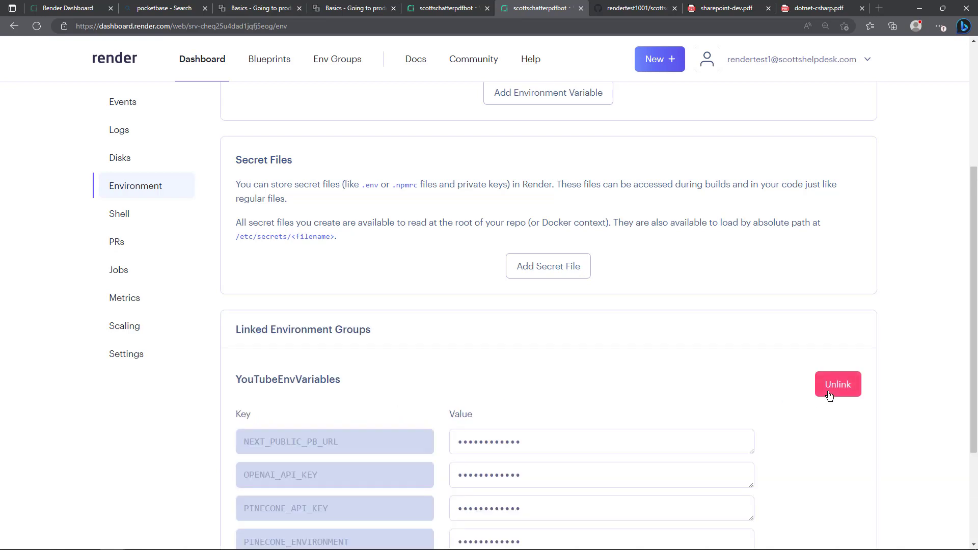
scroll(down, 3)
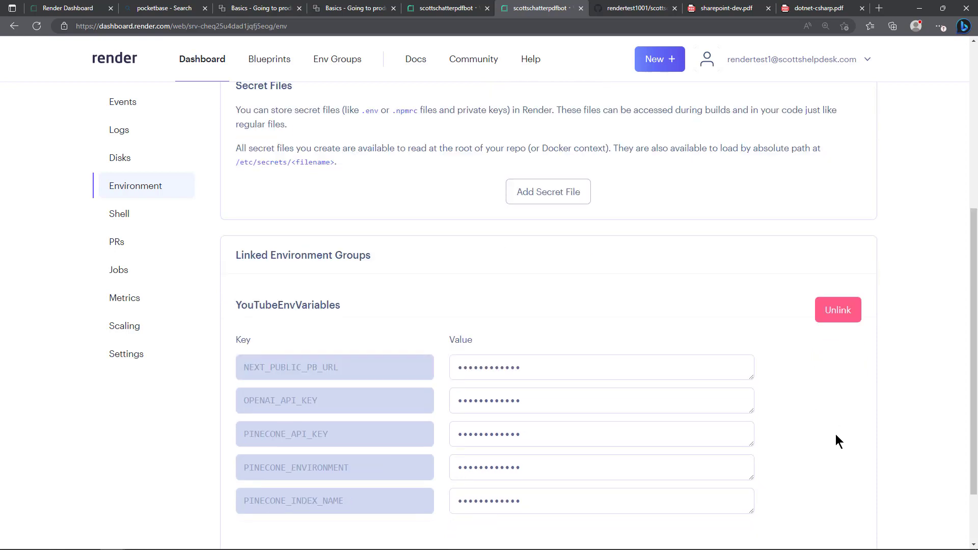
scroll(down, 3)
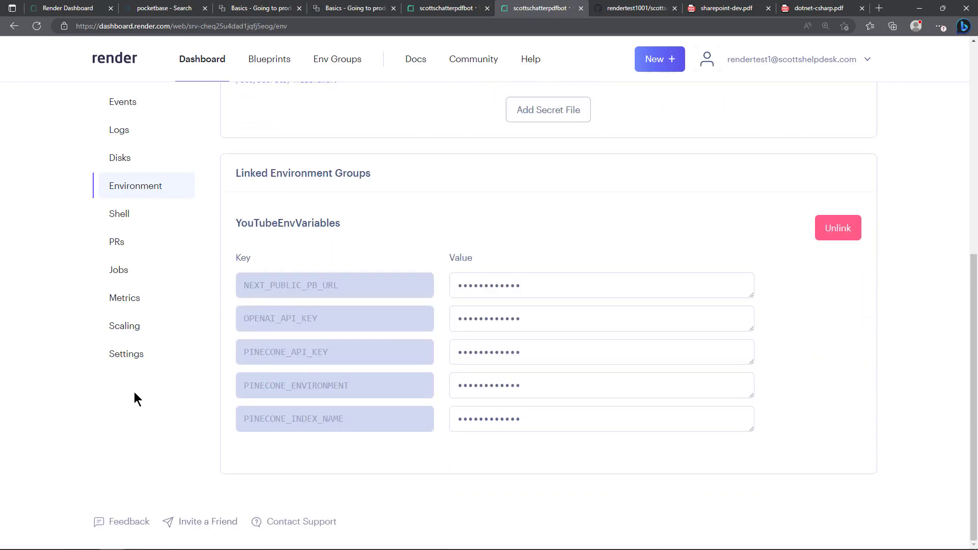
mouse_move(269, 410)
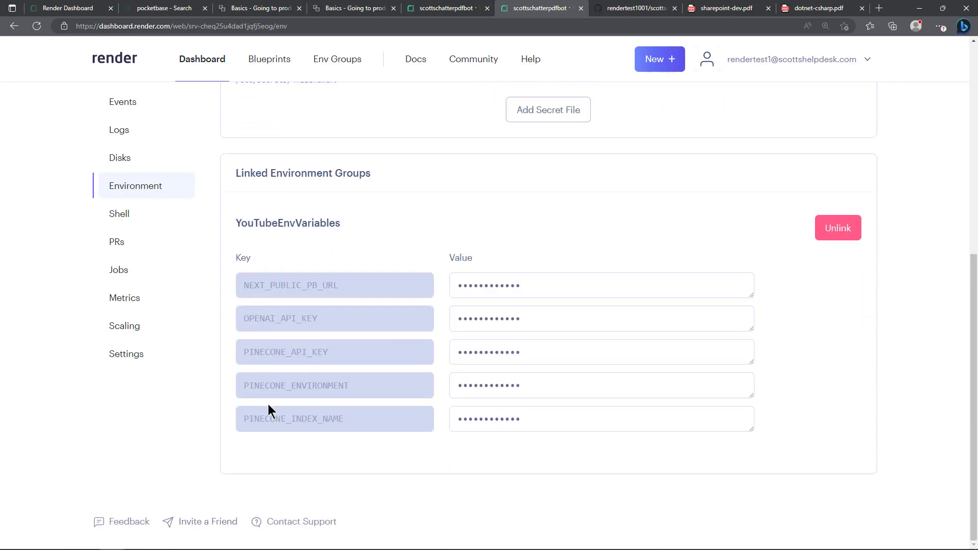
mouse_move(211, 429)
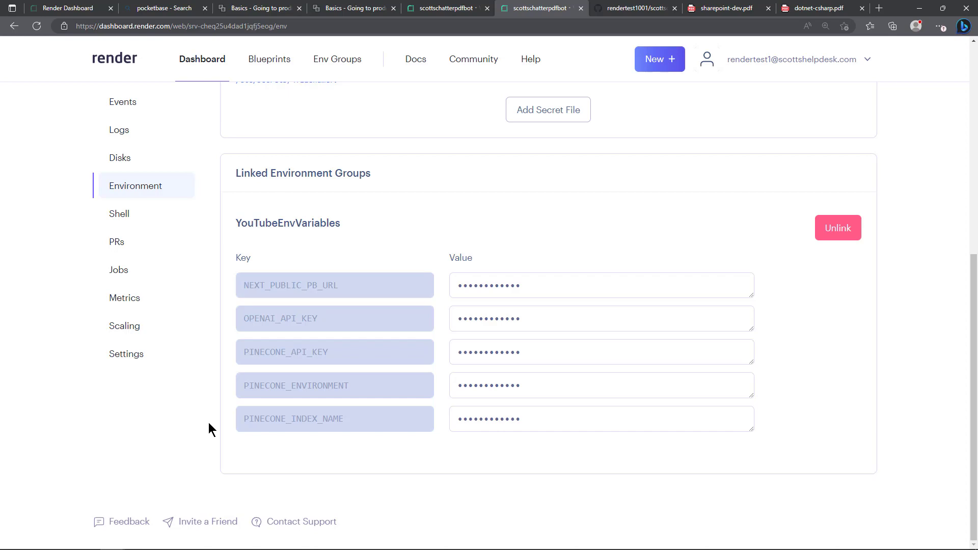
mouse_move(203, 385)
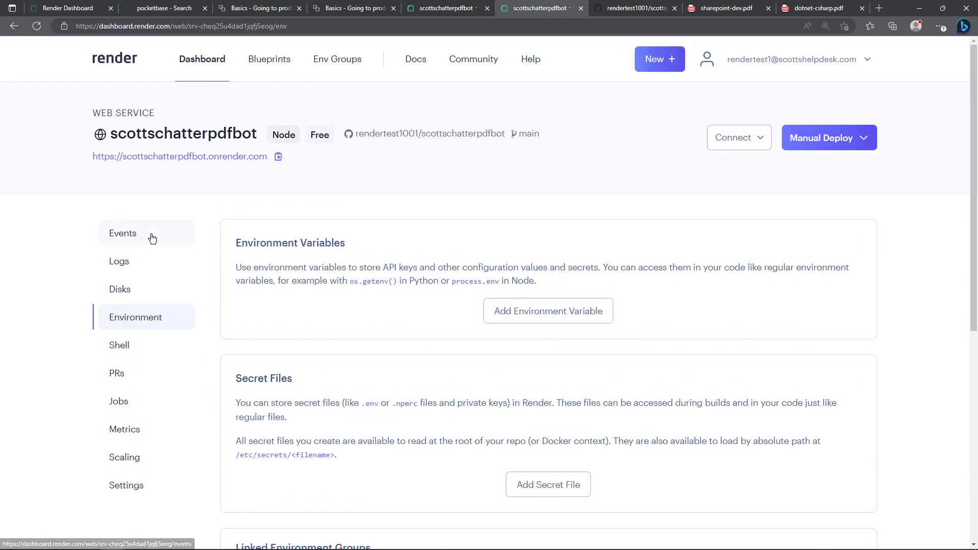
mouse_move(197, 167)
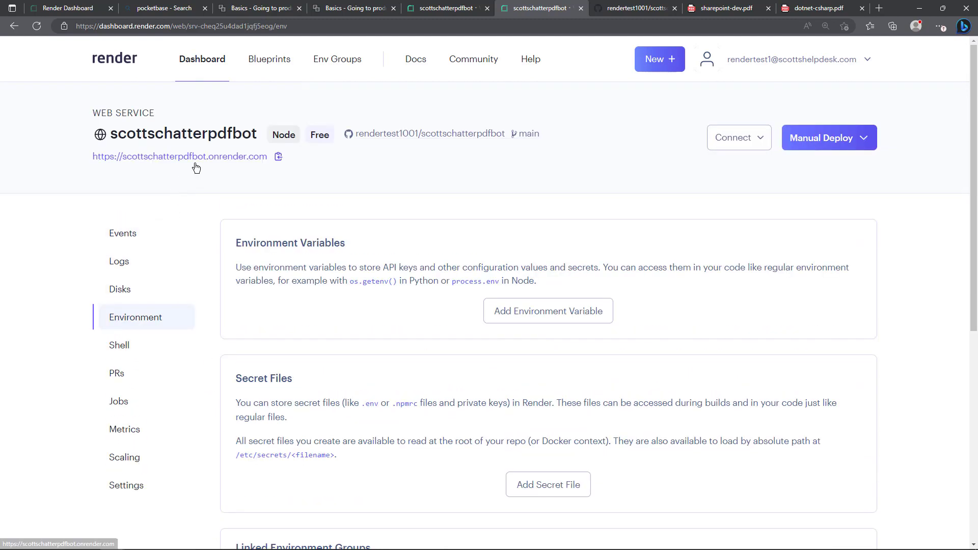
mouse_move(176, 165)
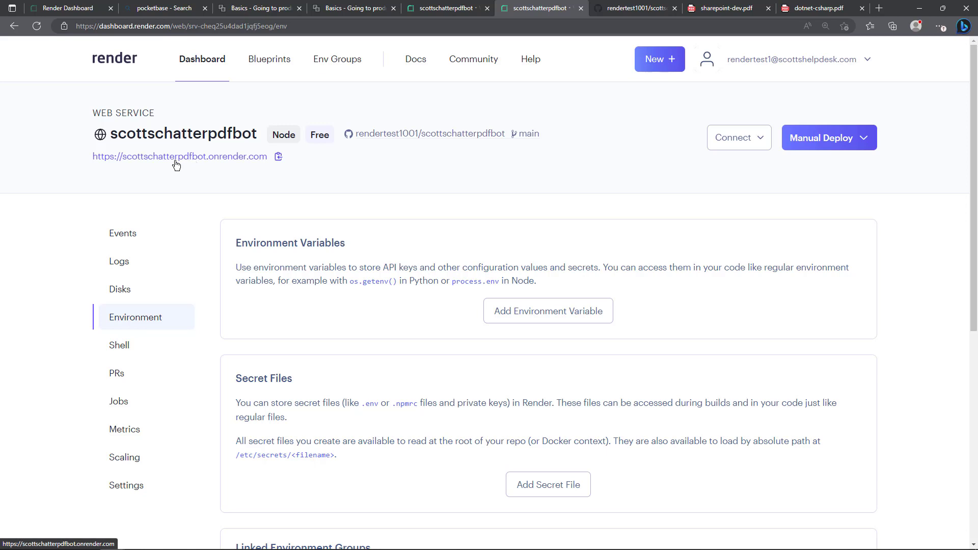
mouse_move(183, 162)
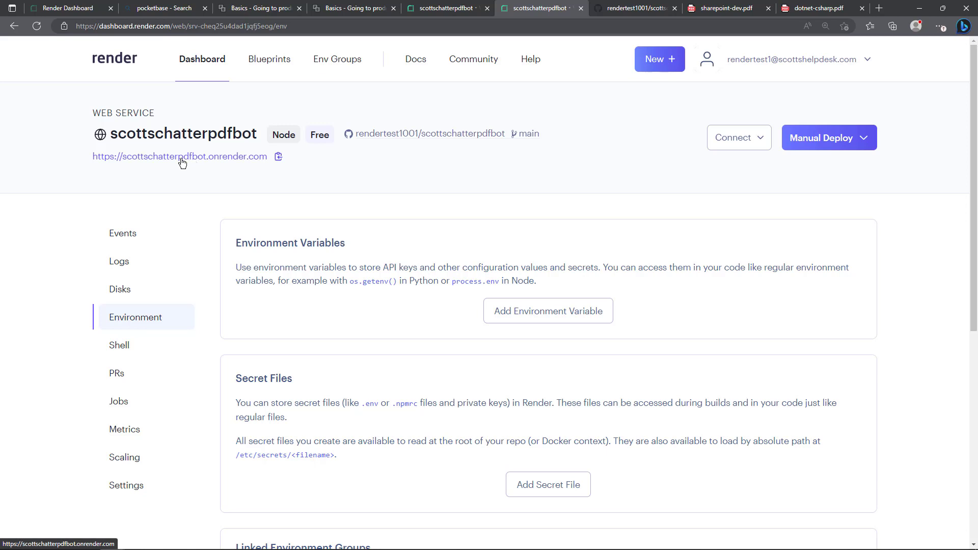
mouse_move(243, 165)
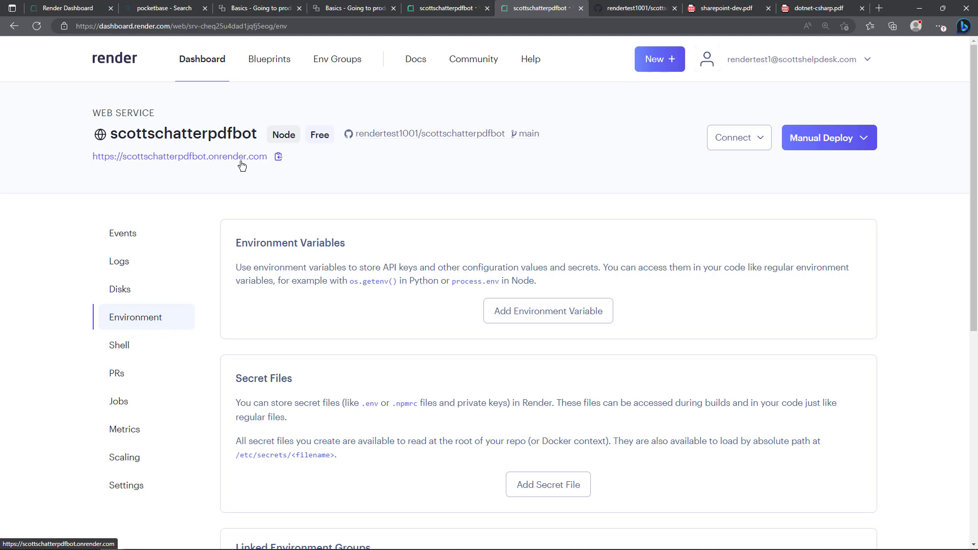
Load Scott's PDF Chatter at its onrender.com URL, showing the login page
click(178, 157)
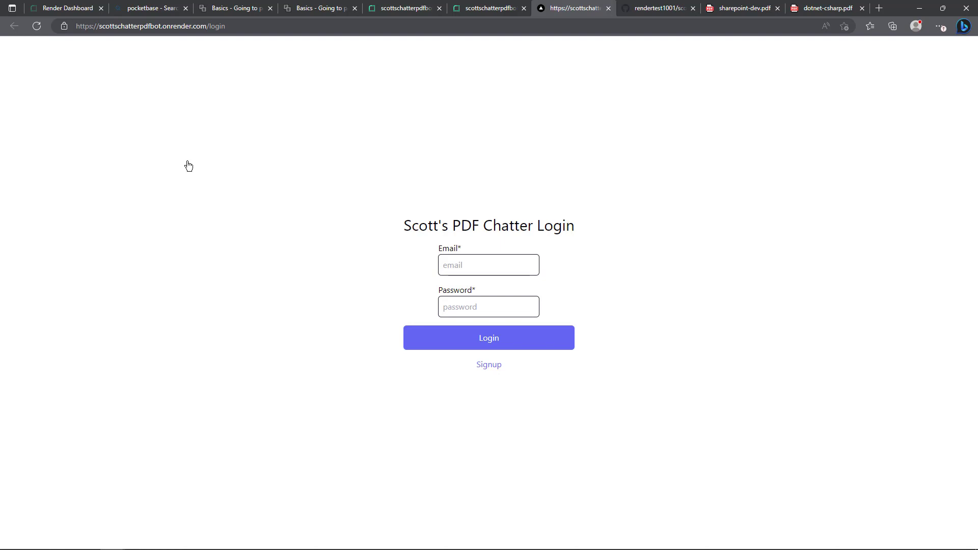
Return to the Events list and highlight the 'Environment updated' deploy note
click(67, 8)
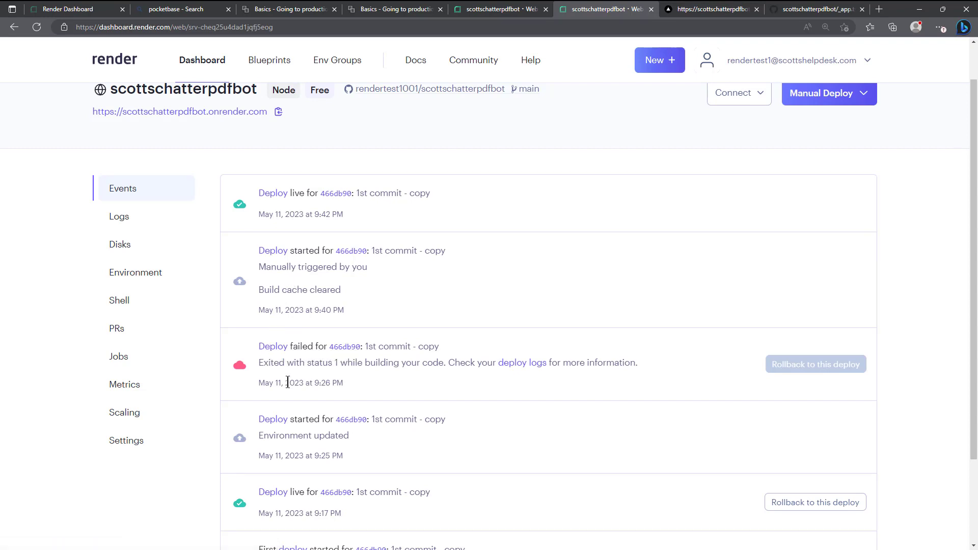
mouse_move(307, 440)
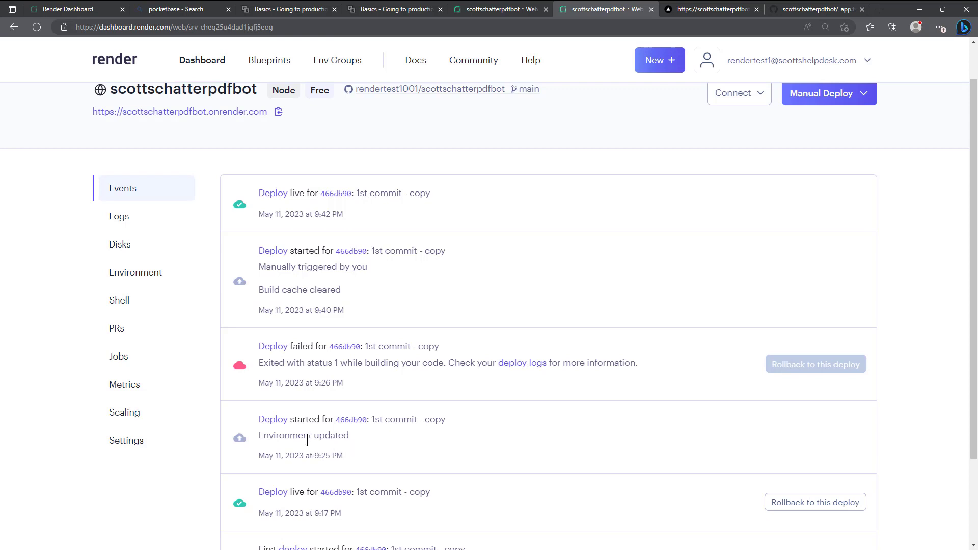
double_click(304, 436)
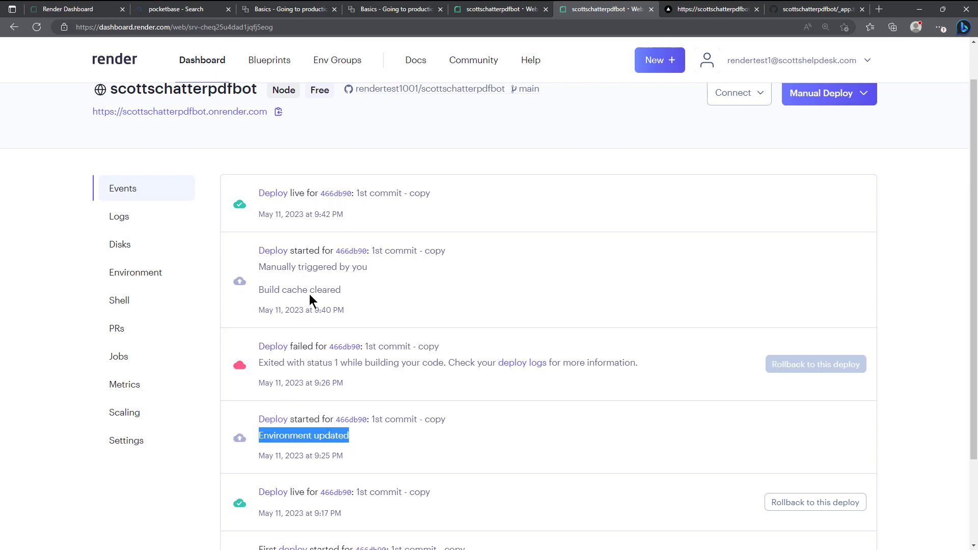
mouse_move(439, 246)
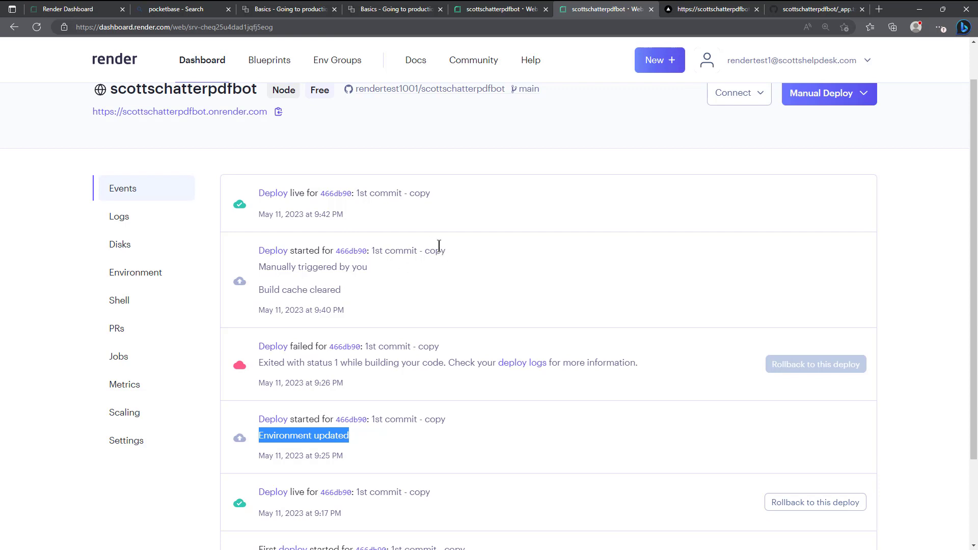
mouse_move(564, 261)
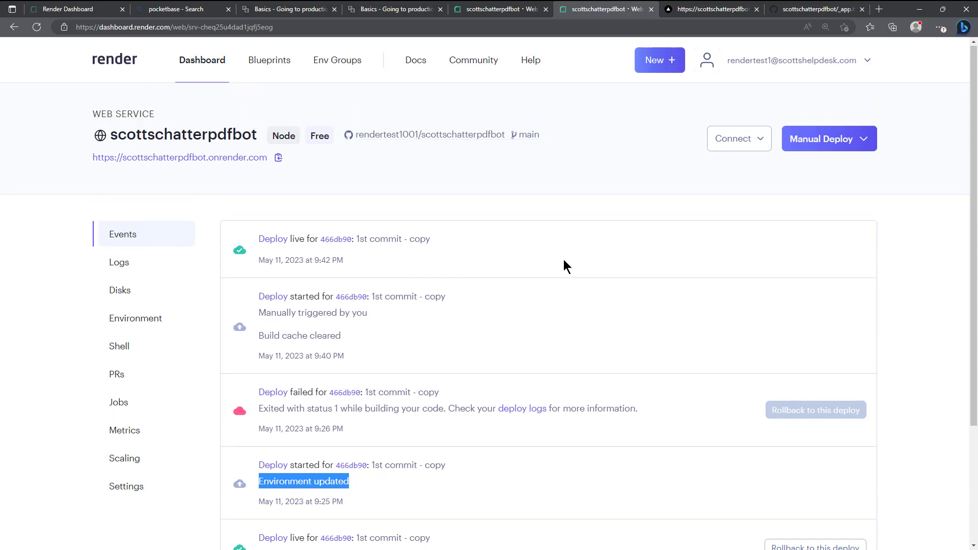
click(829, 138)
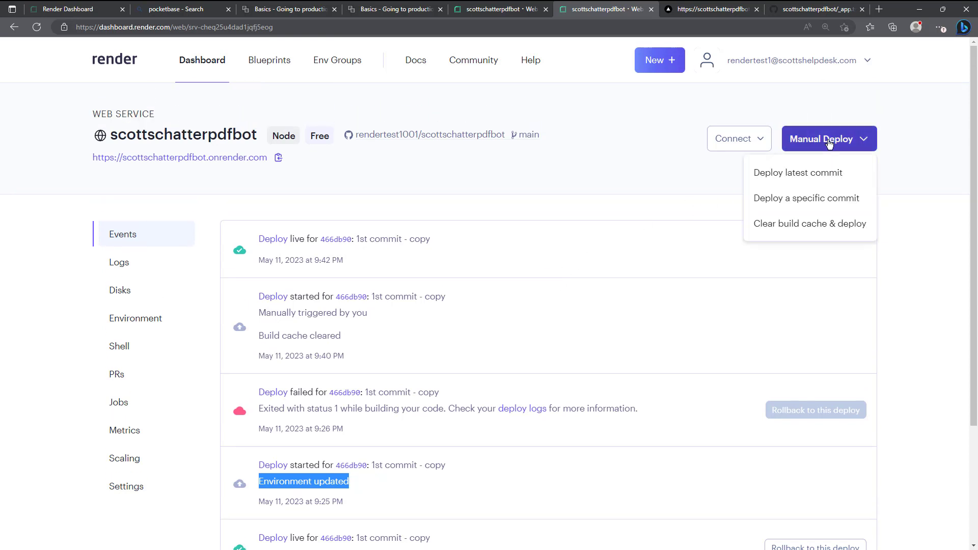
mouse_move(281, 245)
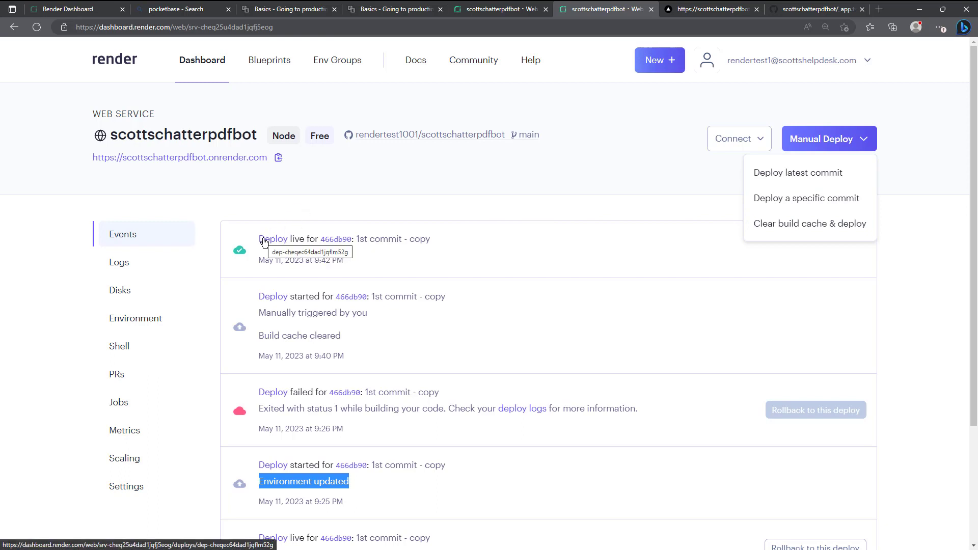
mouse_move(207, 163)
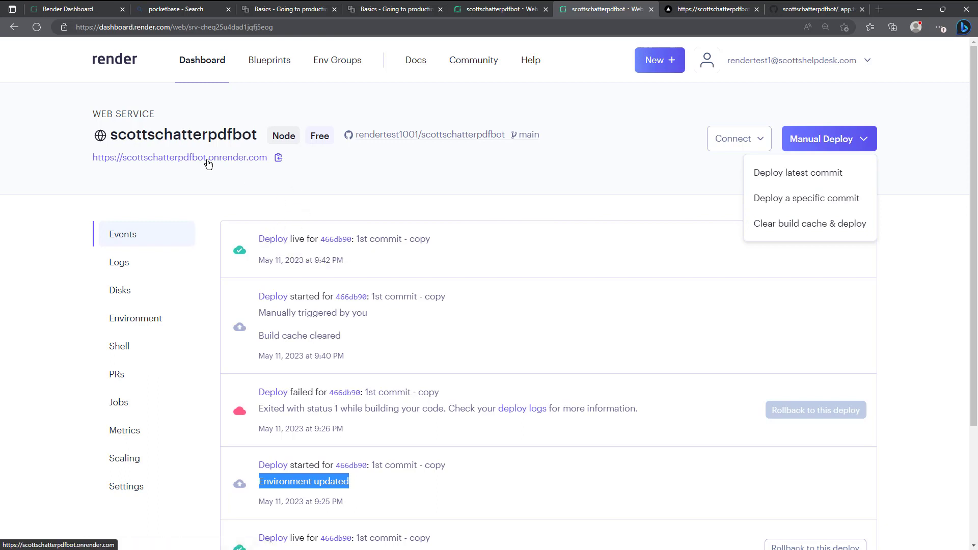
mouse_move(202, 66)
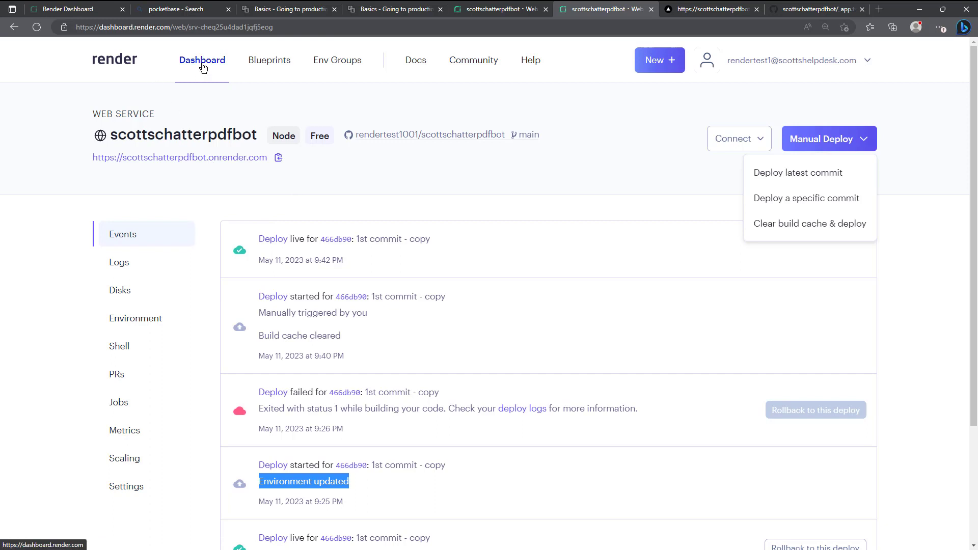
mouse_move(124, 70)
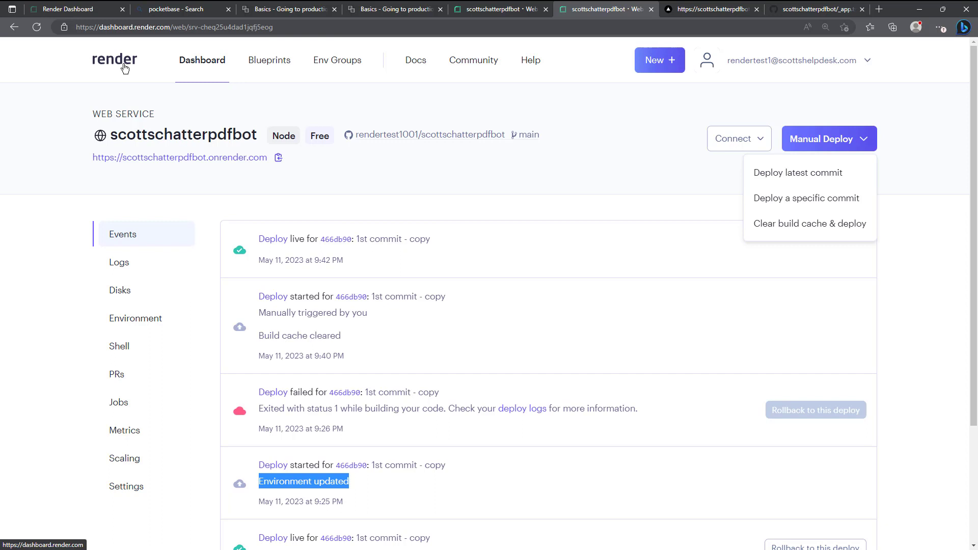
mouse_move(320, 137)
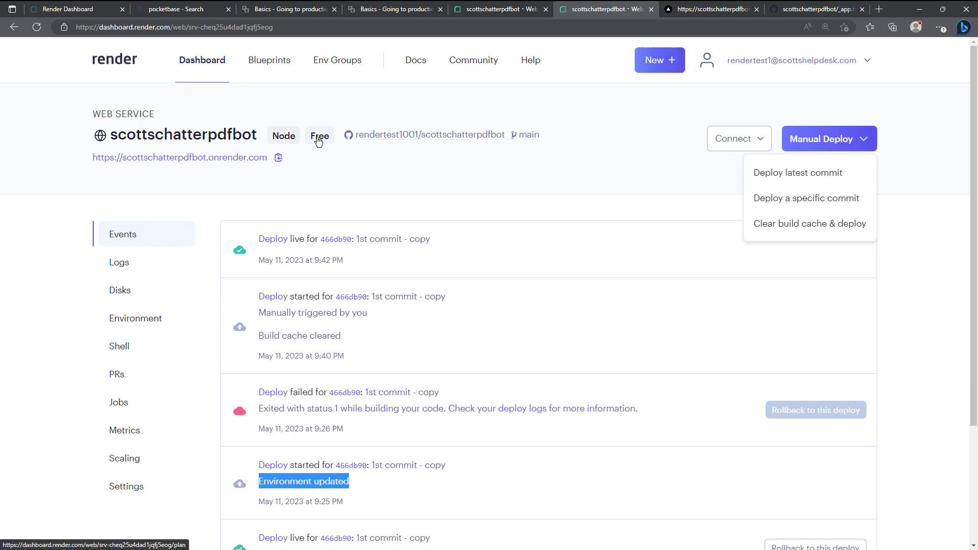
mouse_move(247, 107)
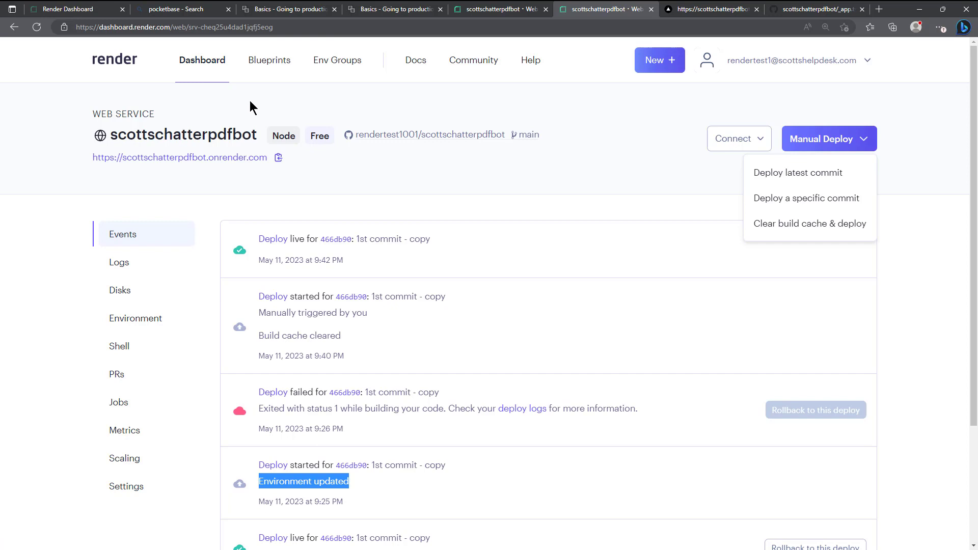
mouse_move(112, 99)
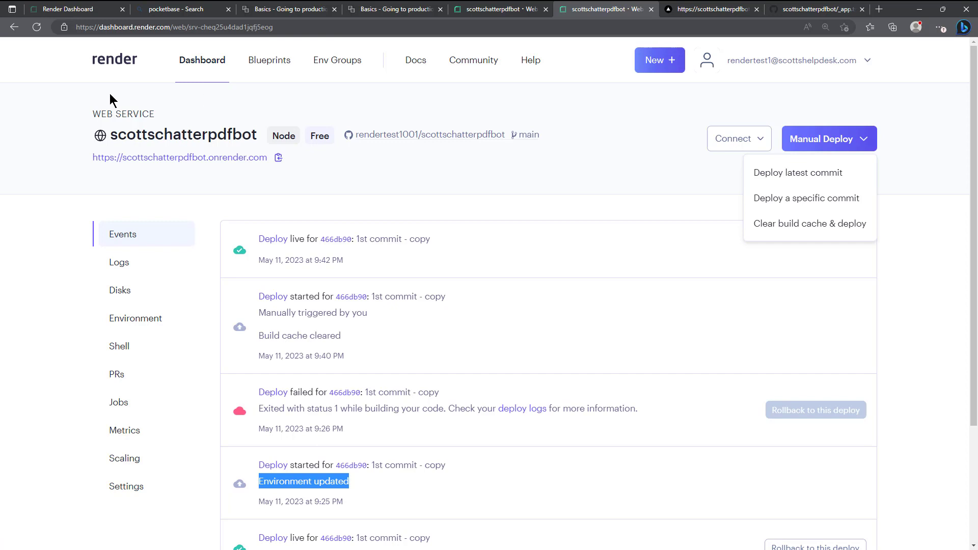
mouse_move(55, 108)
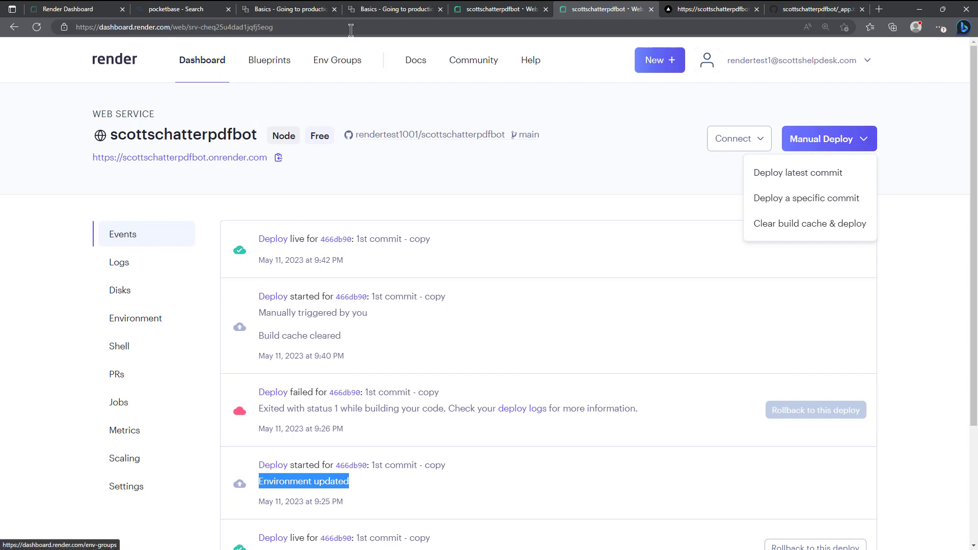
mouse_move(490, 13)
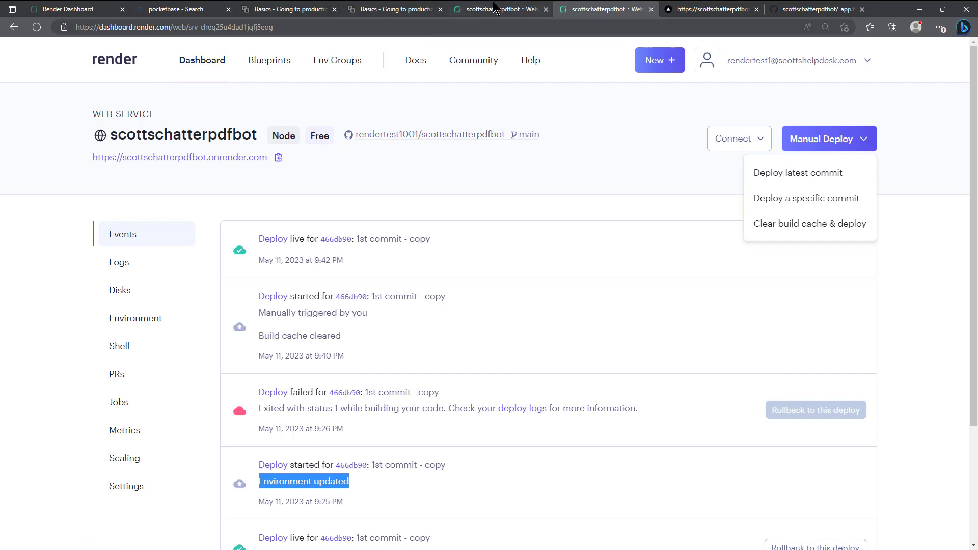
mouse_move(512, 8)
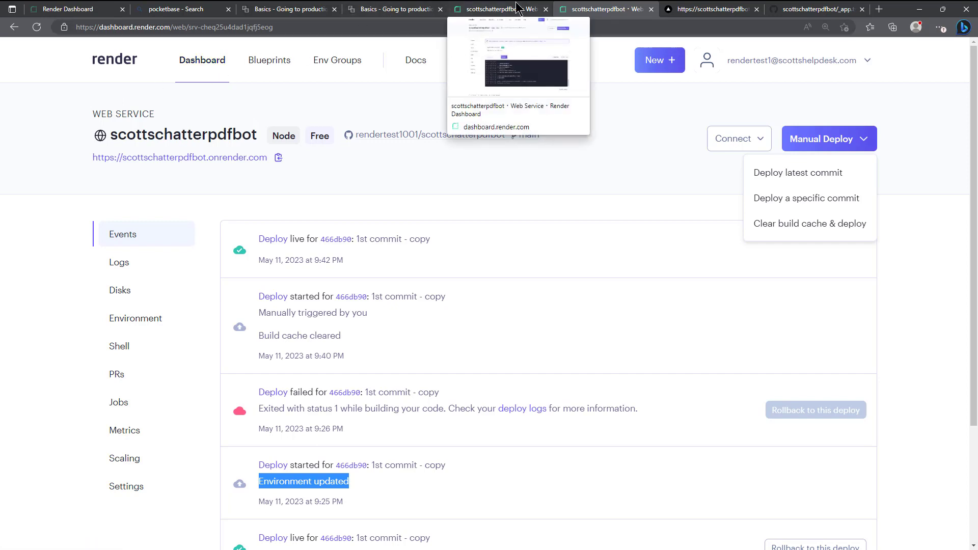
mouse_move(68, 138)
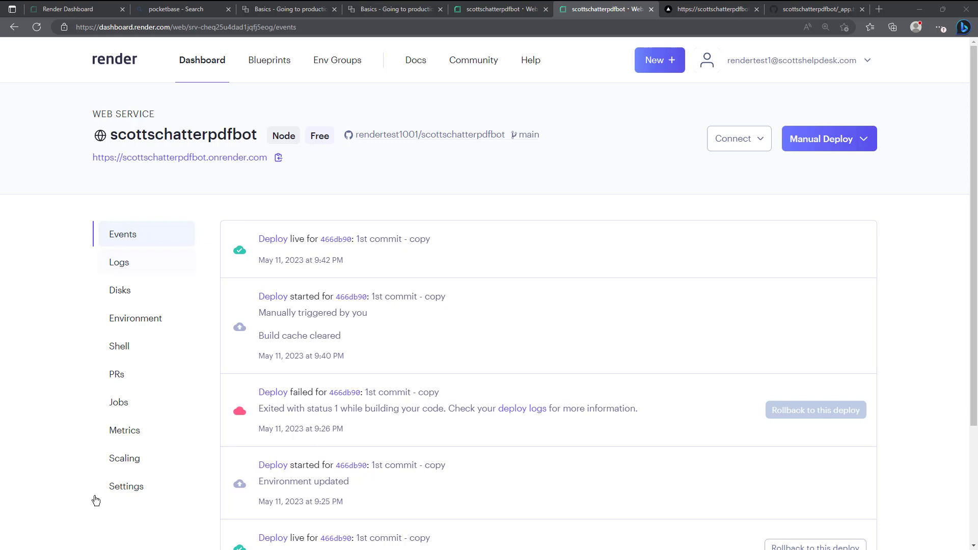
mouse_move(118, 268)
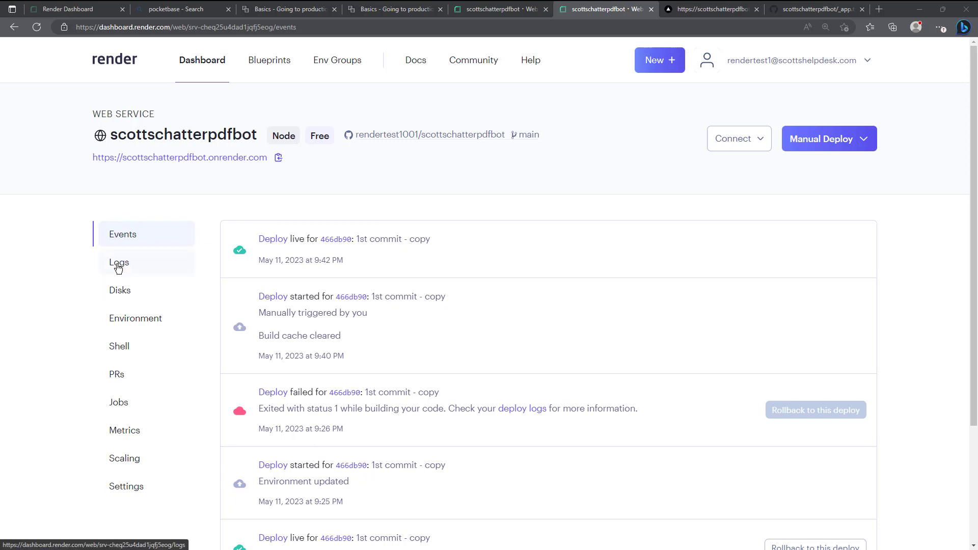
View the service's runtime logs ending with document metadata output
click(118, 263)
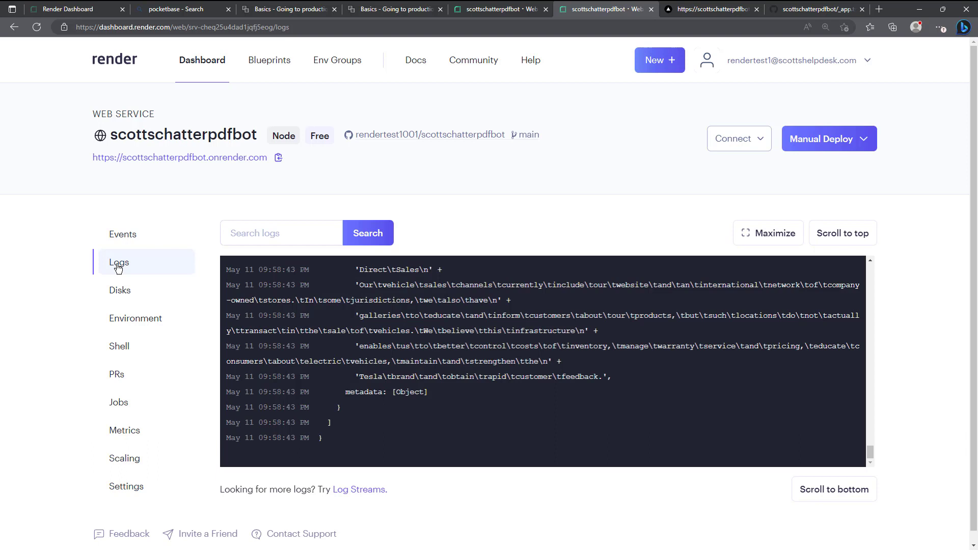
mouse_move(343, 361)
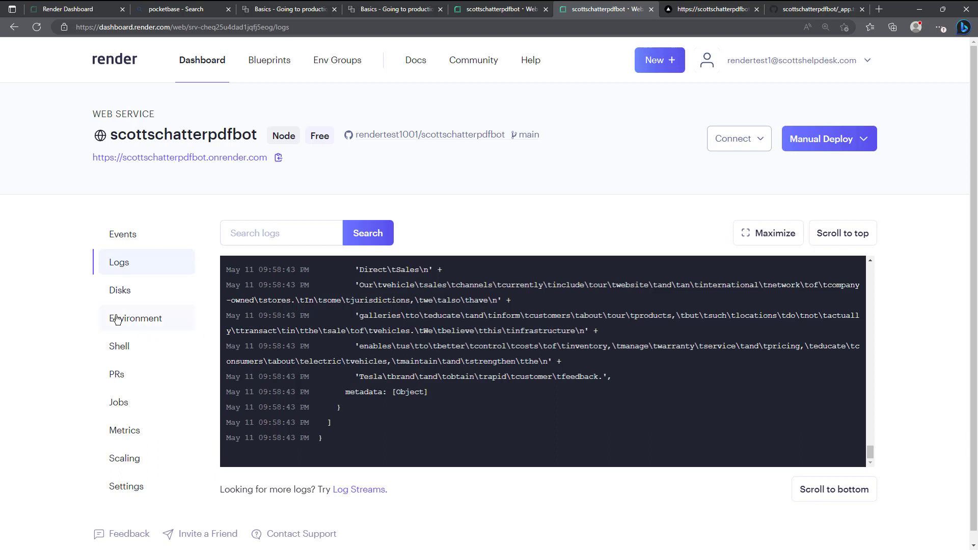
View the Disks page, which says disks aren't supported on the free instance type
click(121, 291)
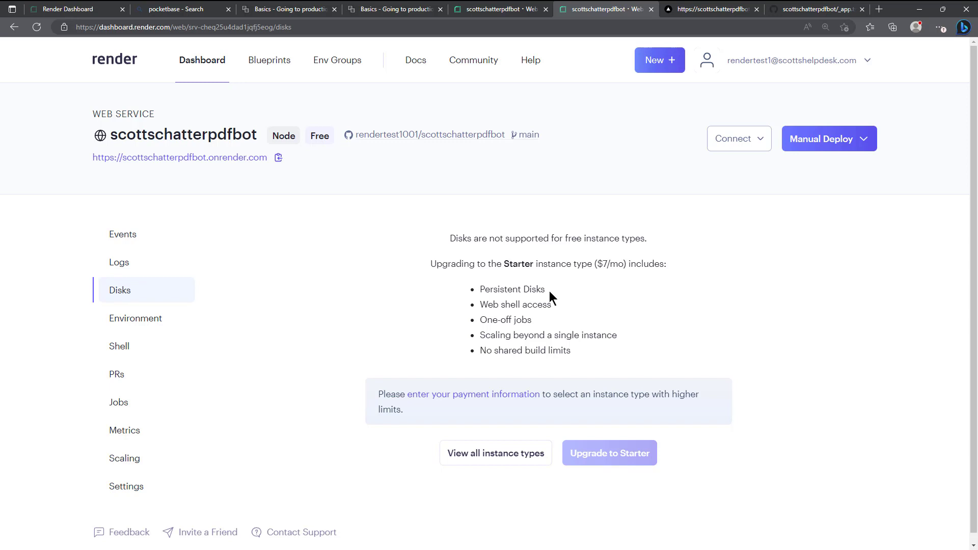
double_click(511, 289)
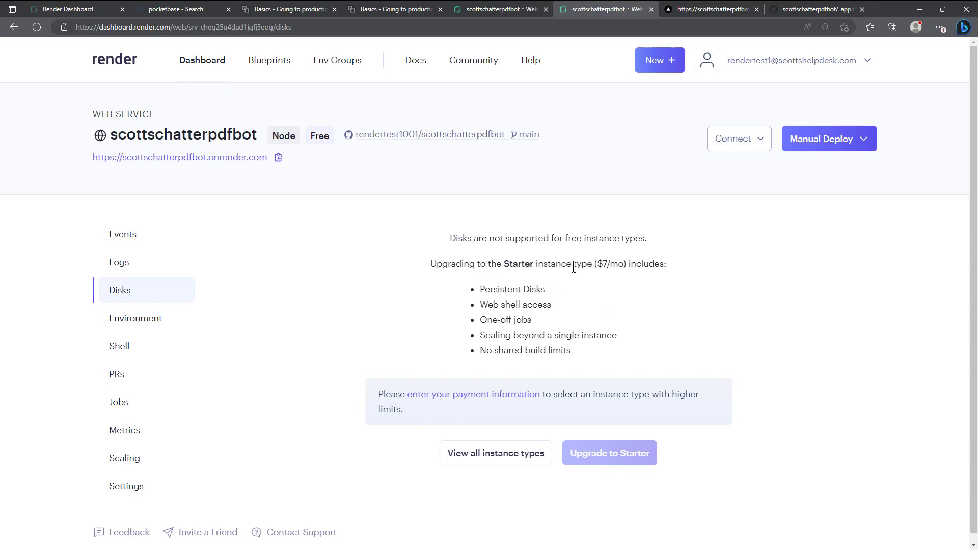
mouse_move(409, 316)
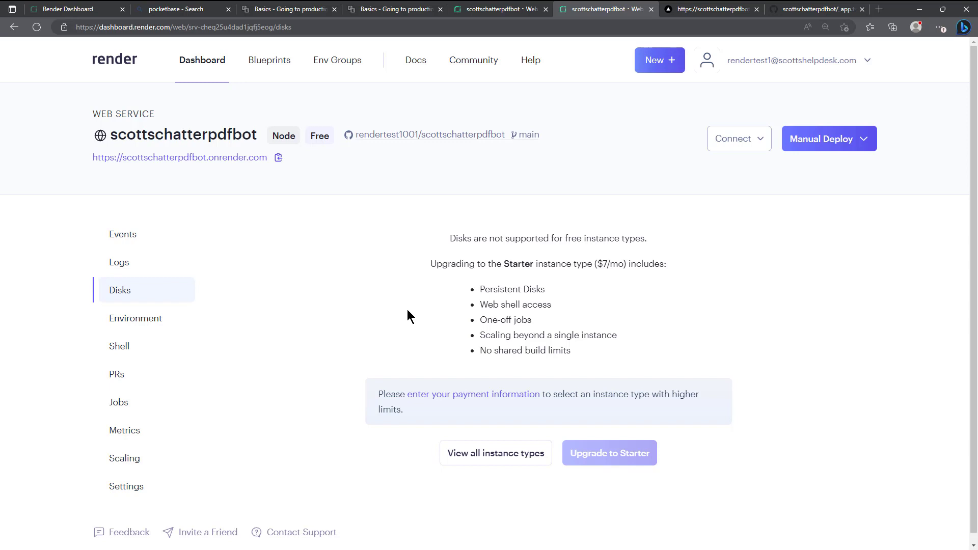
mouse_move(593, 281)
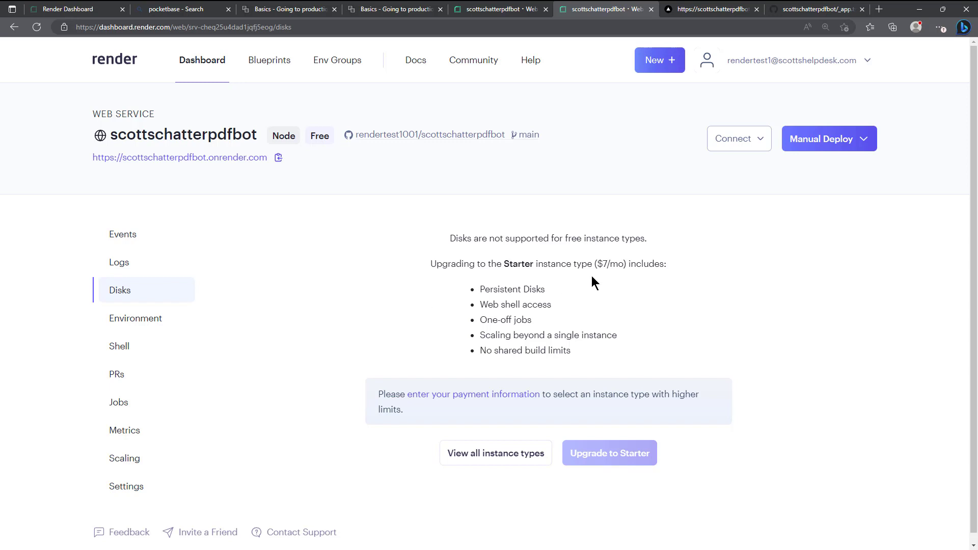
mouse_move(334, 298)
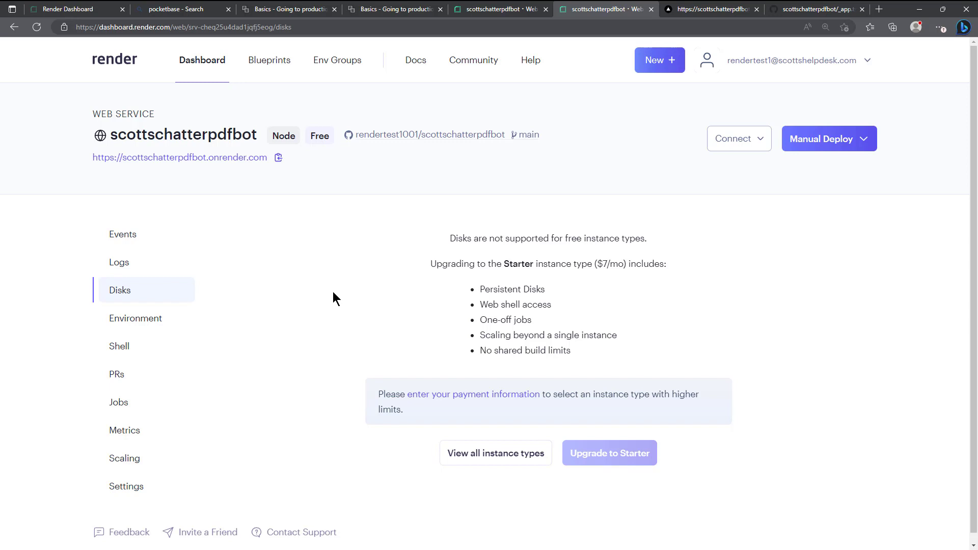
mouse_move(220, 304)
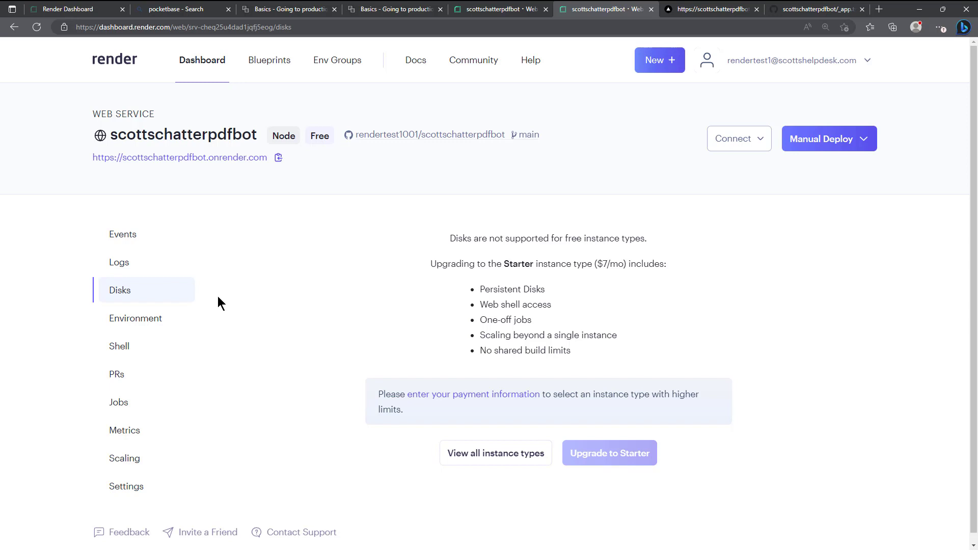
Visit the Environment page, then the Shell page showing shell isn't supported on free instances
click(135, 318)
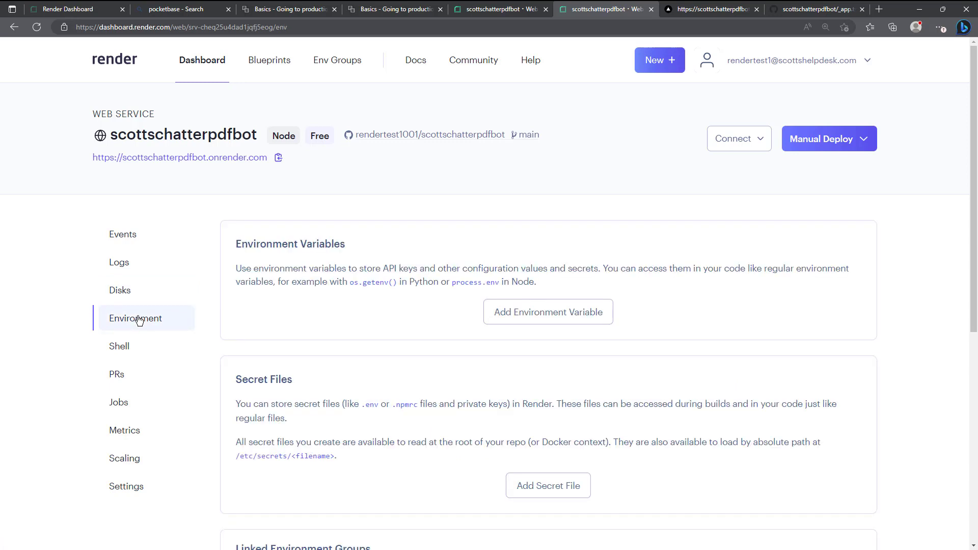
mouse_move(125, 351)
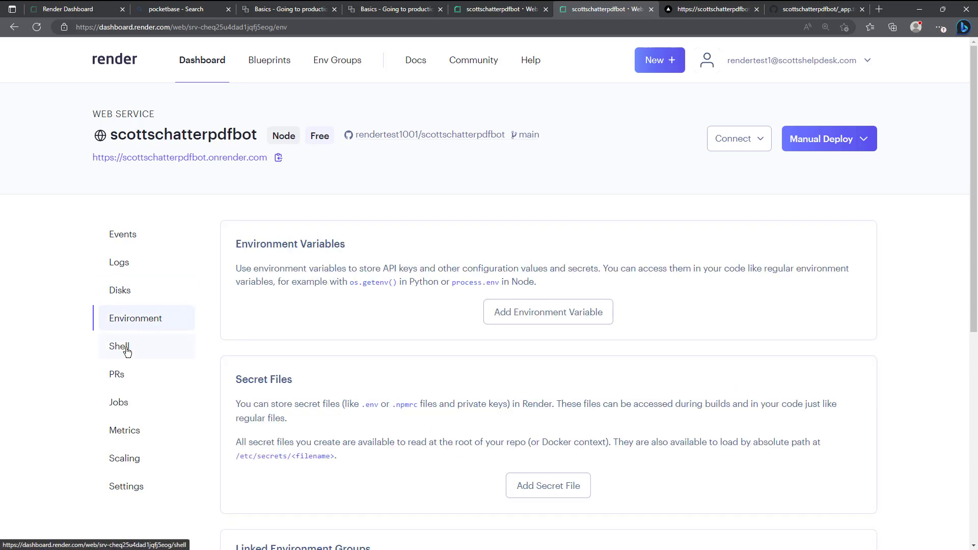
click(119, 346)
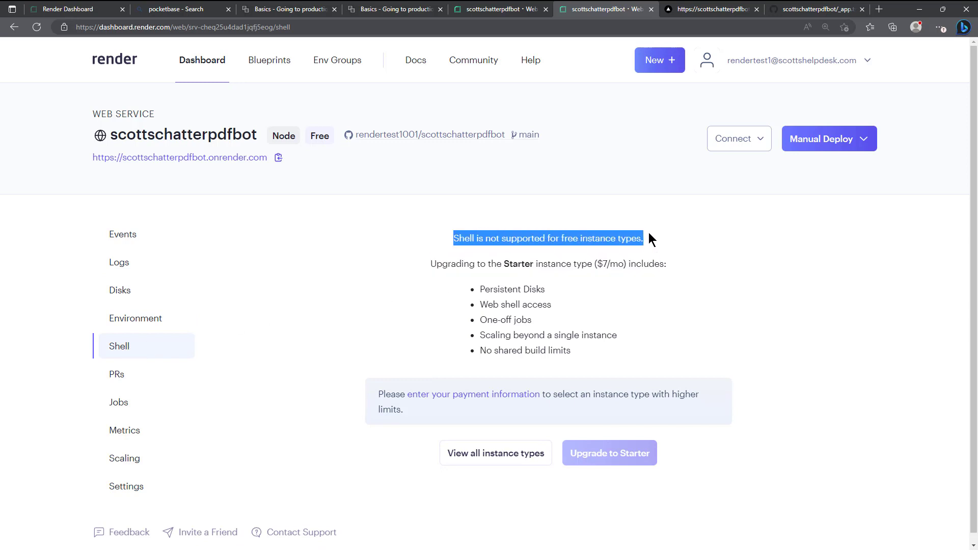
mouse_move(360, 270)
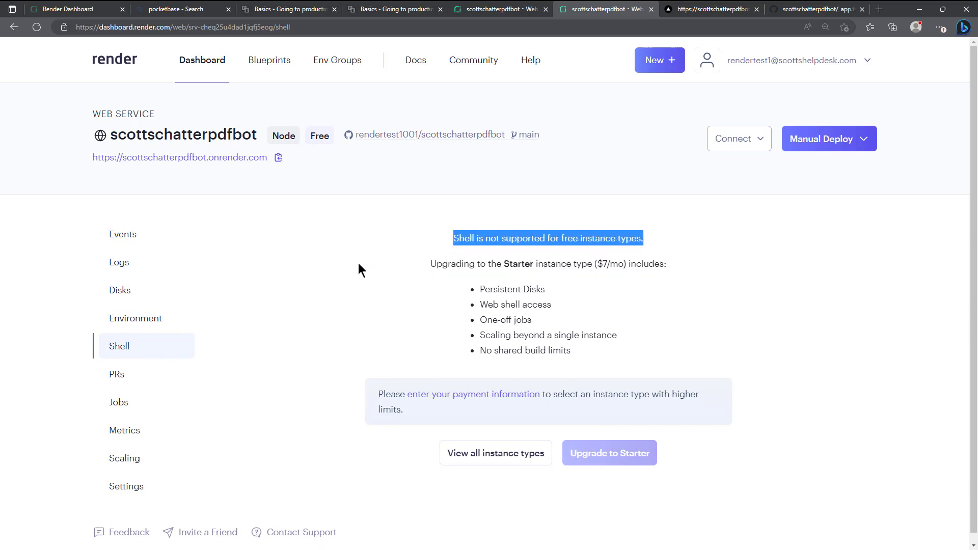
mouse_move(276, 377)
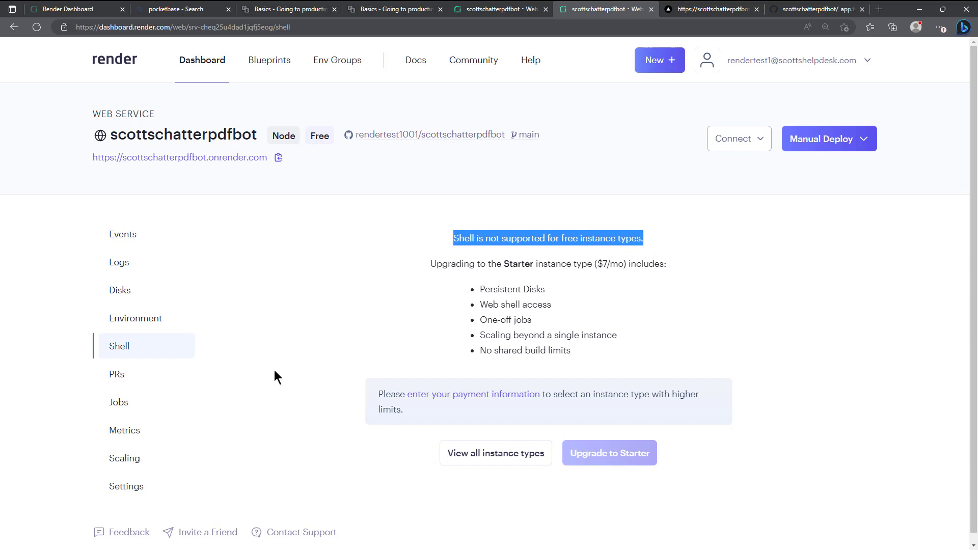
mouse_move(121, 369)
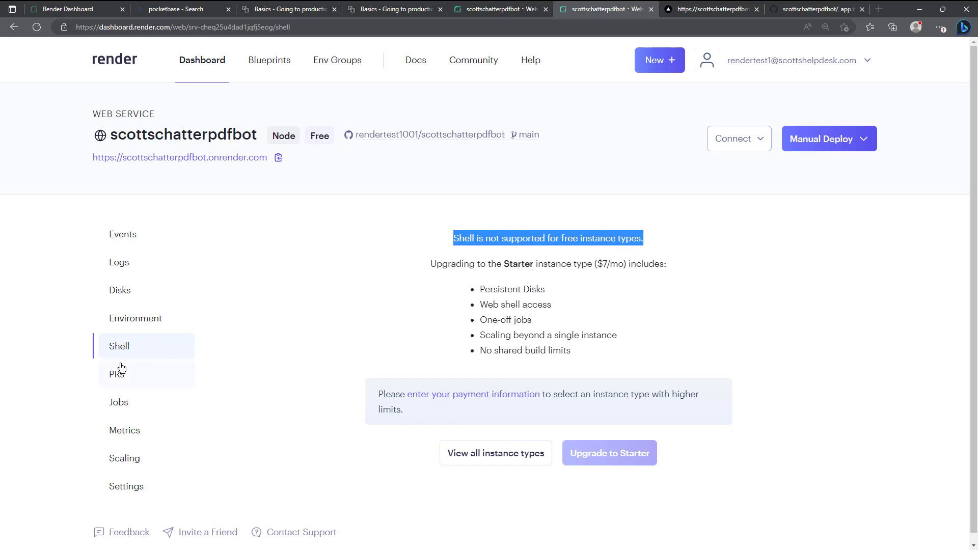
mouse_move(125, 381)
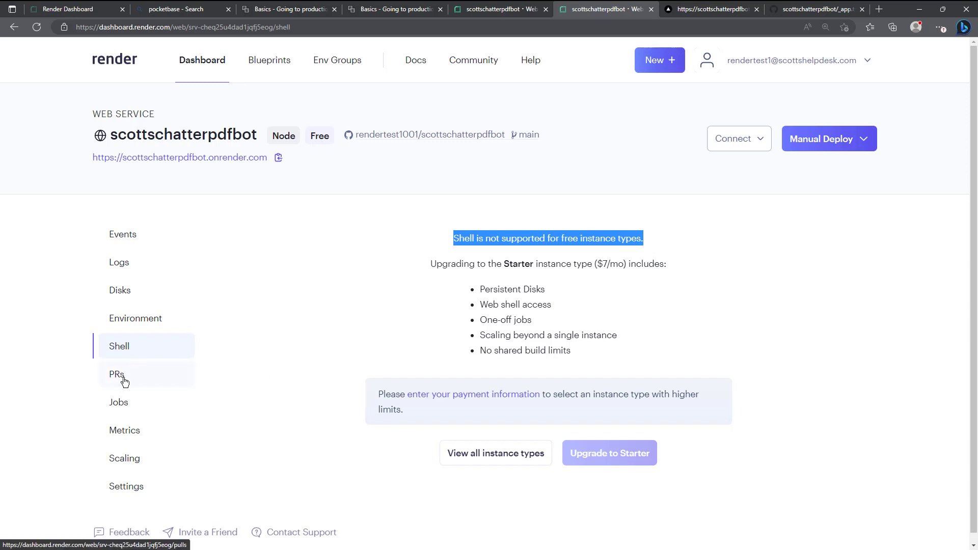
View the Pull Requests page offering PR previews for the main branch
click(116, 375)
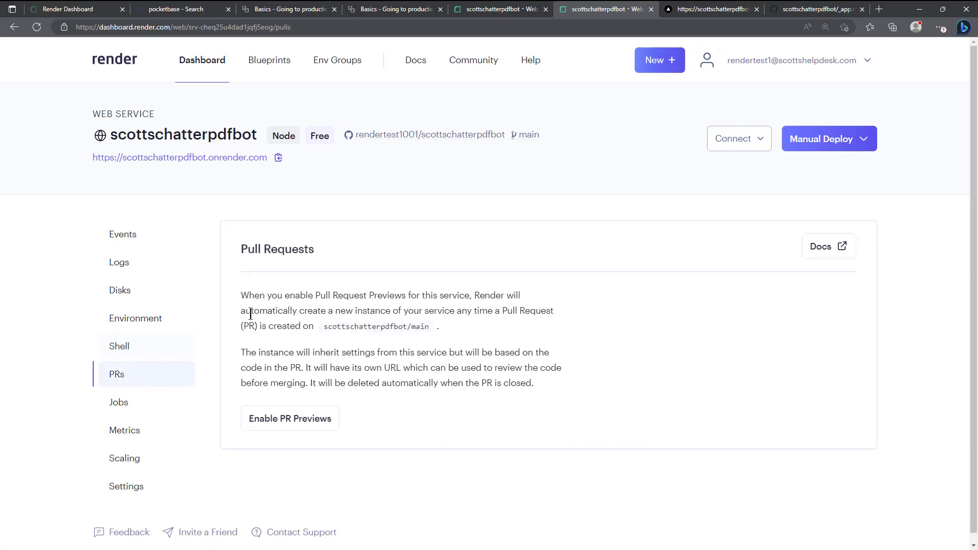
mouse_move(262, 300)
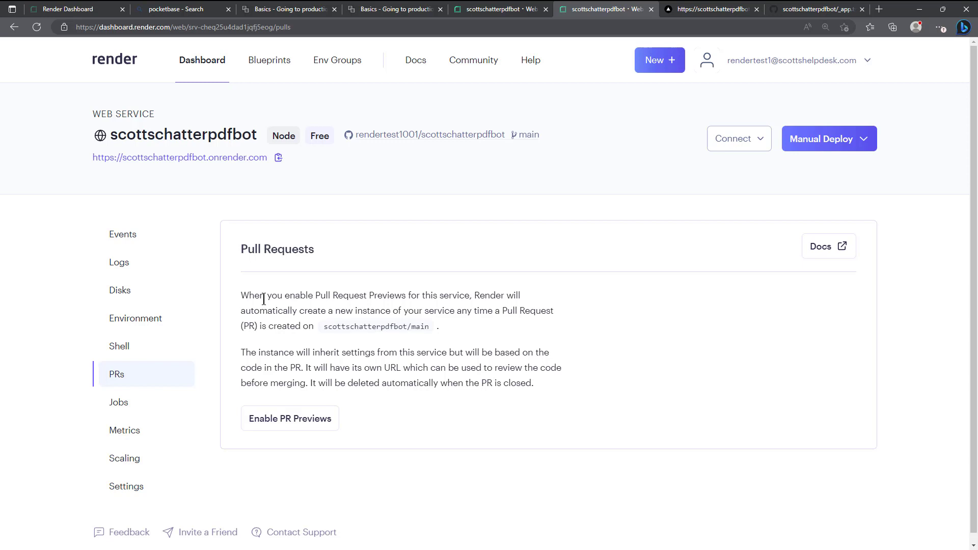
mouse_move(281, 324)
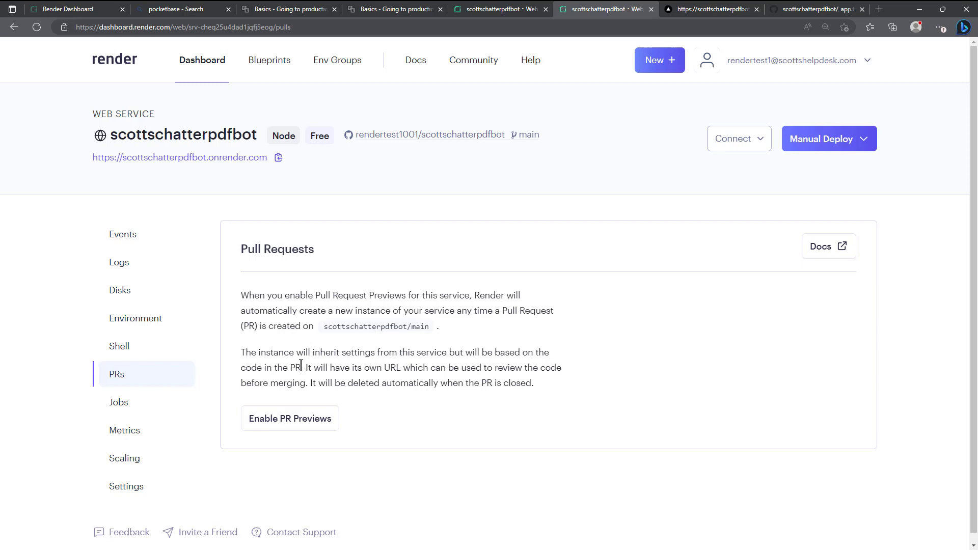
mouse_move(387, 366)
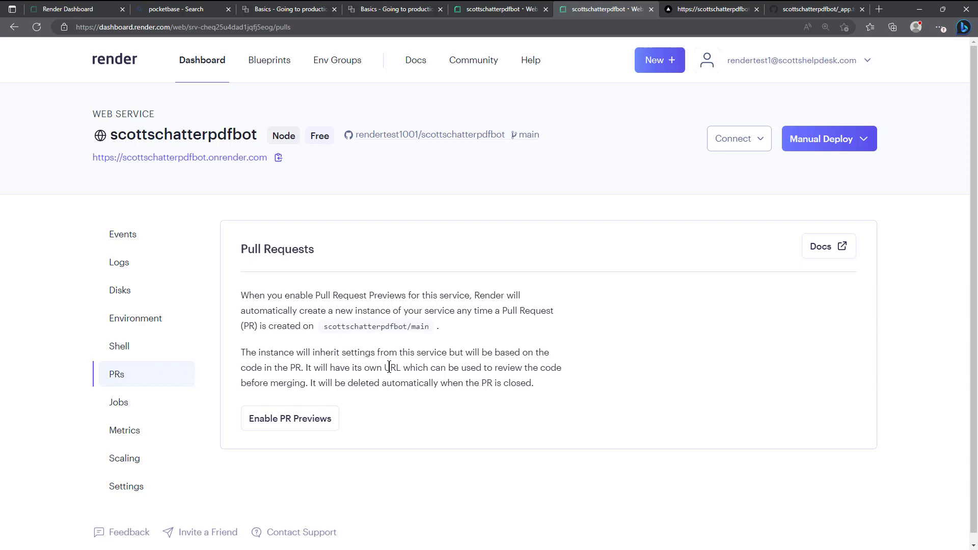
mouse_move(336, 383)
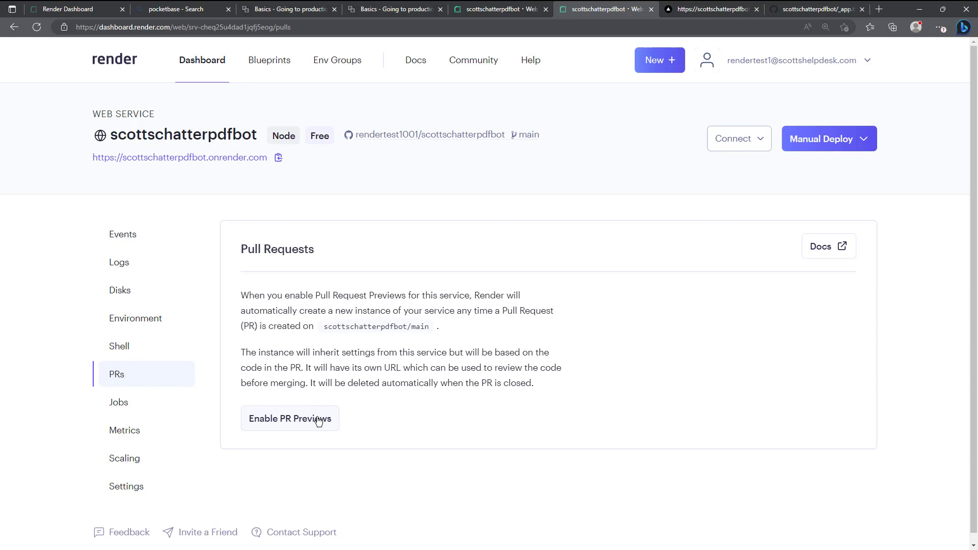
mouse_move(161, 416)
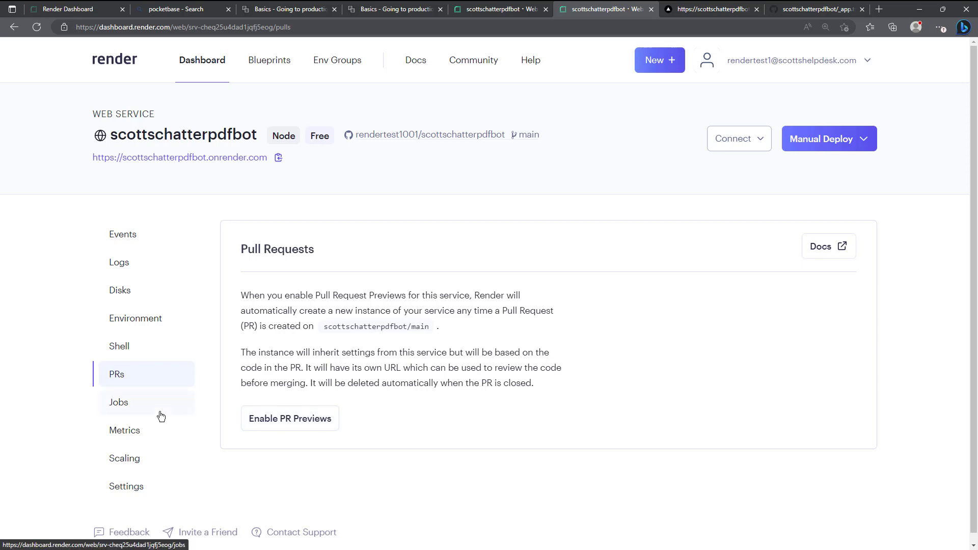
View the Jobs page, which says jobs aren't supported on free instance types
click(118, 403)
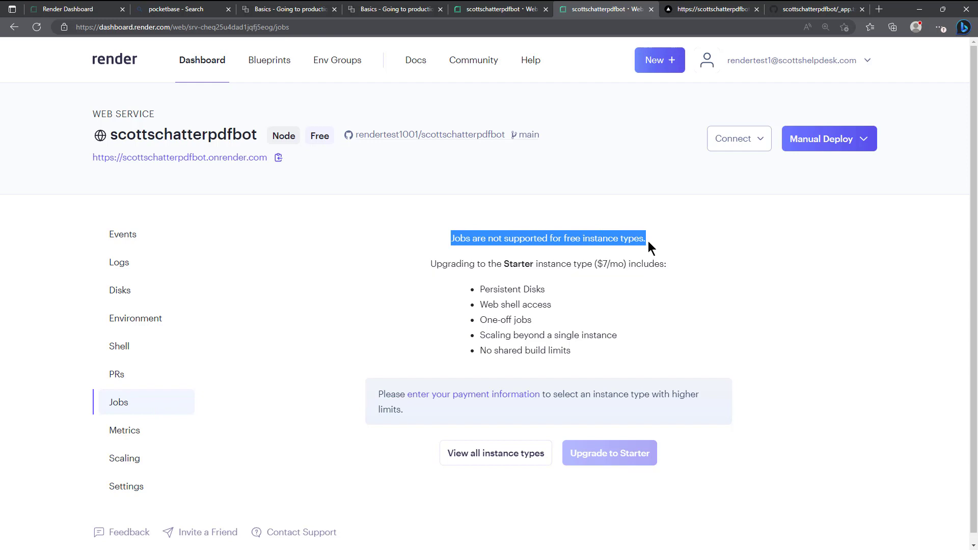
mouse_move(220, 360)
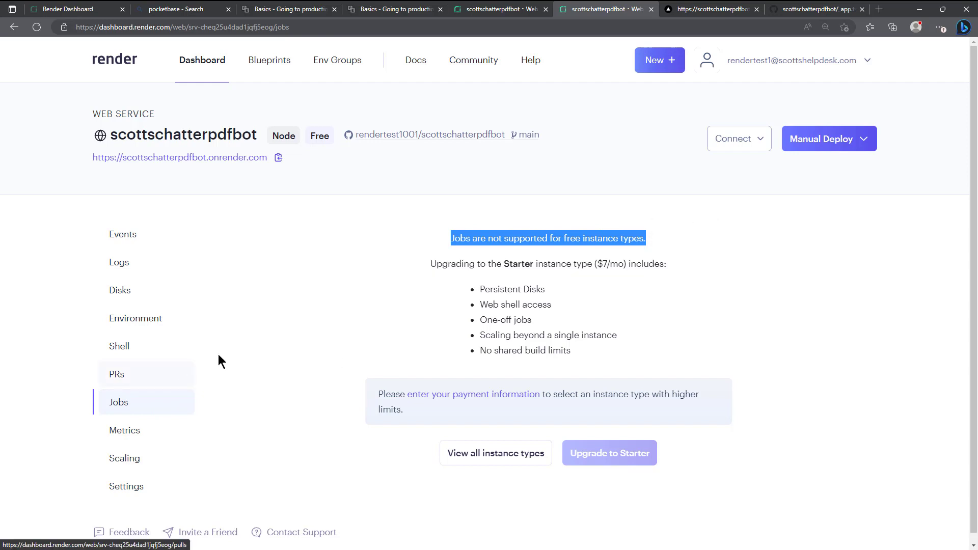
mouse_move(245, 363)
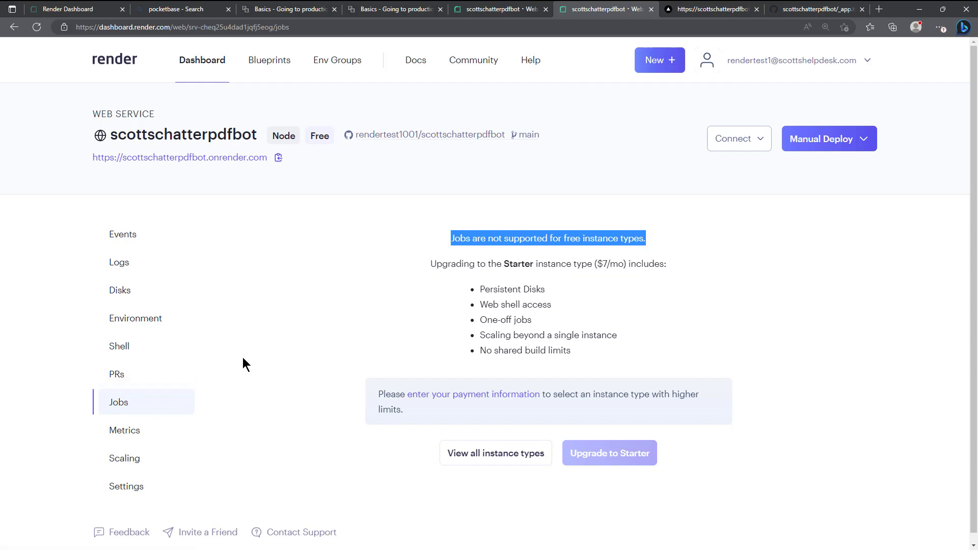
mouse_move(524, 332)
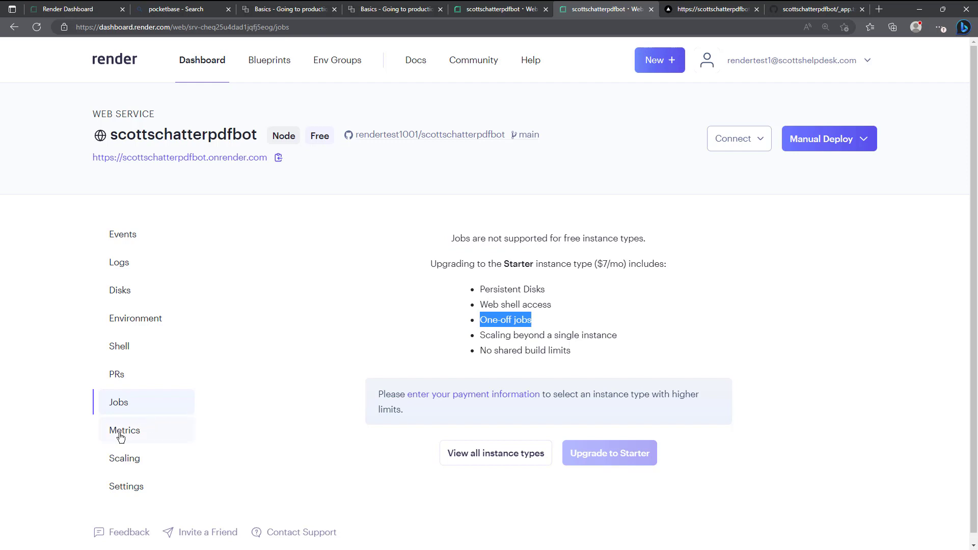
Review the Metrics page showing 0.87 usage hours and 1MB bandwidth for the service
click(124, 430)
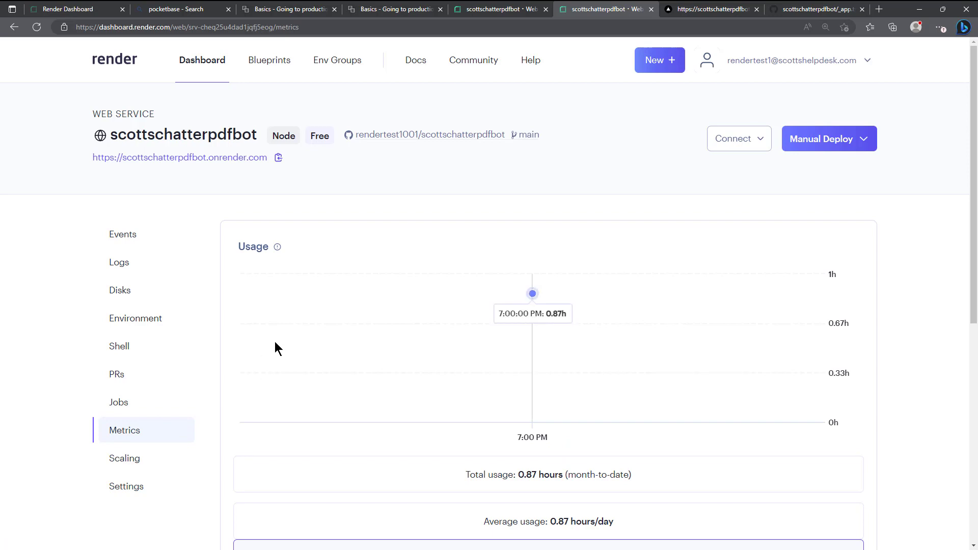
scroll(down, 3)
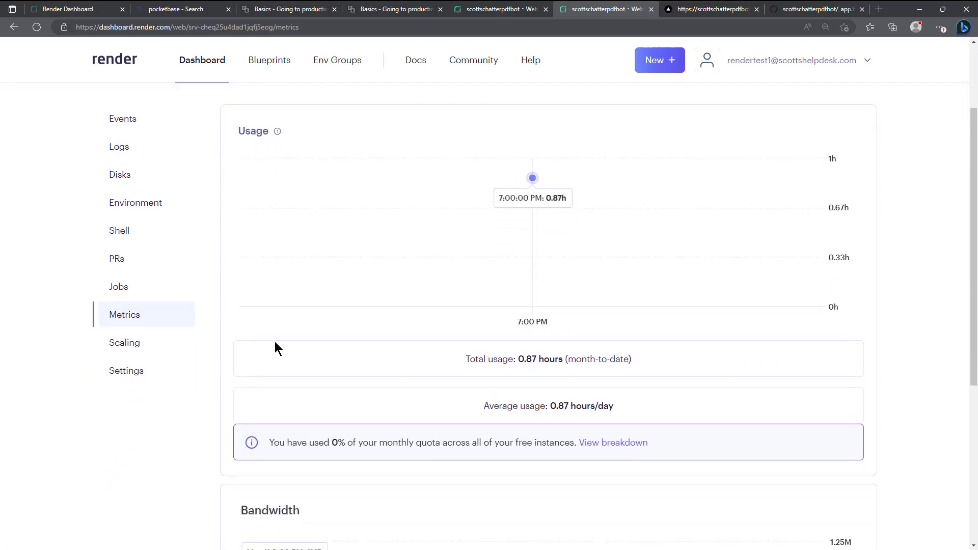
scroll(down, 3)
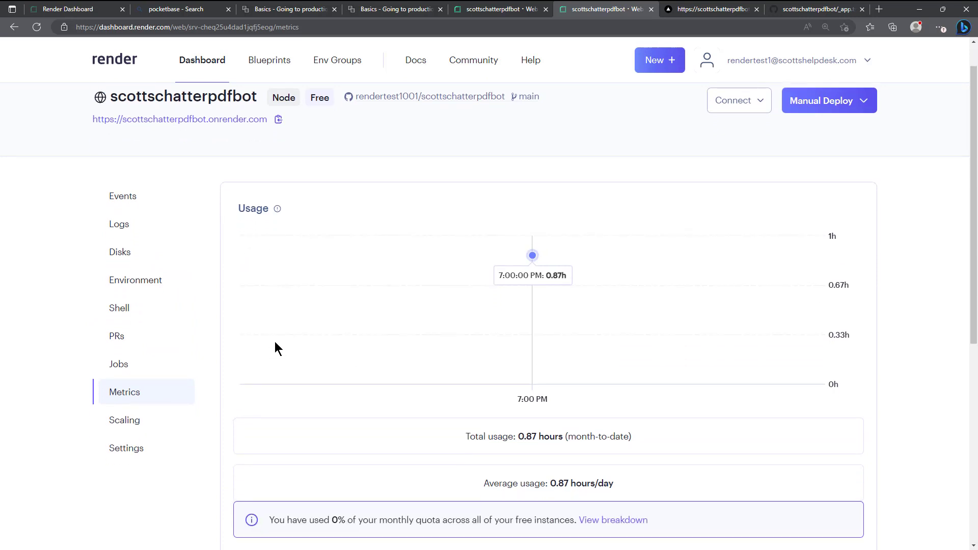
scroll(down, 3)
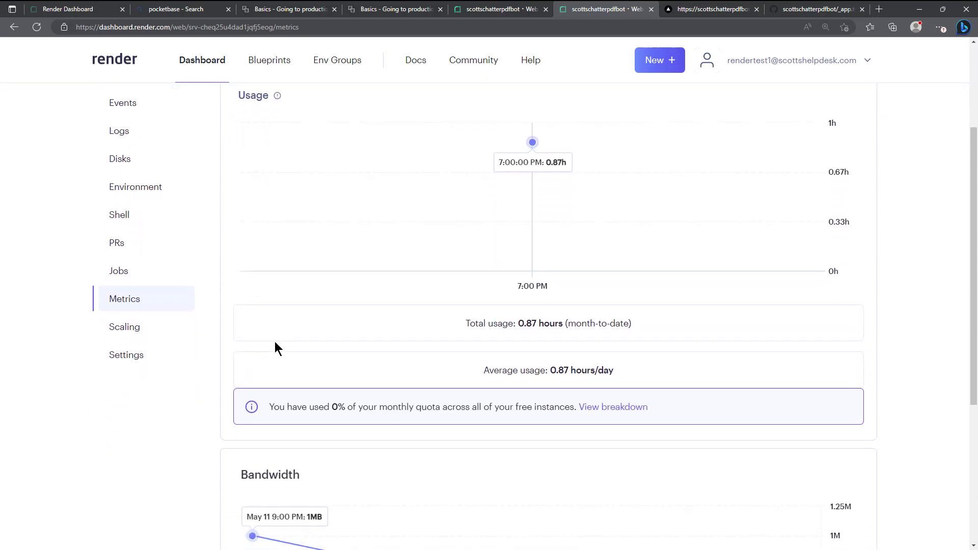
scroll(down, 3)
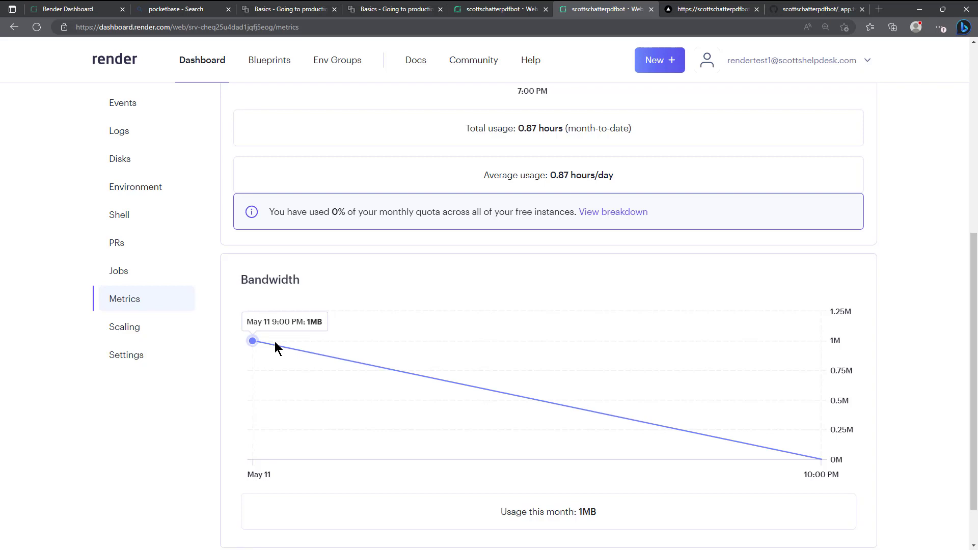
mouse_move(556, 255)
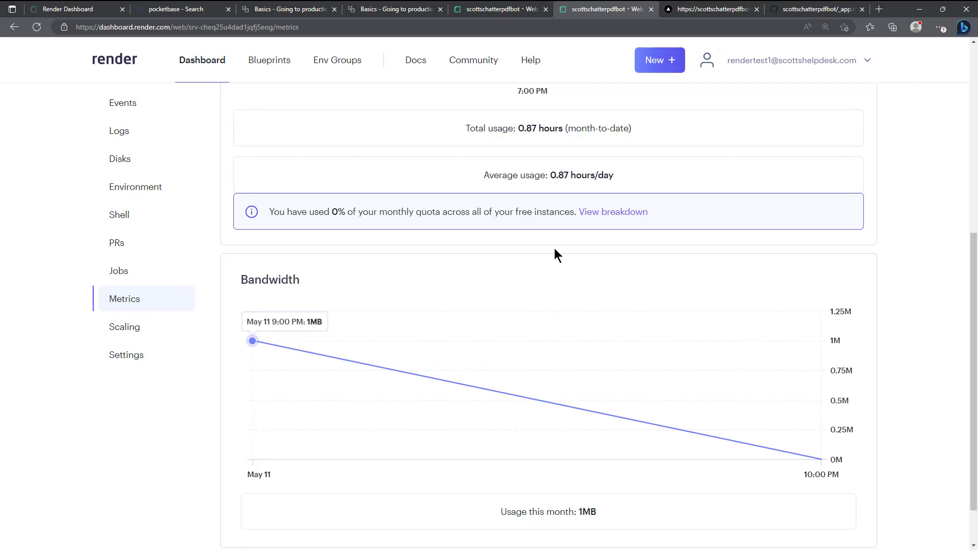
mouse_move(552, 399)
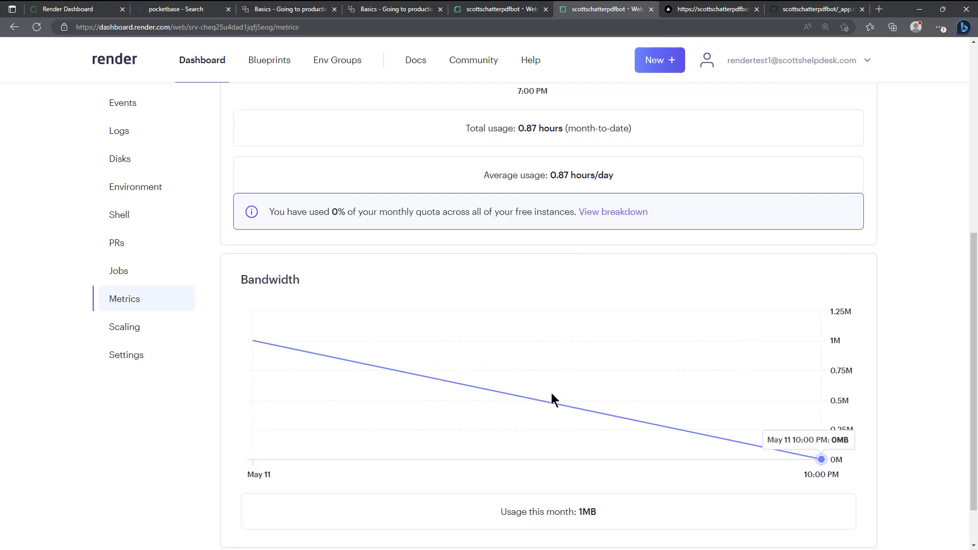
scroll(down, 3)
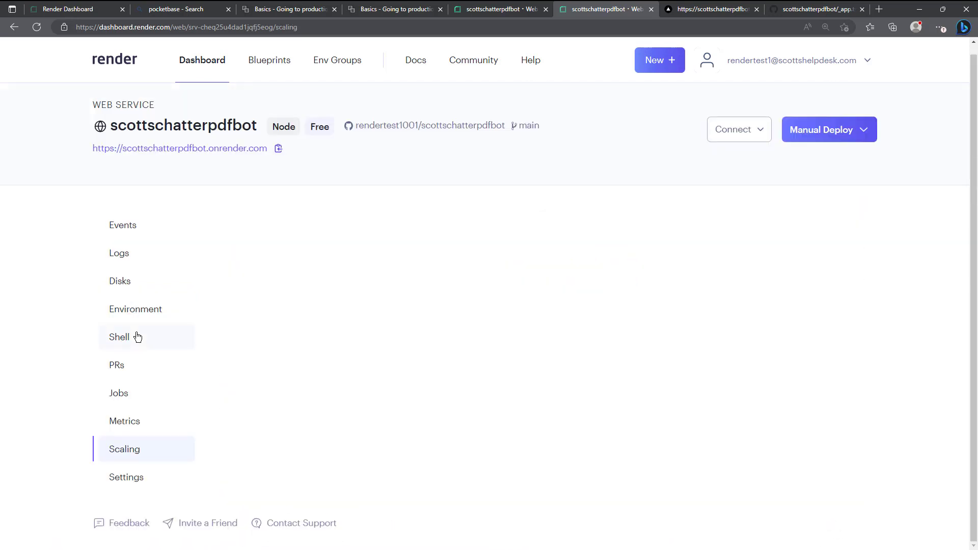
View the Scaling page noting scaling isn't supported on free instances, with Starter upgrade benefits
click(125, 448)
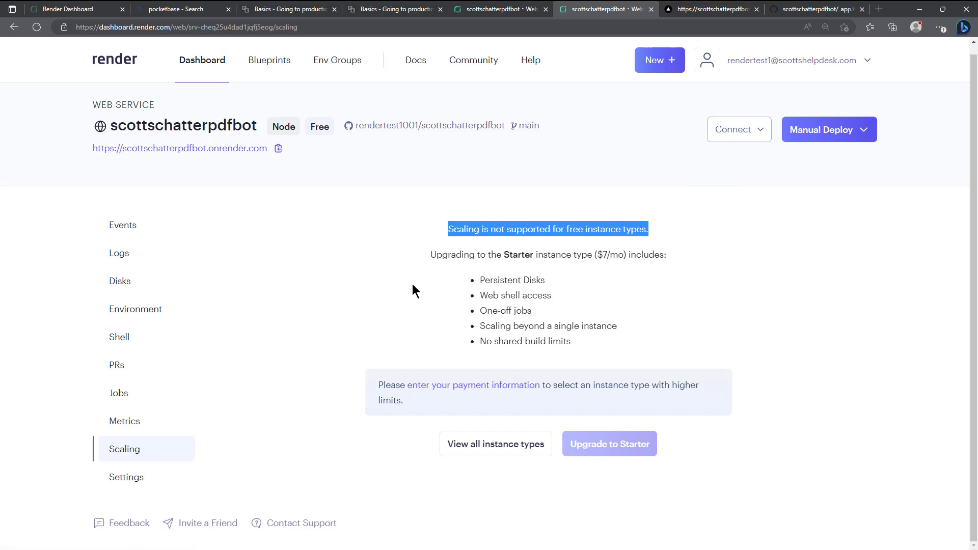
mouse_move(355, 292)
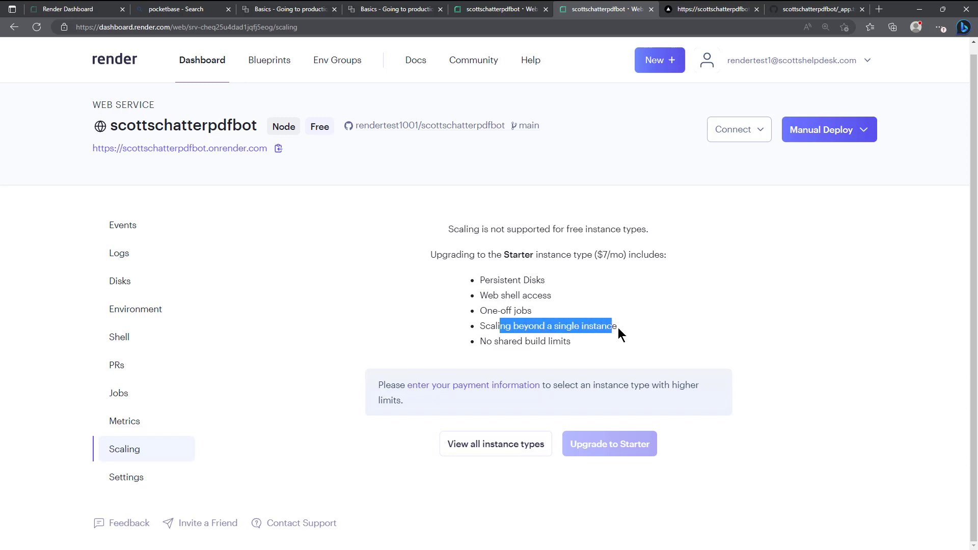
click(385, 329)
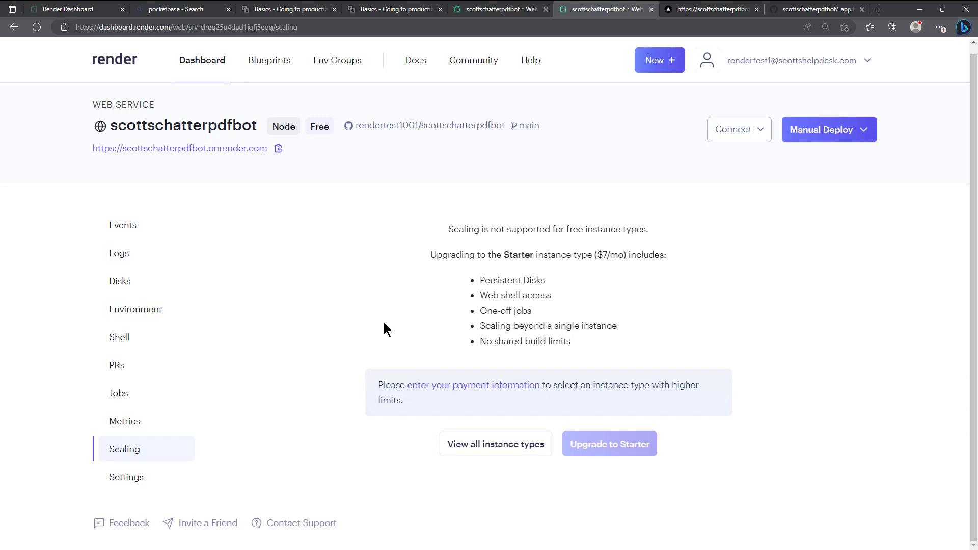
Review the Settings page's General and Build & Deploy sections, highlighting the Auto-Deploy explanation
click(126, 477)
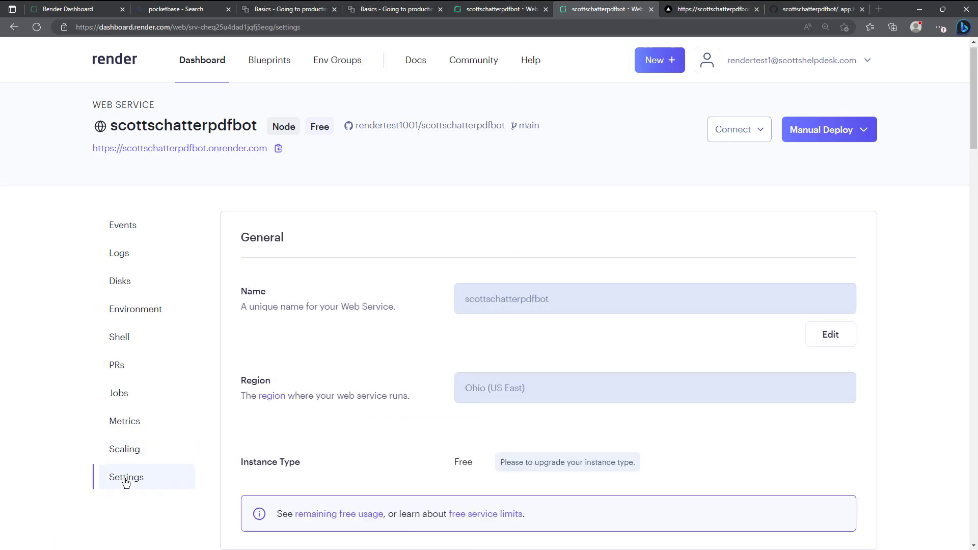
scroll(down, 3)
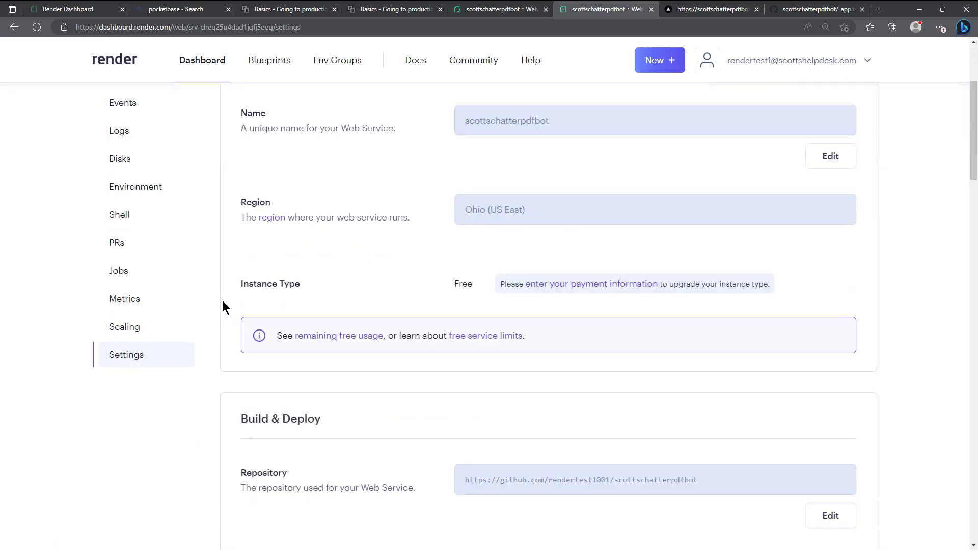
scroll(down, 3)
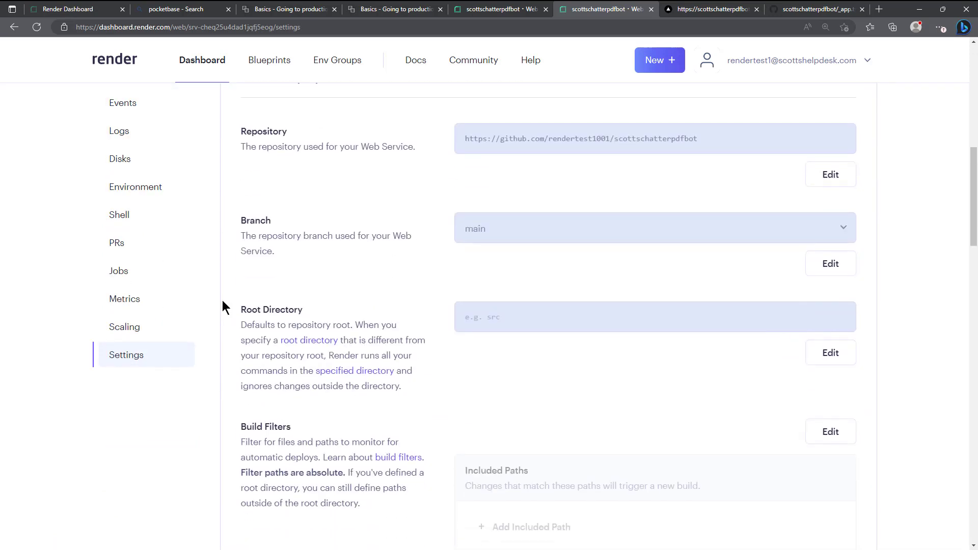
scroll(down, 3)
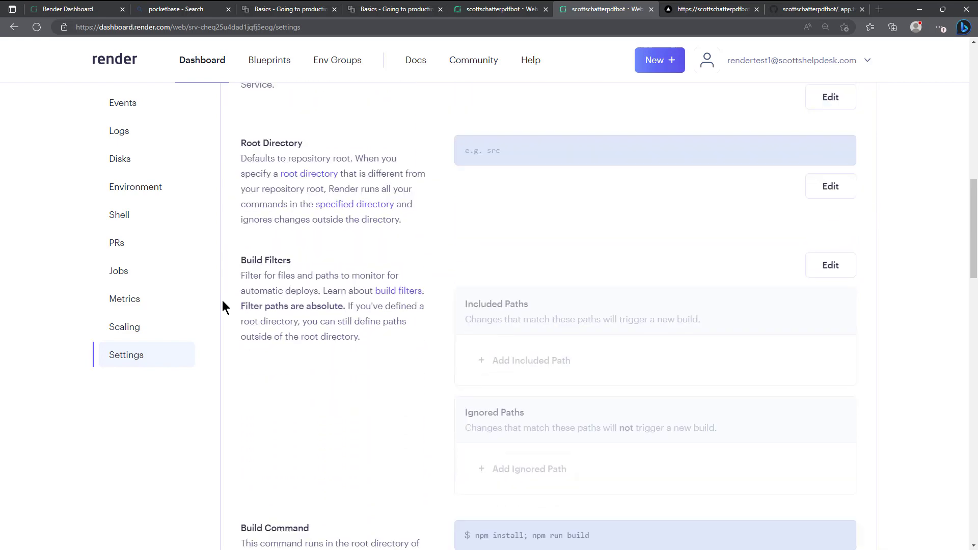
scroll(down, 3)
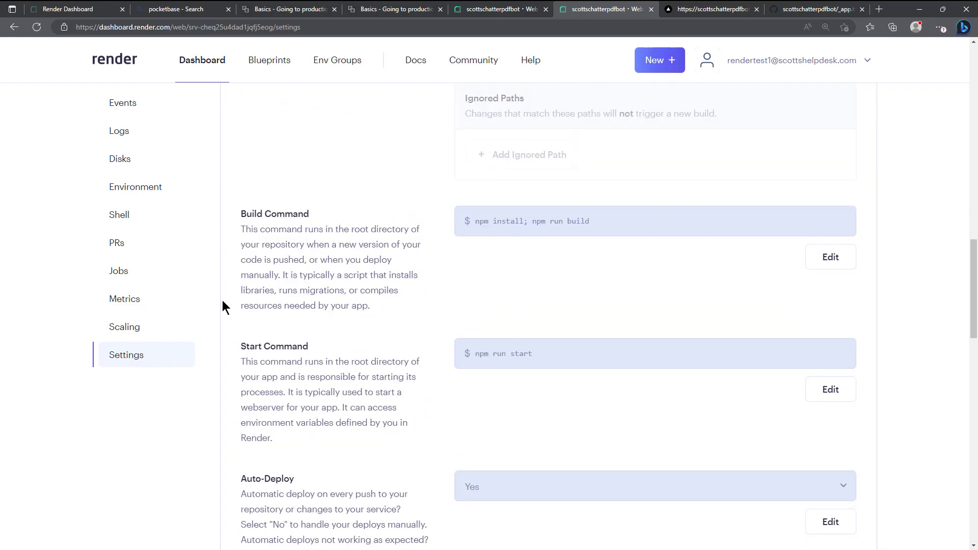
scroll(down, 3)
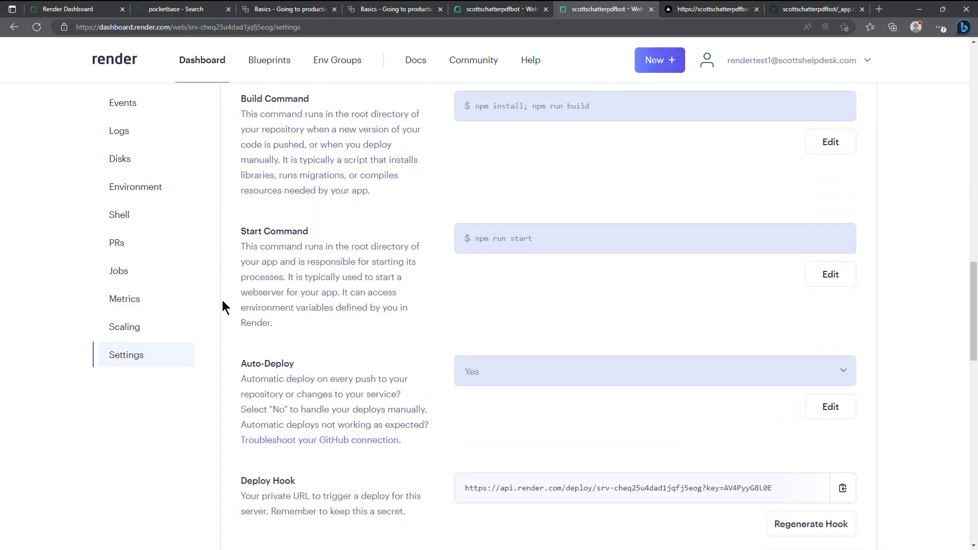
scroll(down, 3)
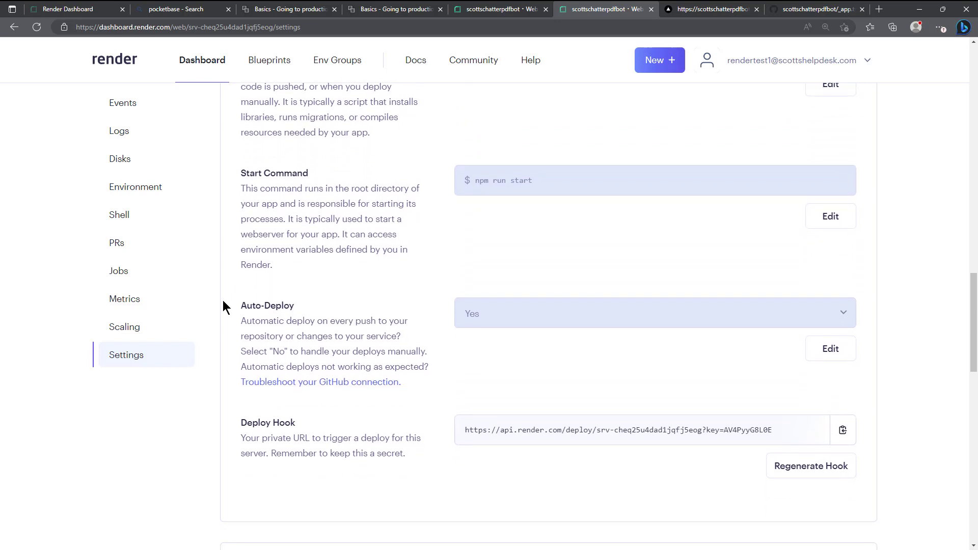
mouse_move(242, 319)
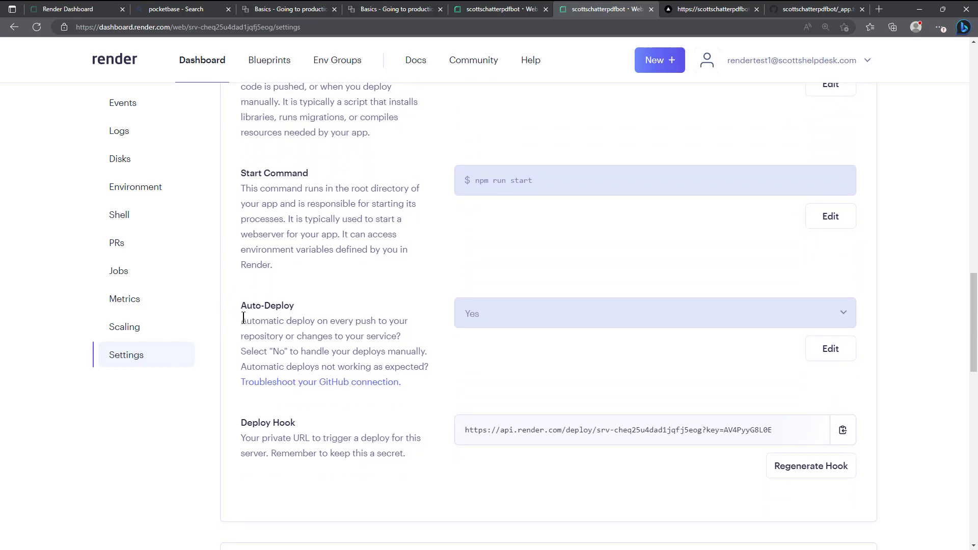
drag(242, 321, 405, 335)
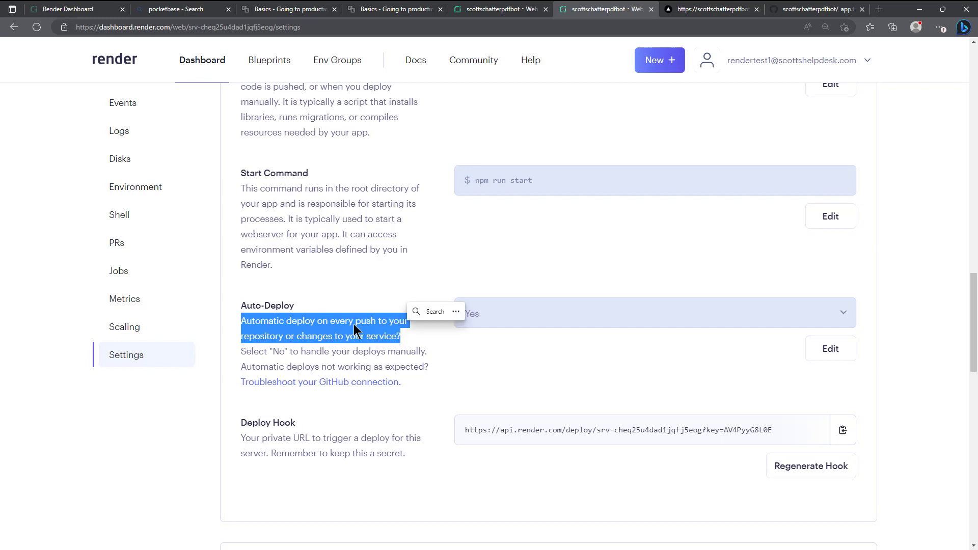
mouse_move(312, 354)
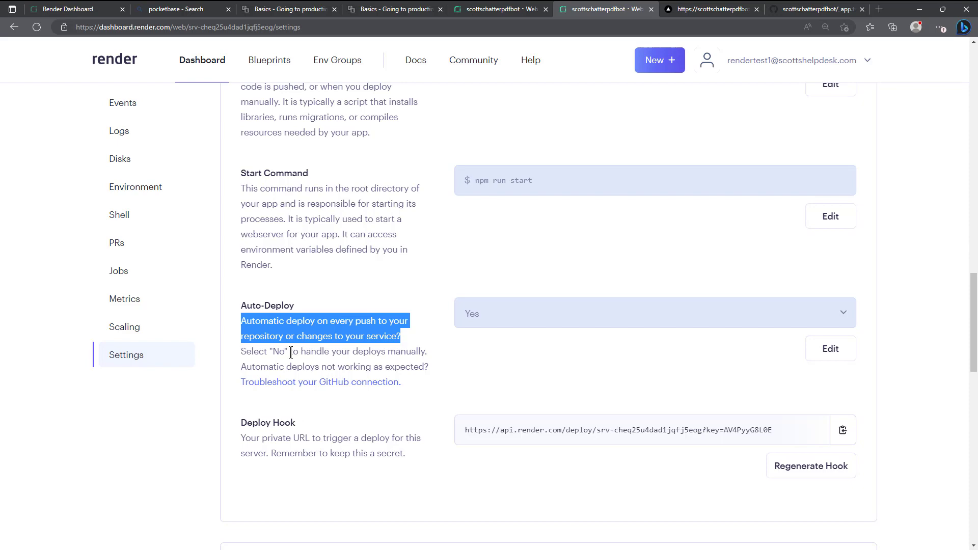
mouse_move(328, 419)
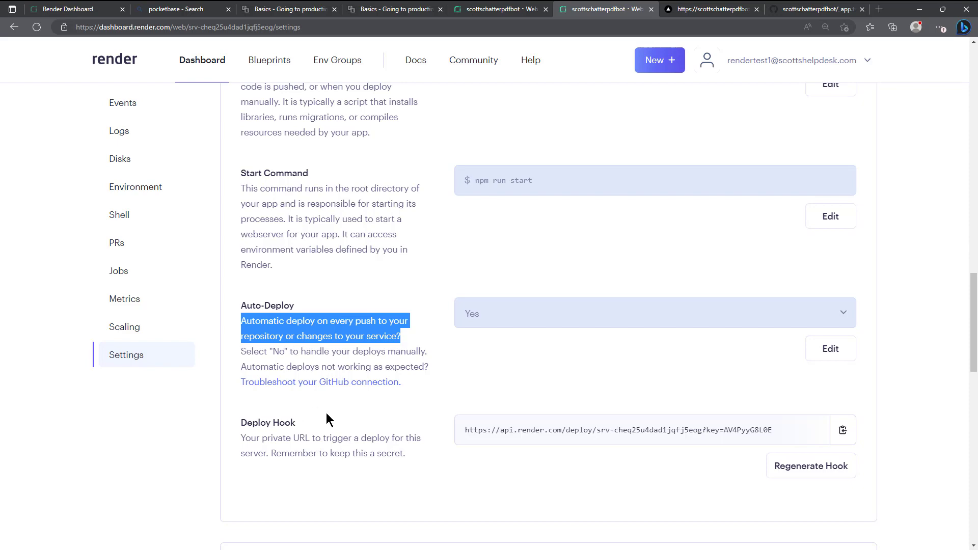
Continue down through Custom Domains, PR Previews and Health & Alerts settings
scroll(down, 3)
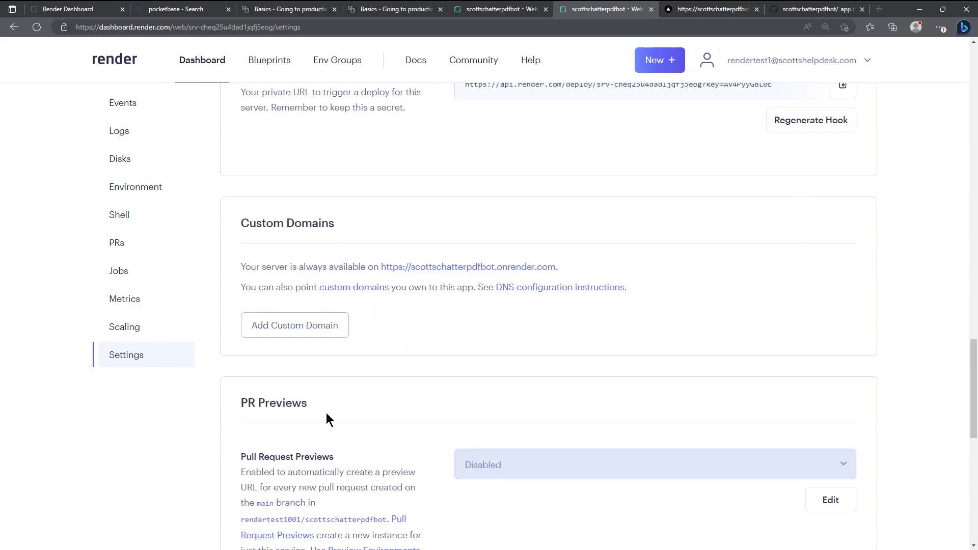
scroll(down, 3)
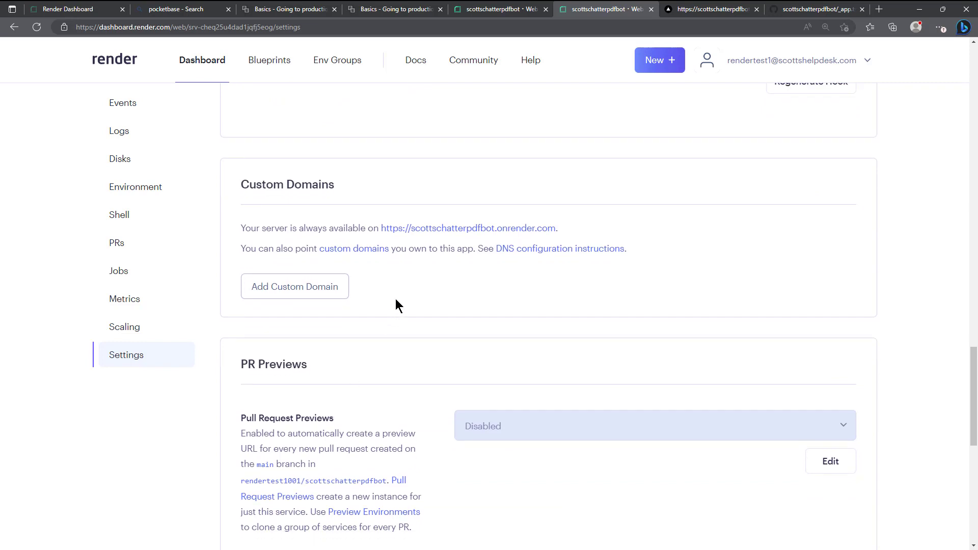
mouse_move(321, 365)
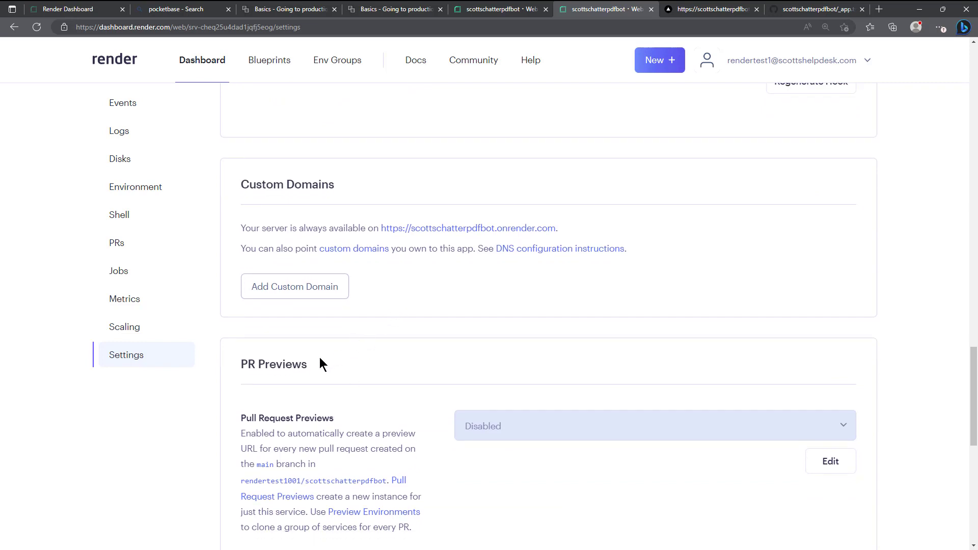
scroll(down, 3)
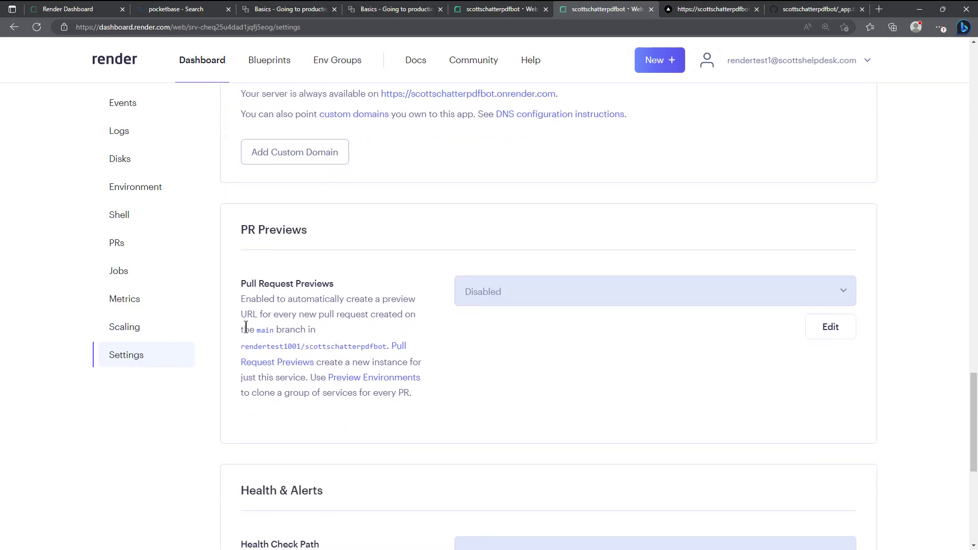
mouse_move(234, 287)
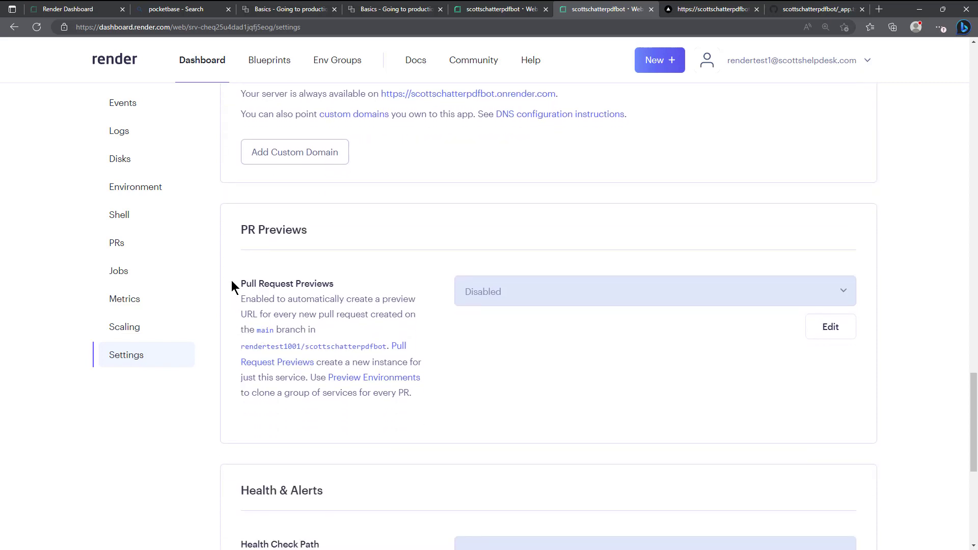
mouse_move(211, 342)
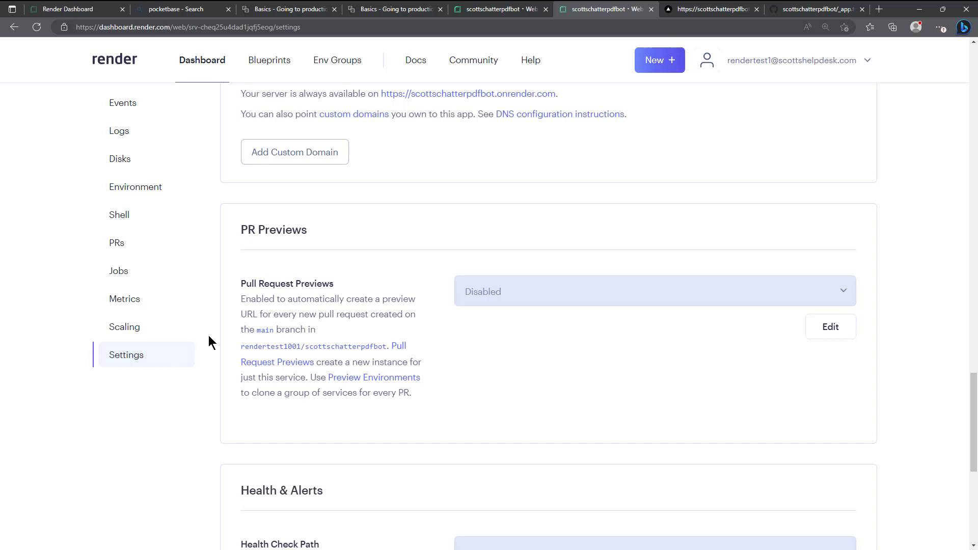
scroll(down, 3)
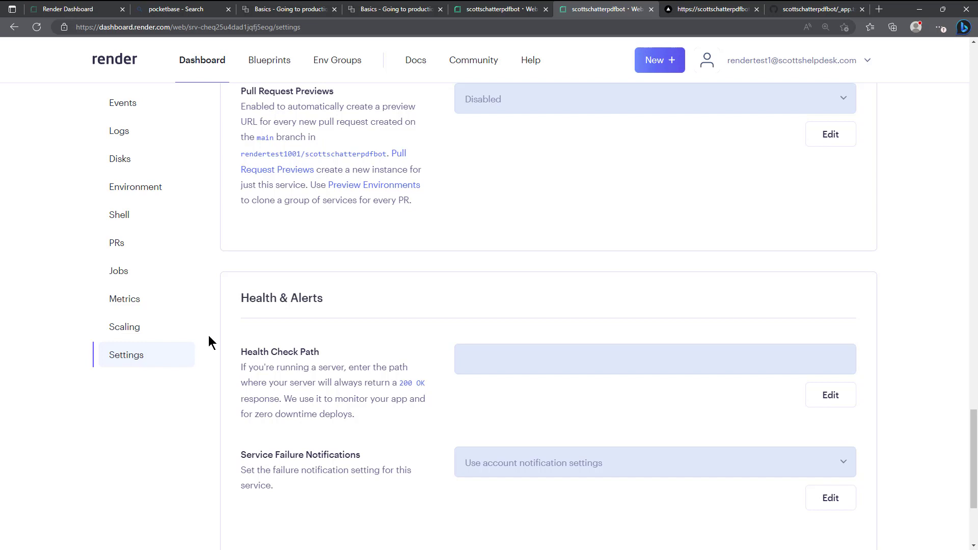
scroll(down, 3)
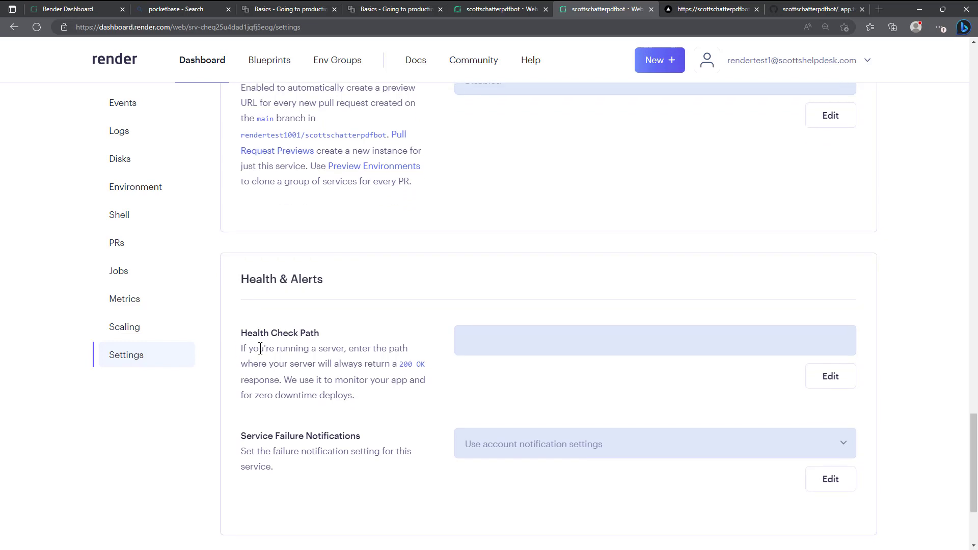
mouse_move(250, 349)
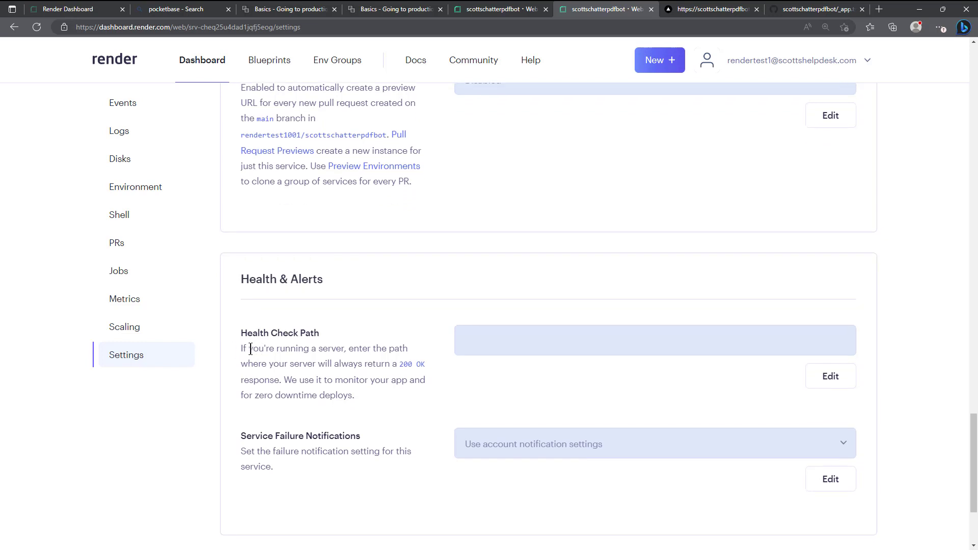
drag(248, 348, 416, 379)
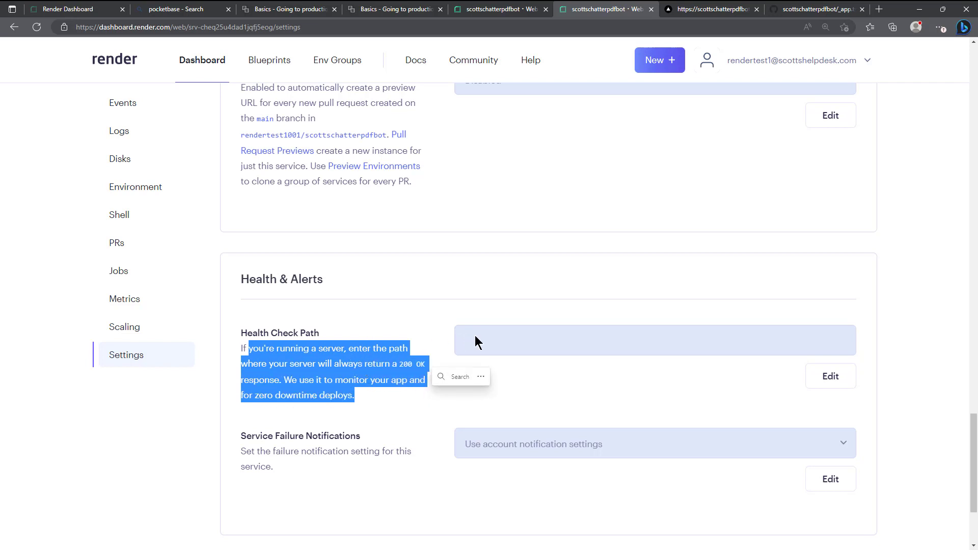
click(475, 344)
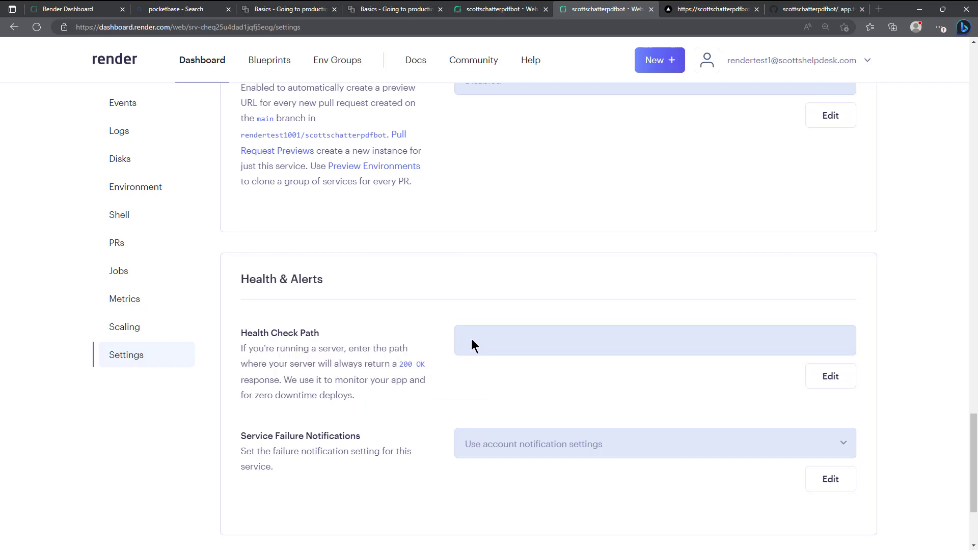
mouse_move(353, 441)
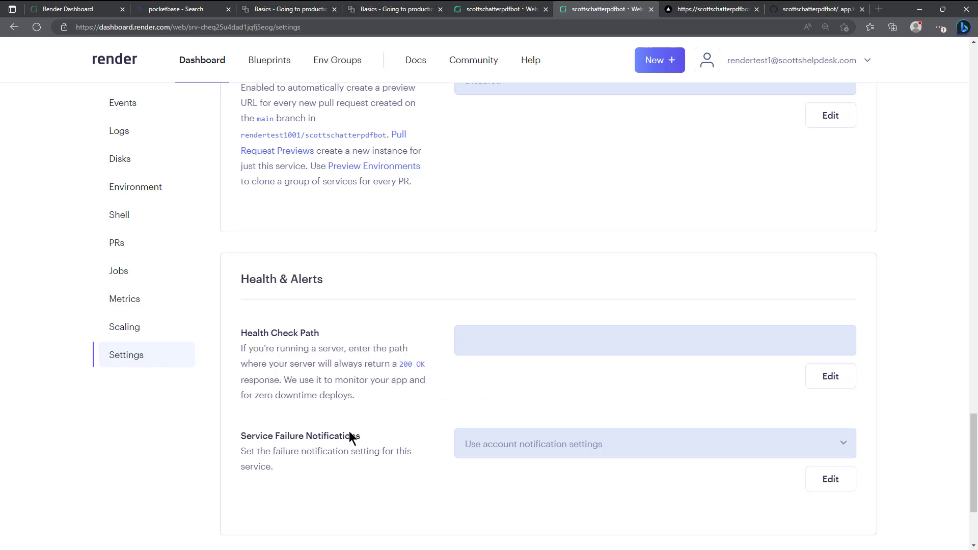
mouse_move(324, 454)
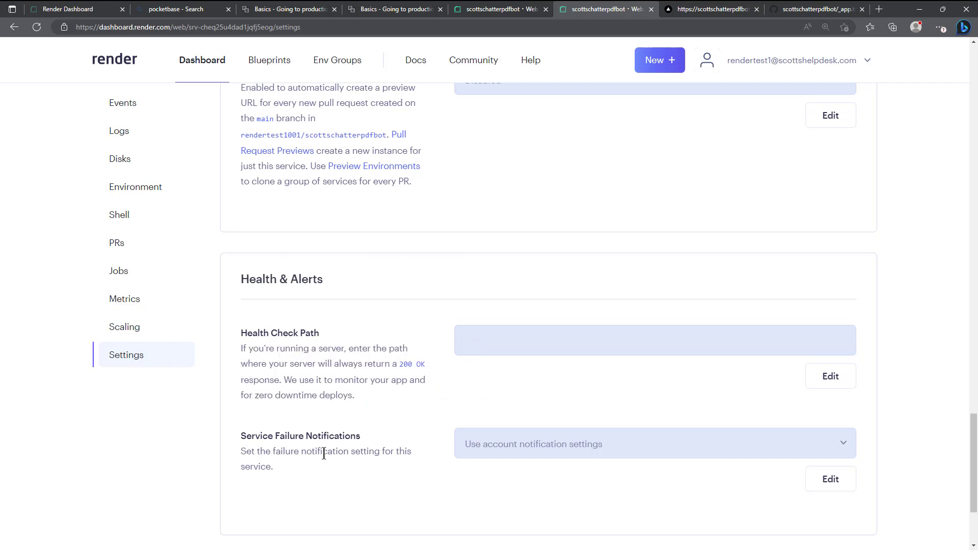
scroll(down, 3)
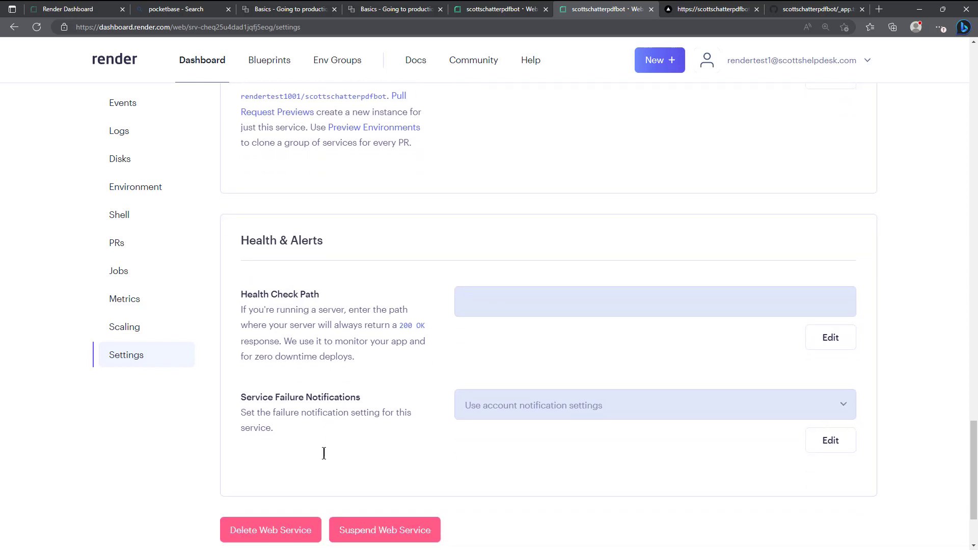
mouse_move(385, 488)
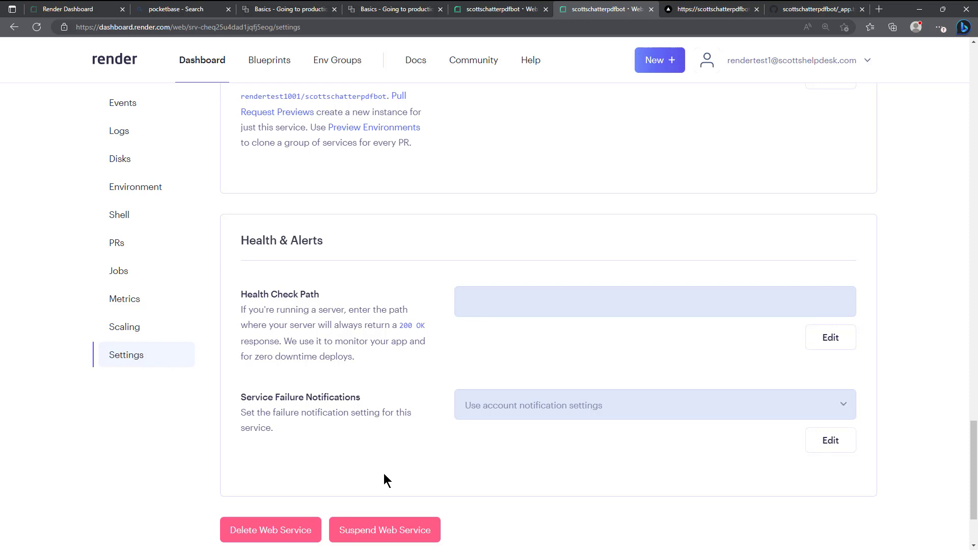
mouse_move(380, 528)
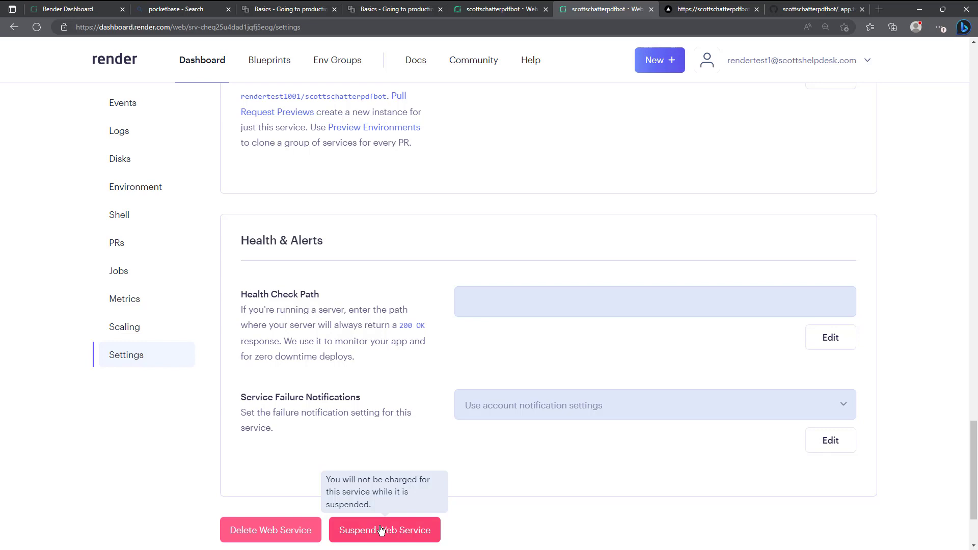
mouse_move(232, 462)
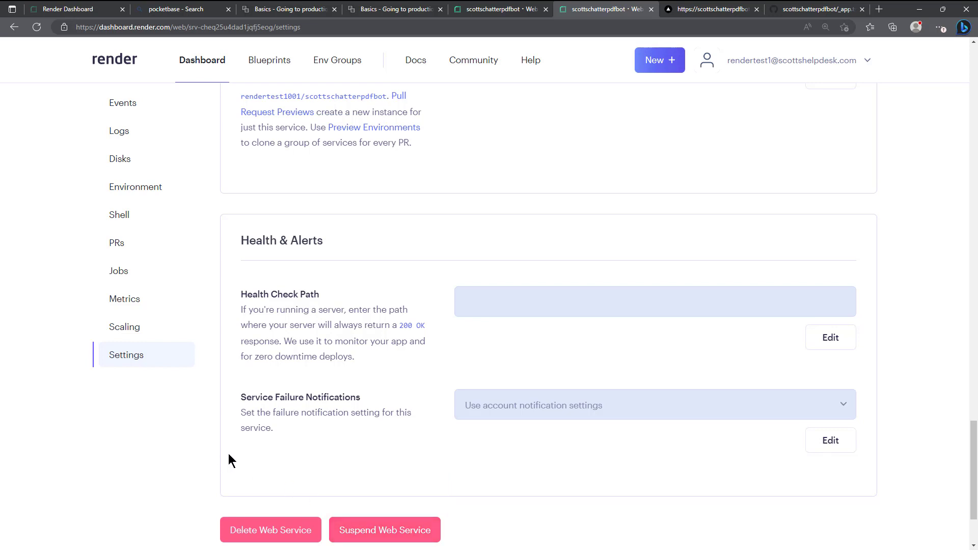
mouse_move(198, 313)
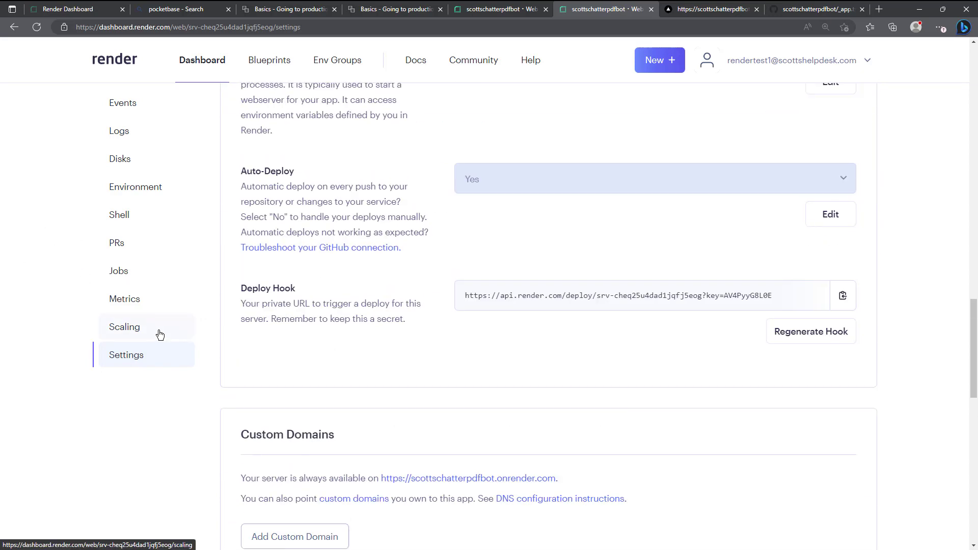
scroll(up, 3)
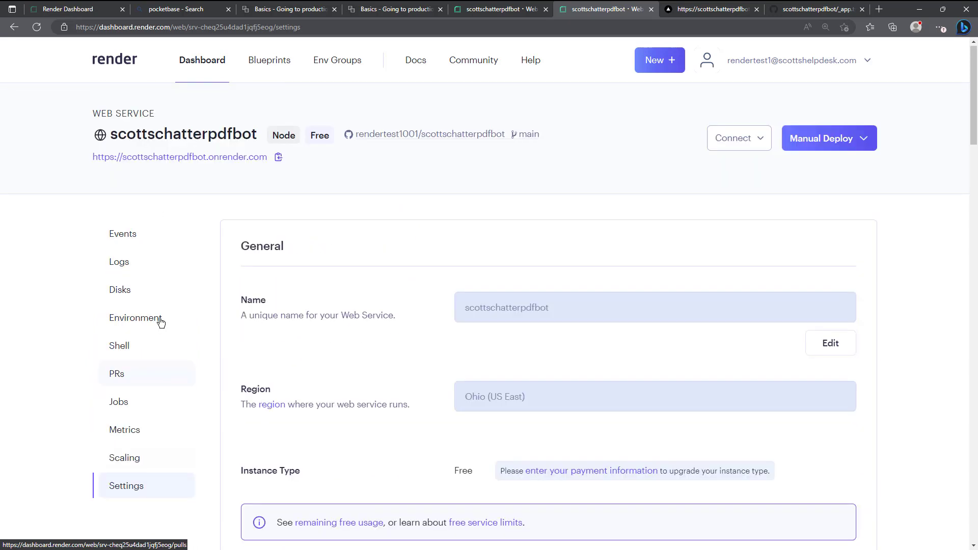
mouse_move(102, 204)
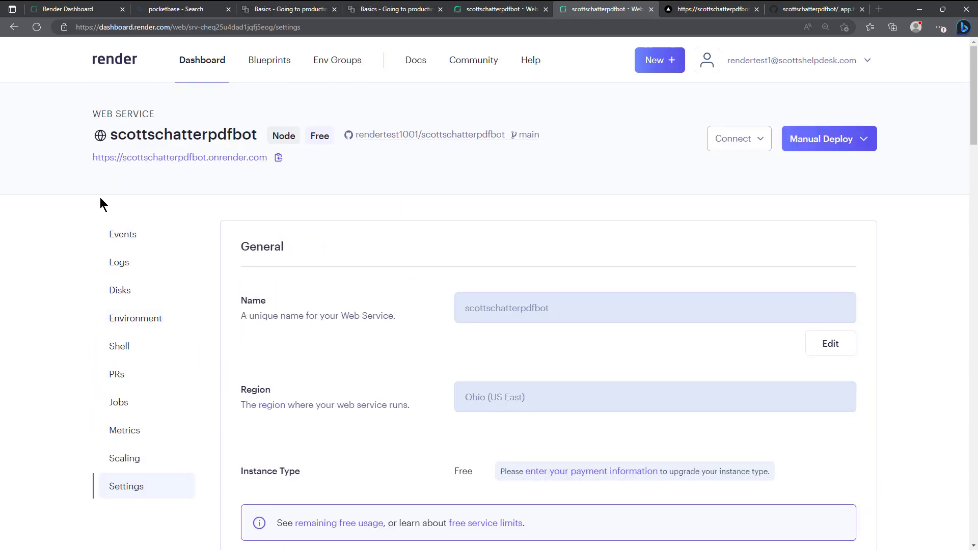
mouse_move(148, 164)
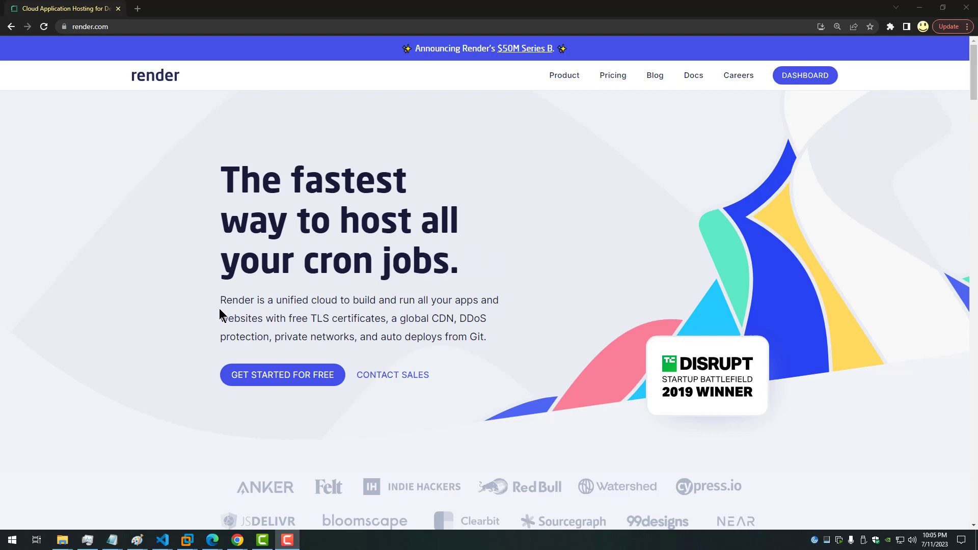
scroll(down, 3)
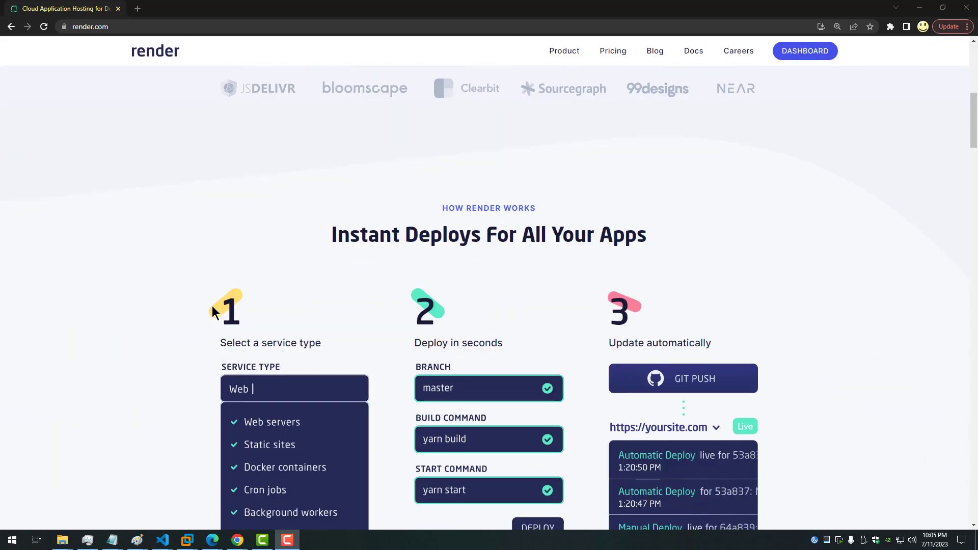
scroll(down, 3)
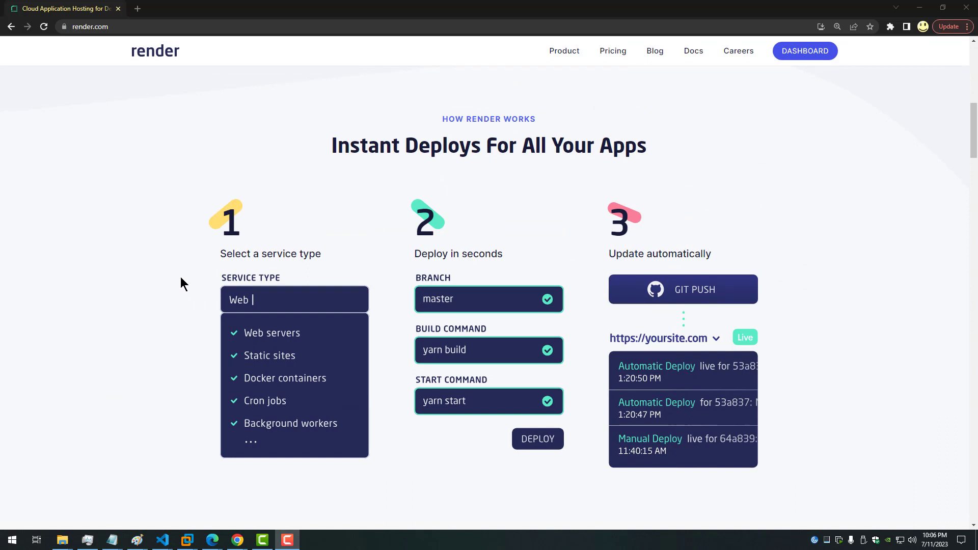
mouse_move(438, 294)
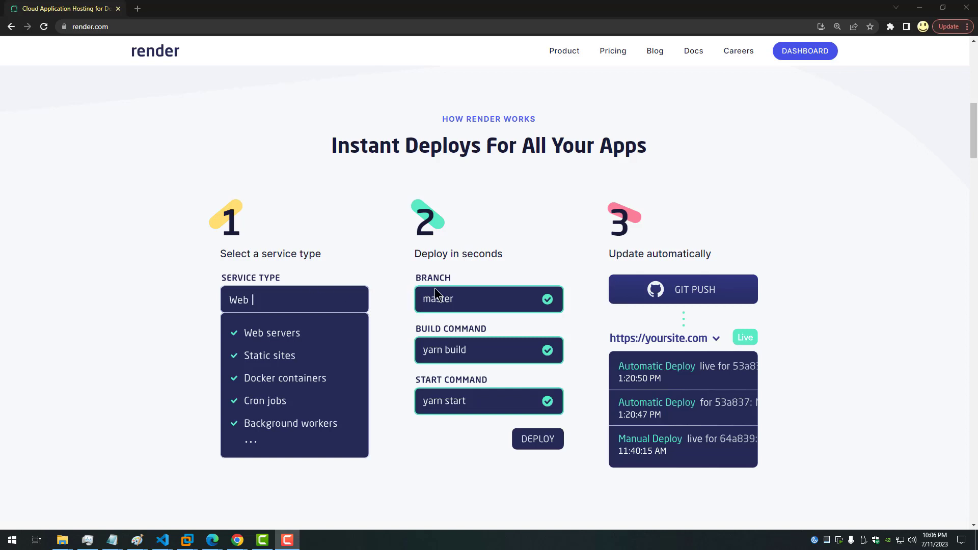
mouse_move(440, 304)
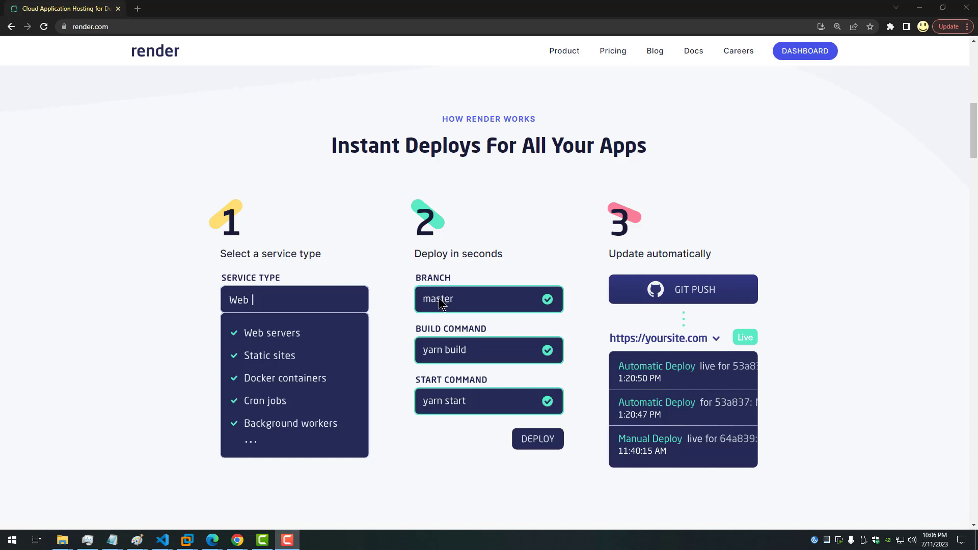
mouse_move(483, 420)
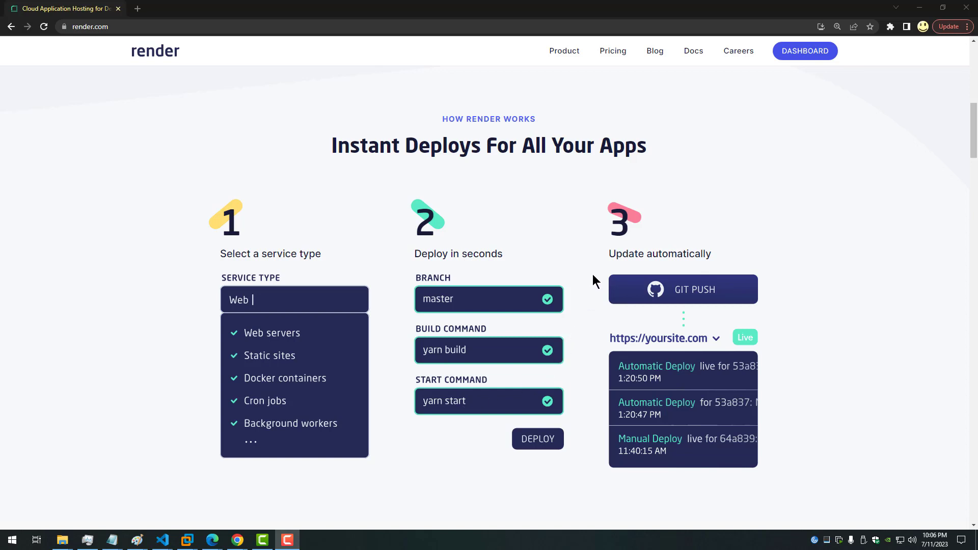
scroll(down, 3)
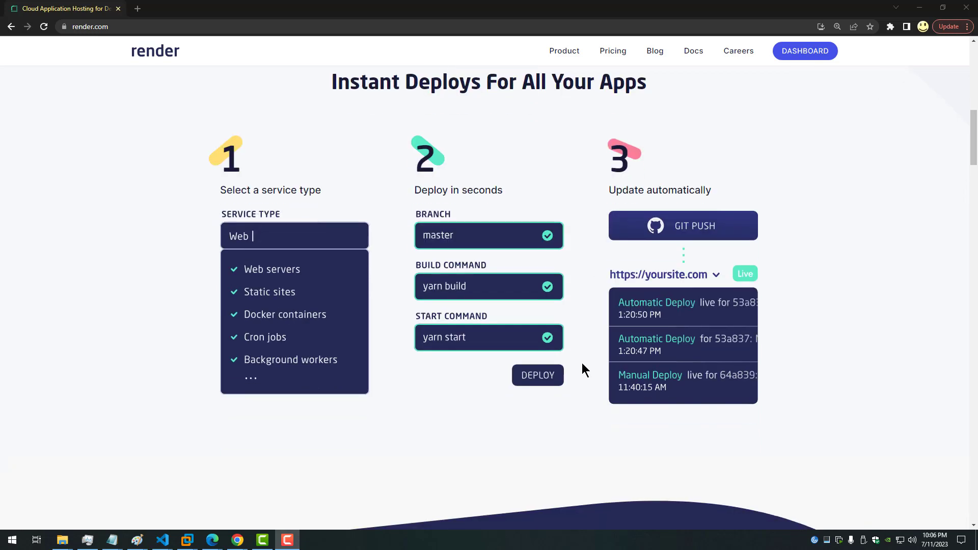
scroll(down, 3)
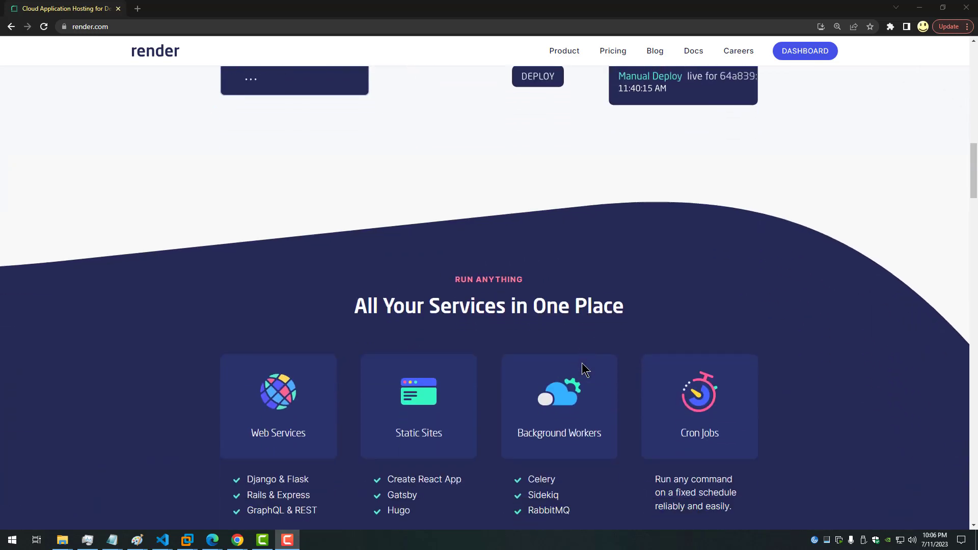
scroll(down, 3)
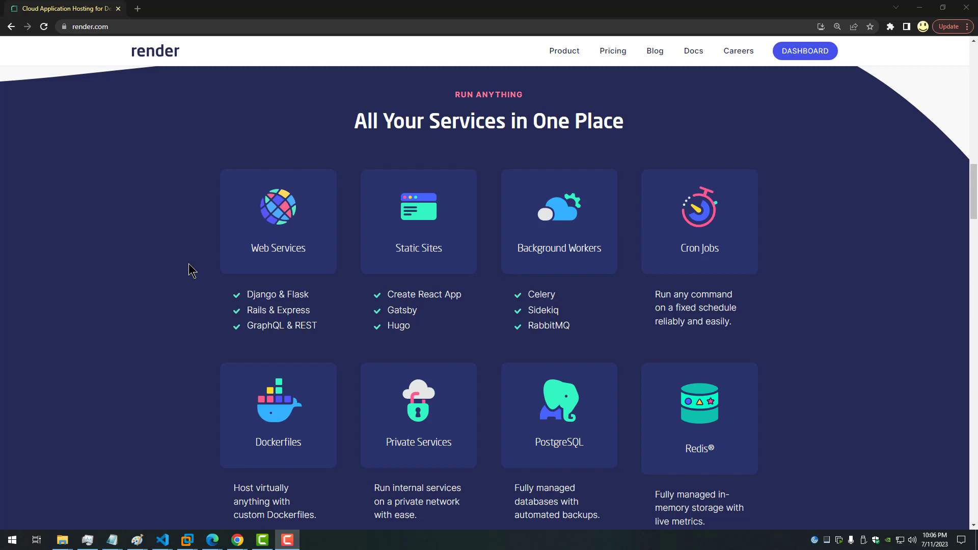
mouse_move(193, 271)
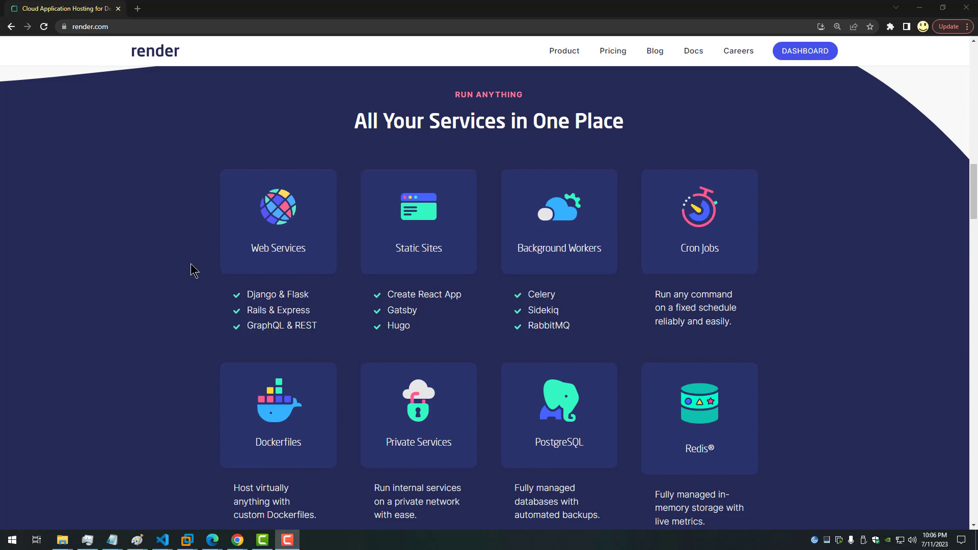
scroll(down, 3)
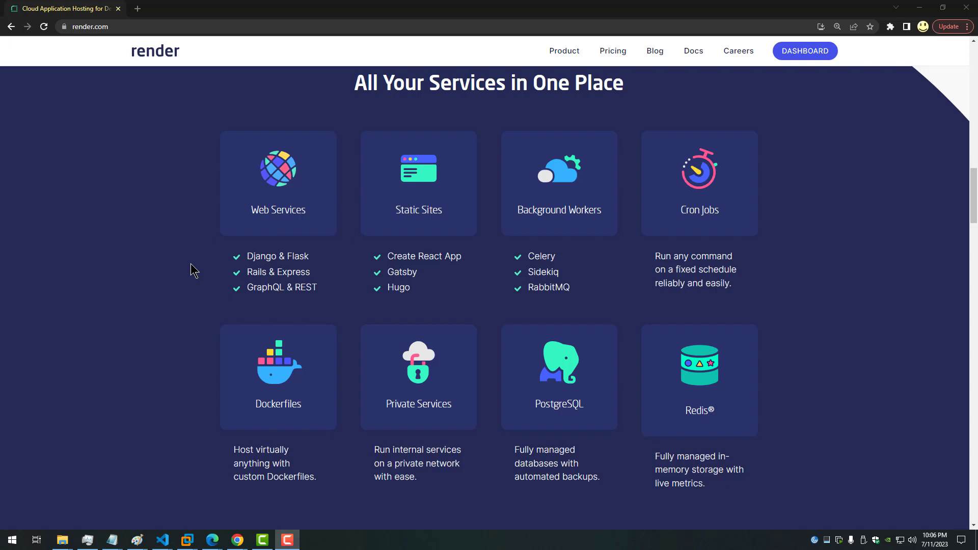
scroll(down, 3)
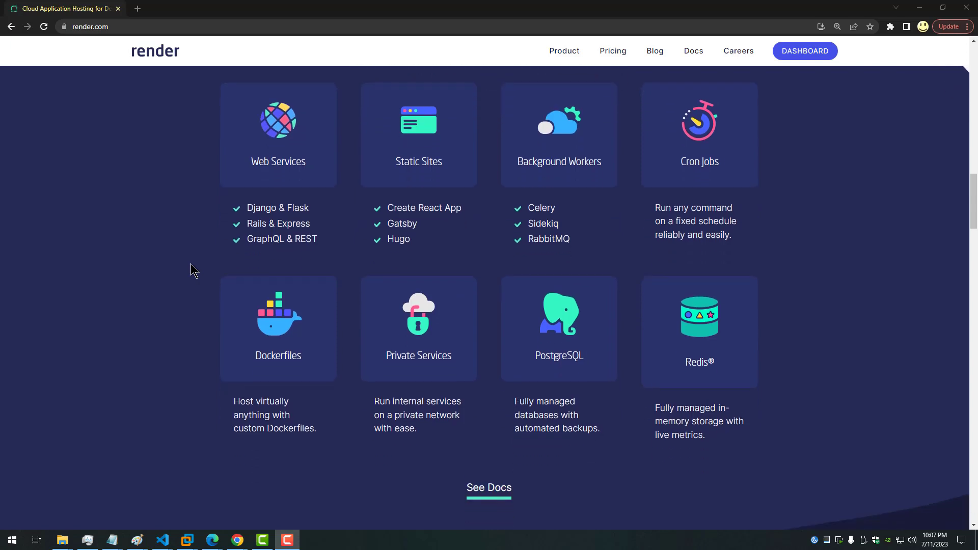
scroll(down, 3)
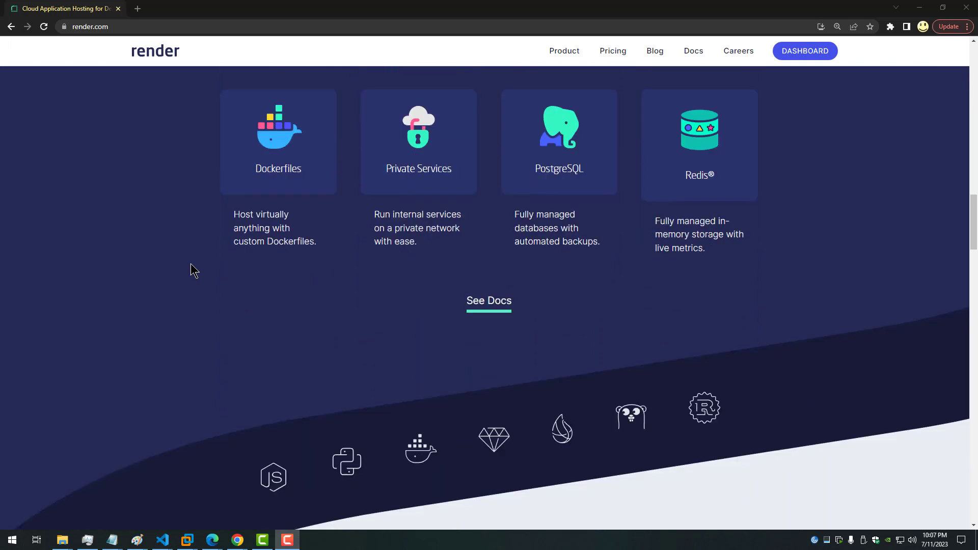
scroll(down, 3)
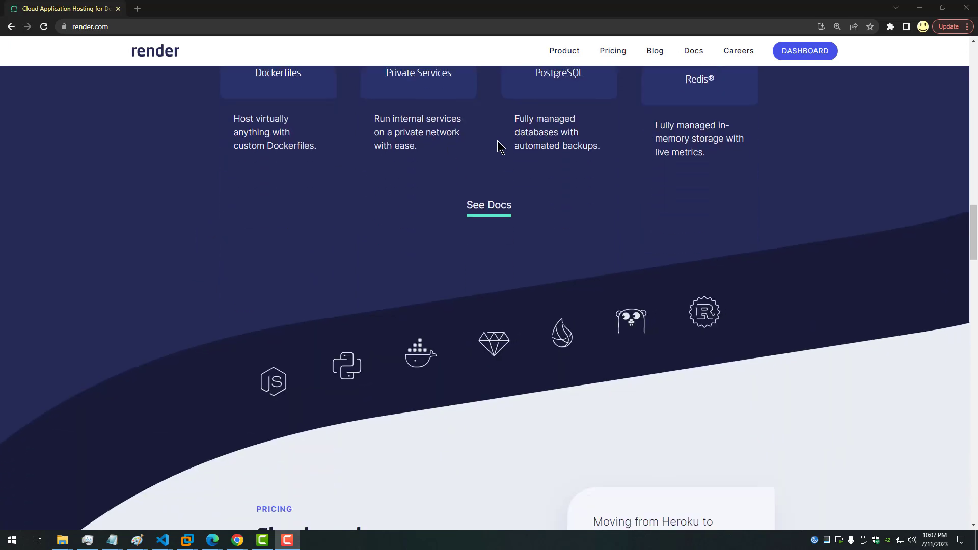